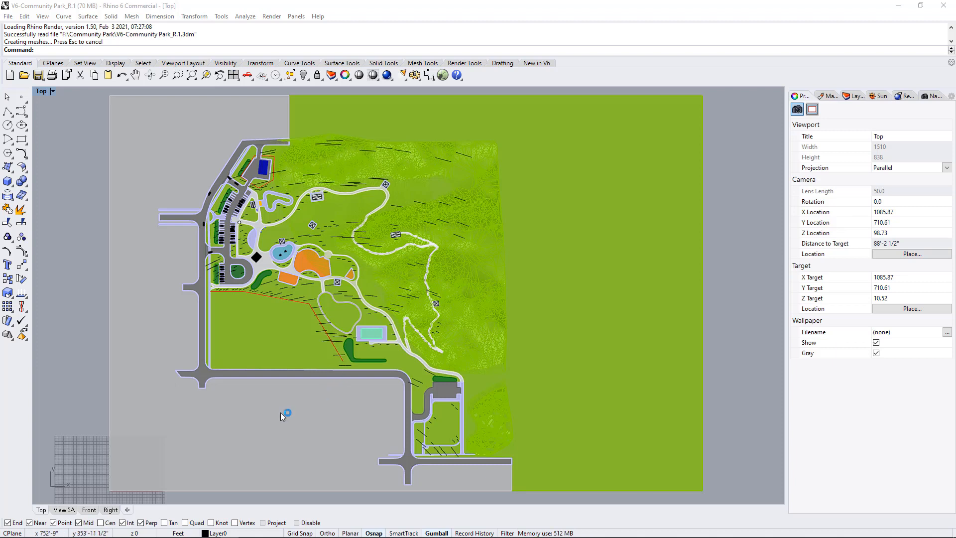
mouse_move(232, 424)
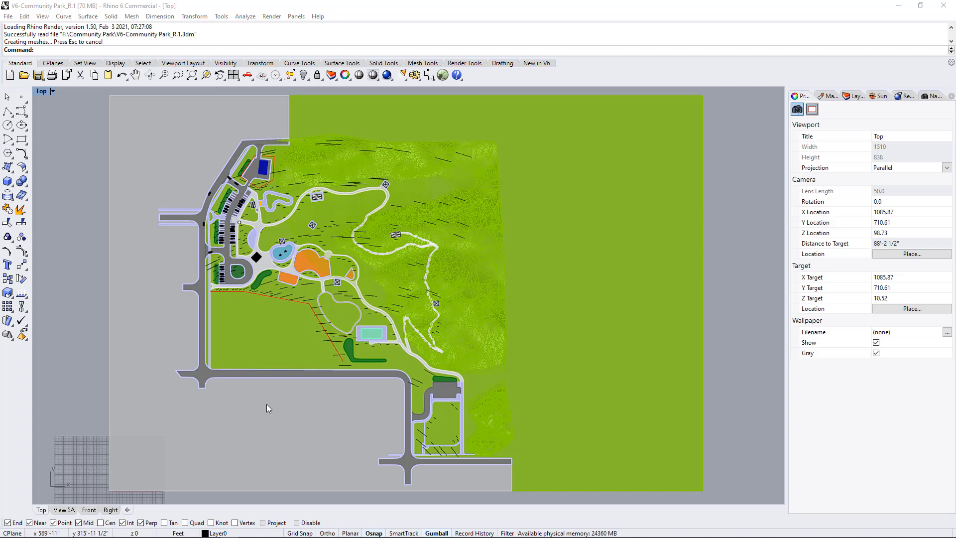
mouse_move(270, 410)
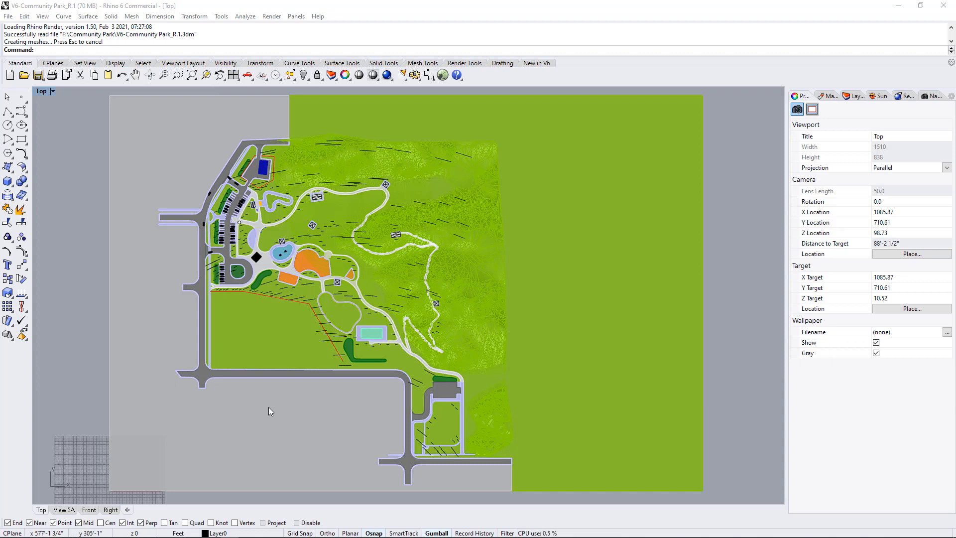
mouse_move(232, 426)
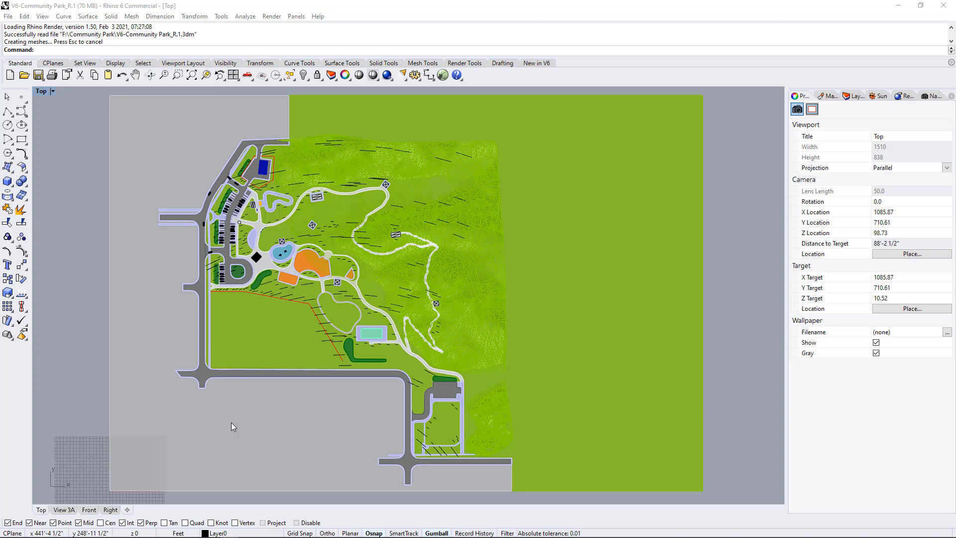
mouse_move(260, 425)
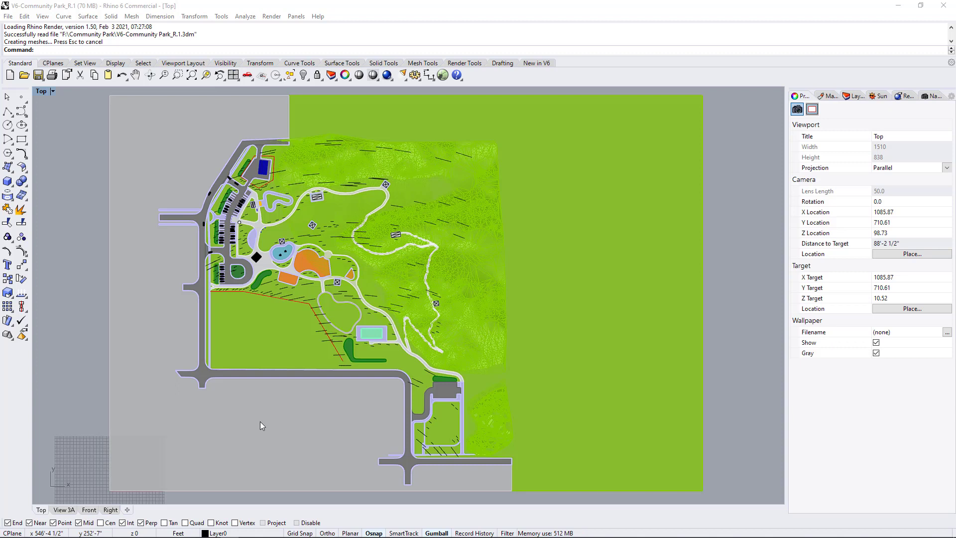
mouse_move(287, 419)
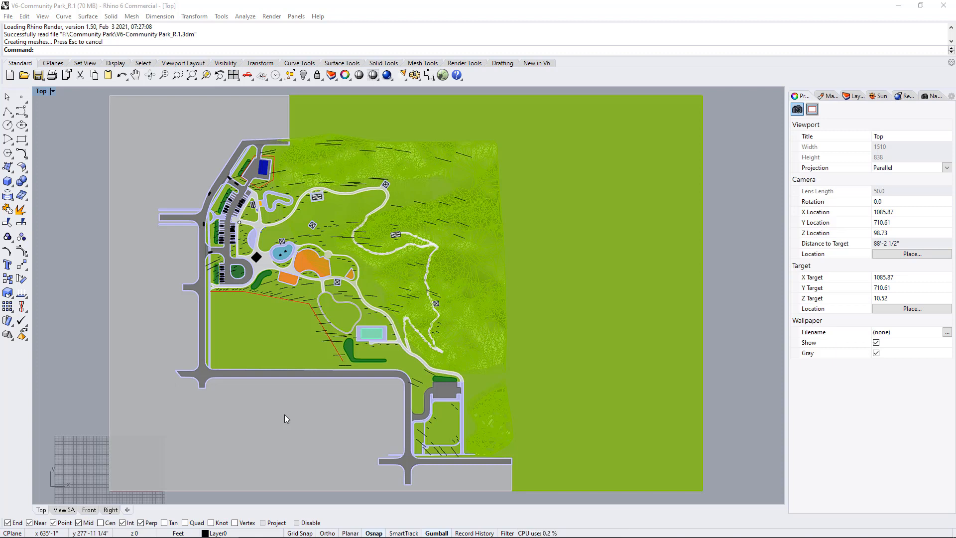
mouse_move(316, 420)
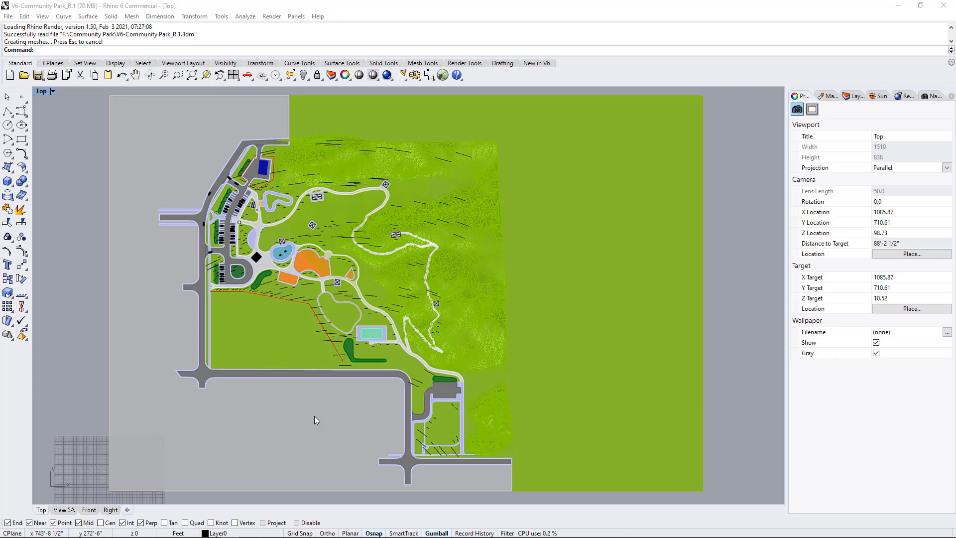
mouse_move(535, 418)
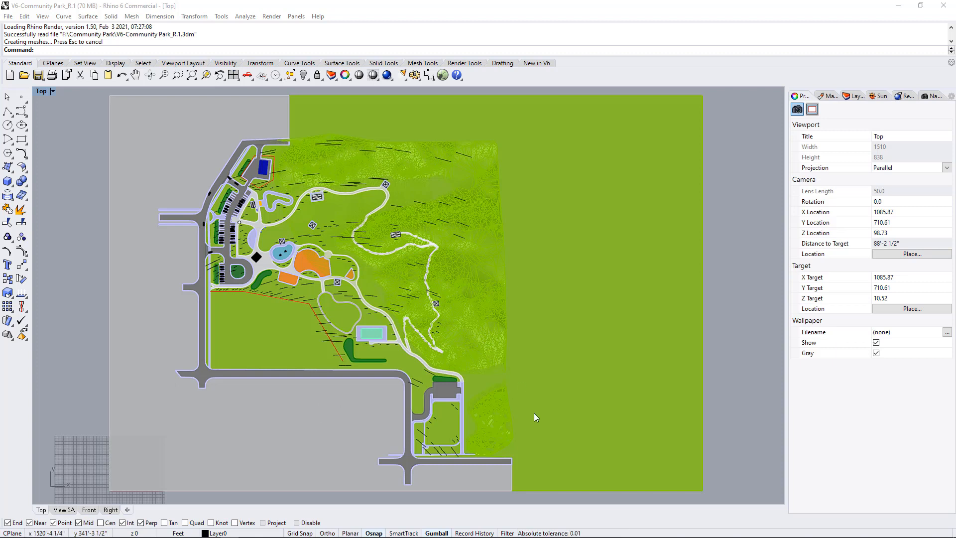
mouse_move(436, 410)
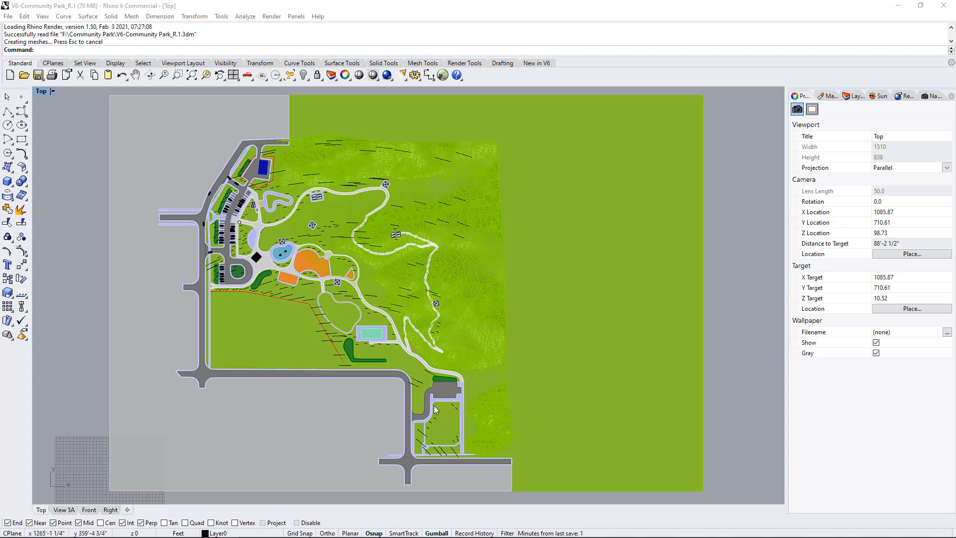
mouse_move(374, 408)
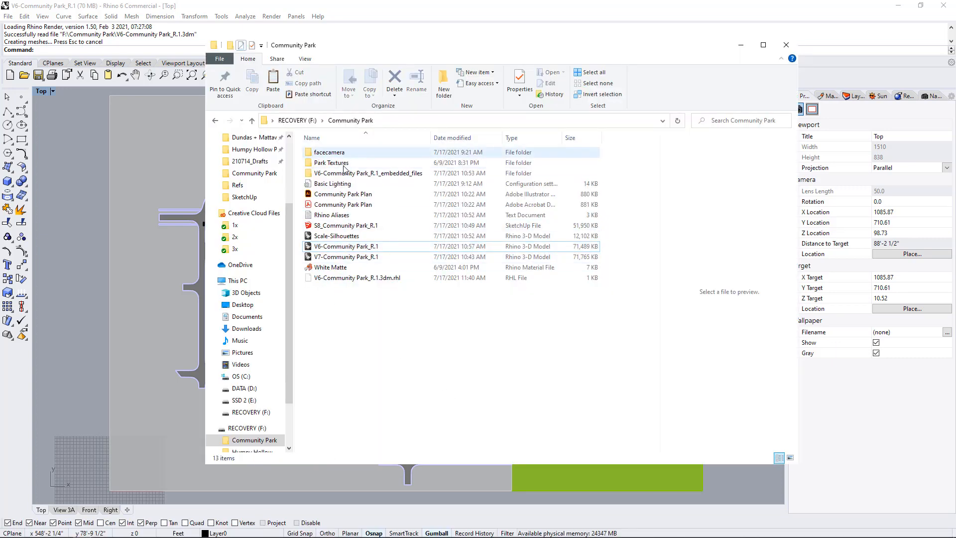
Preview the SketchUp park, folders, Basic Lighting, Park Plan and Rhino Aliases files
click(346, 226)
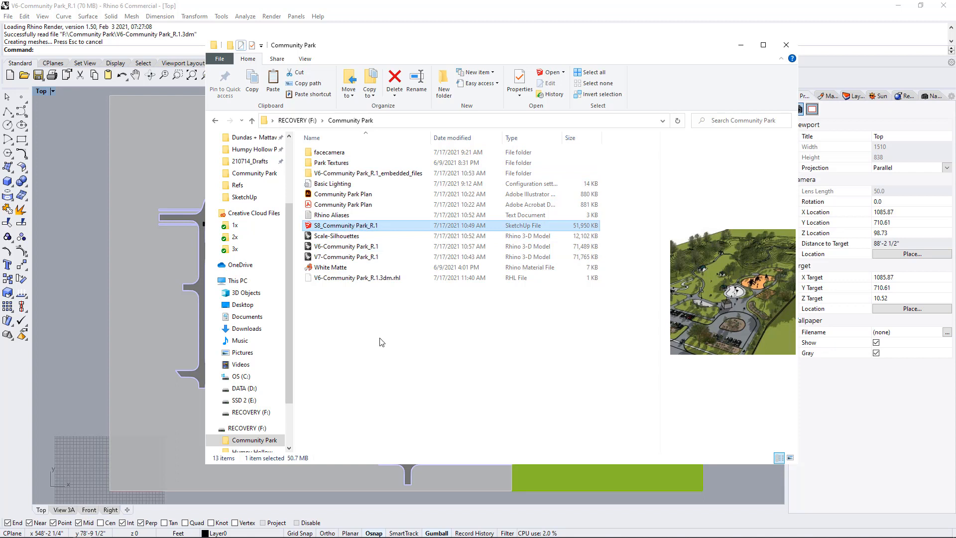
click(367, 314)
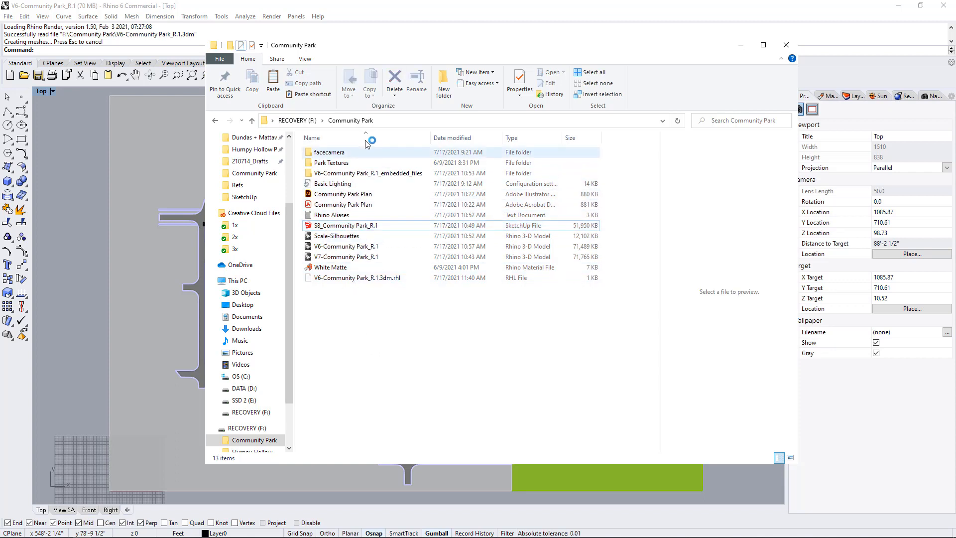
click(329, 152)
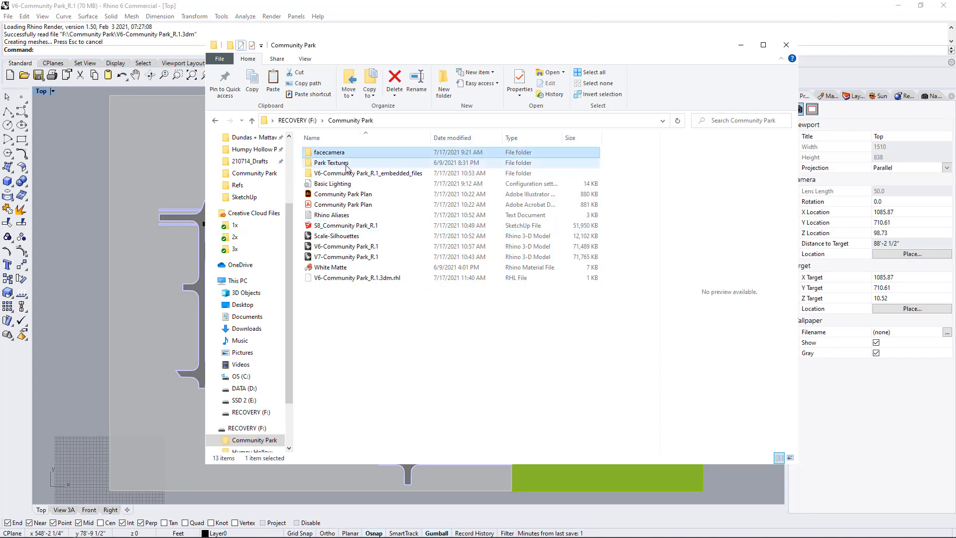
click(331, 163)
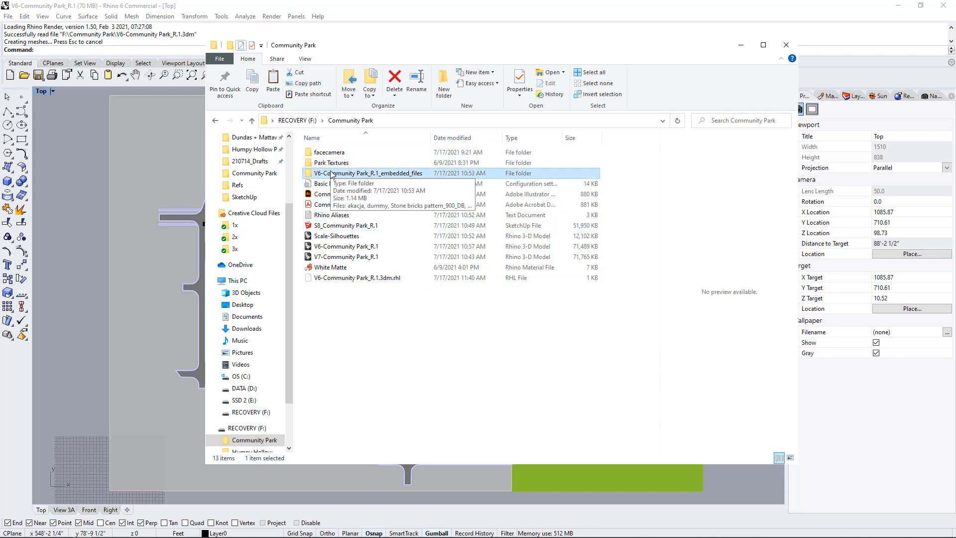
mouse_move(334, 184)
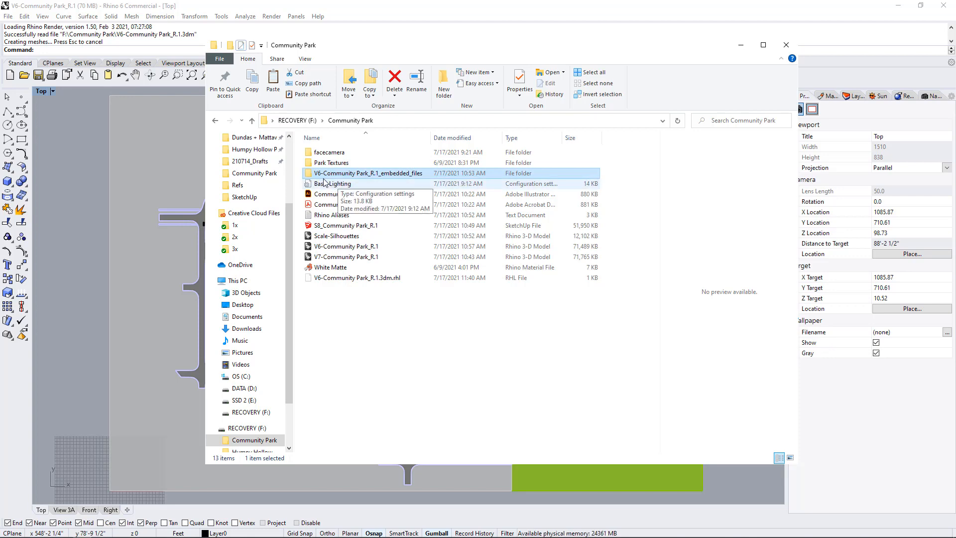
mouse_move(397, 177)
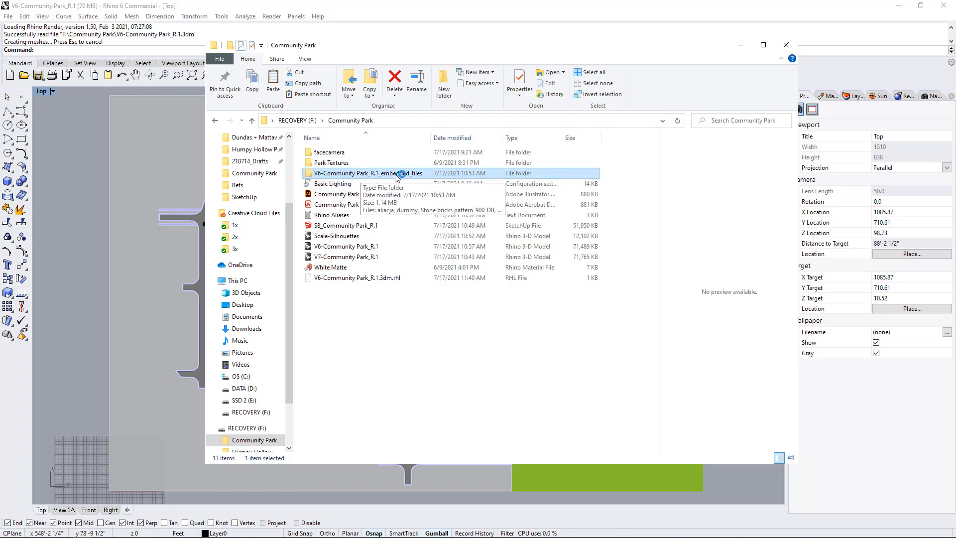
click(334, 183)
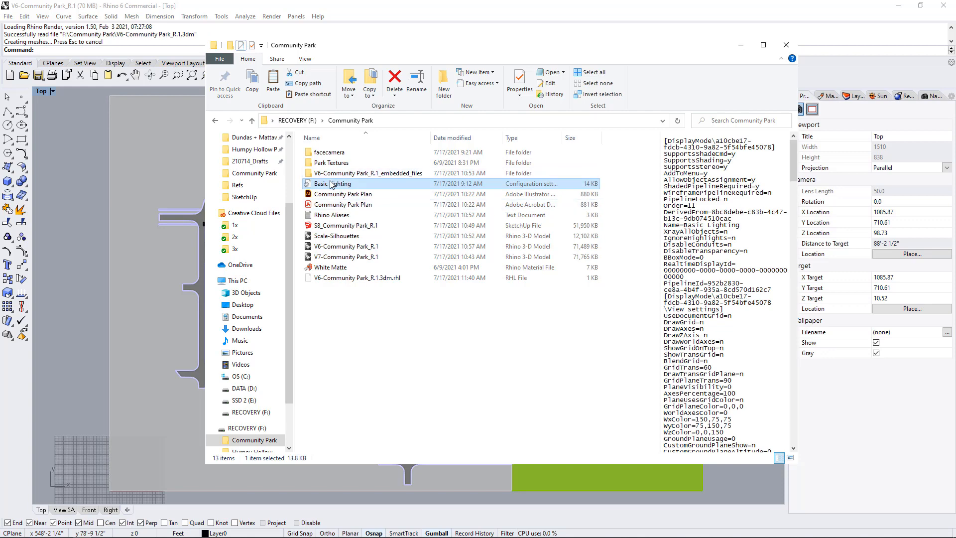
click(344, 204)
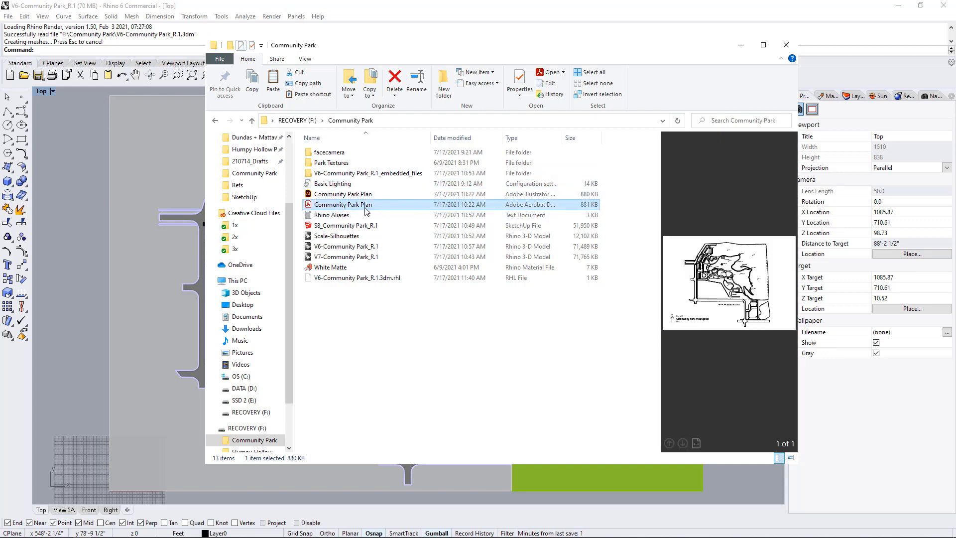
click(332, 214)
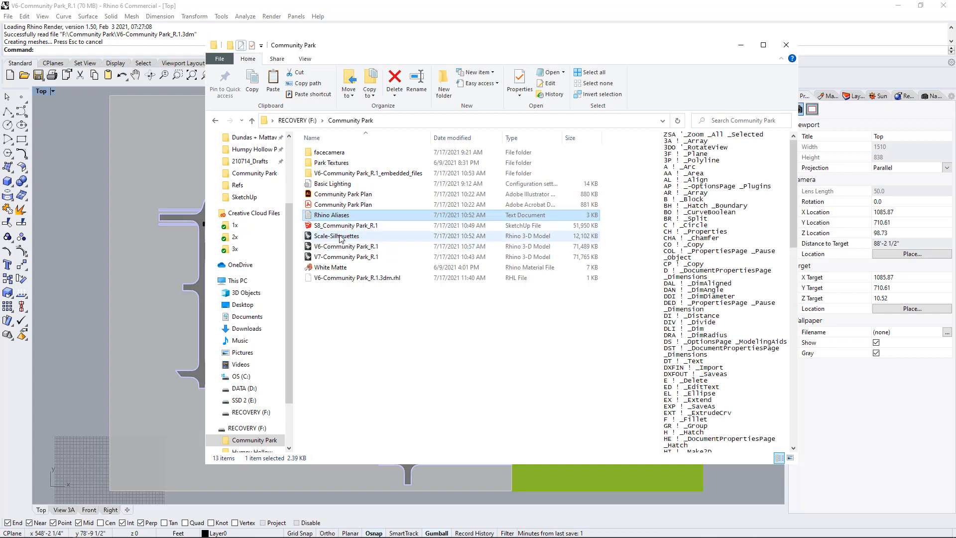
Preview and then open the V6-Community Park_R.1.3dm model
click(347, 247)
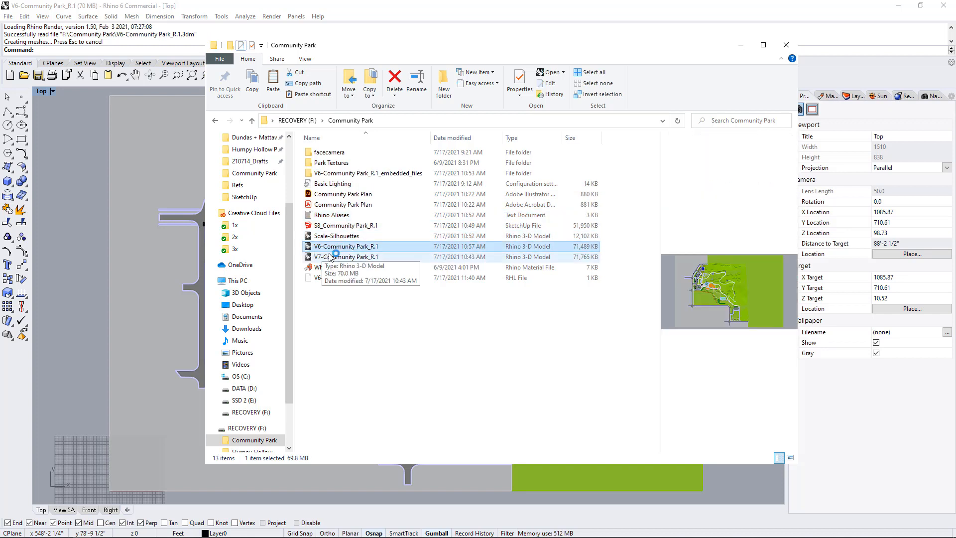
click(366, 331)
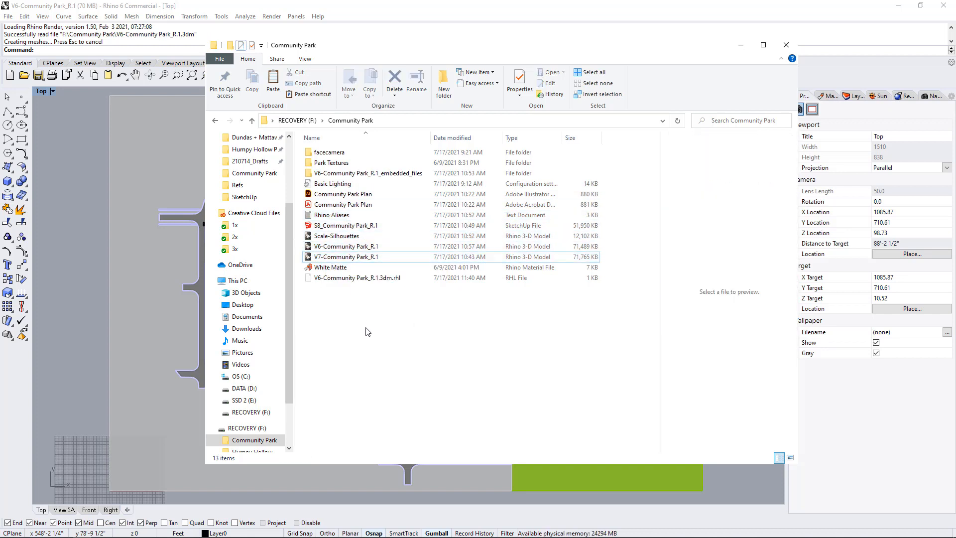
click(346, 246)
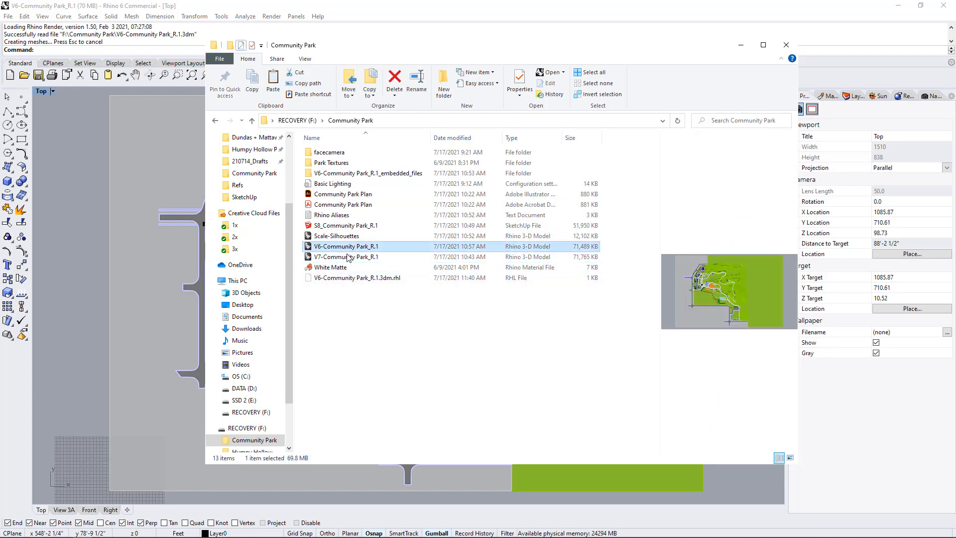
double_click(345, 246)
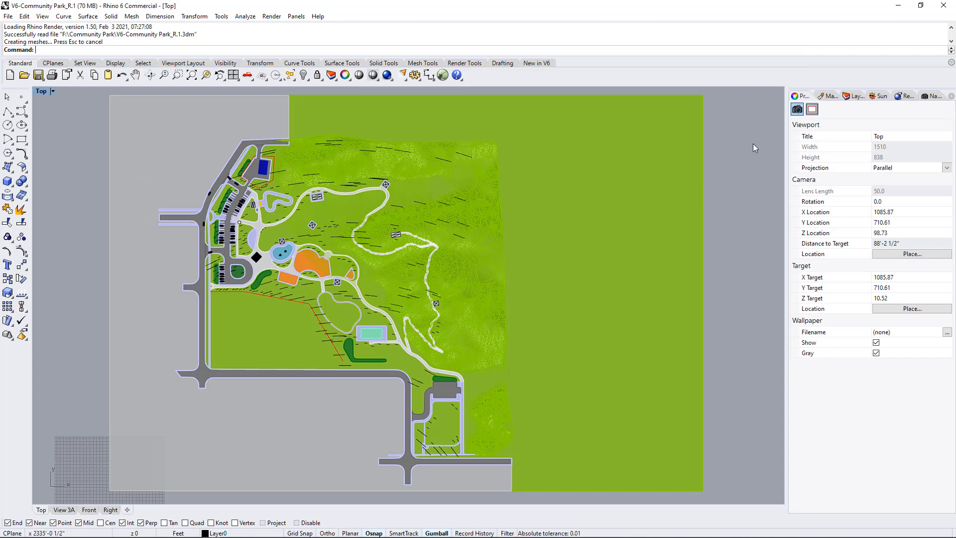
mouse_move(283, 192)
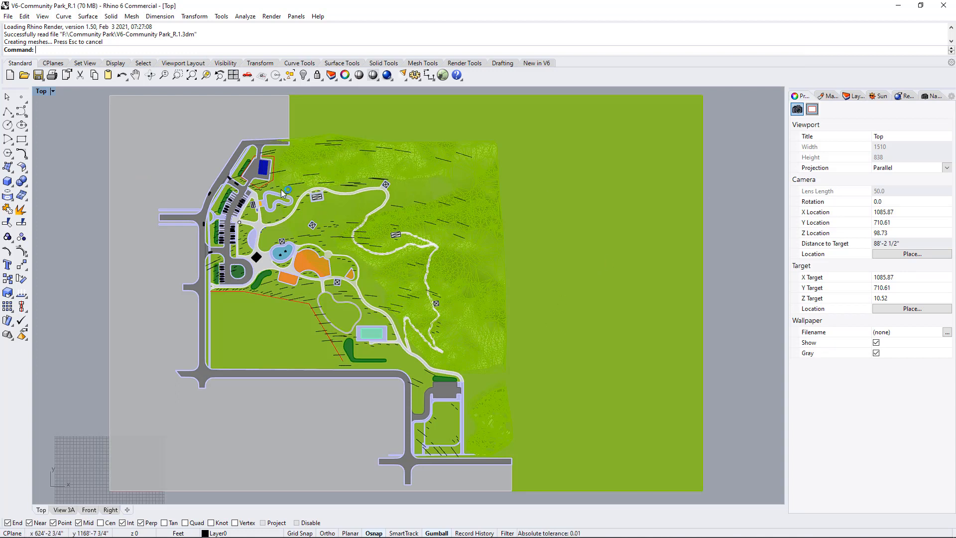
mouse_move(323, 244)
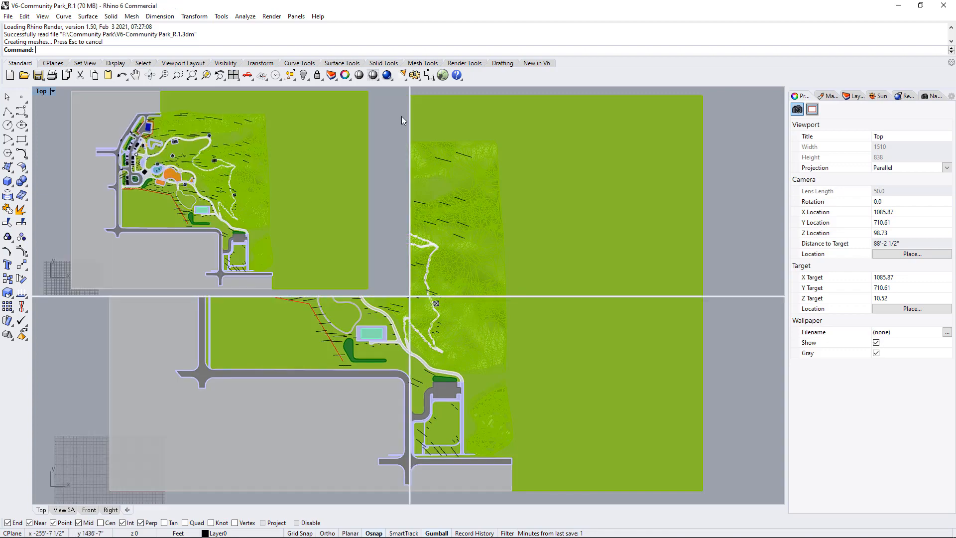
Maximize the View 3A perspective viewport to fill the workspace
double_click(64, 510)
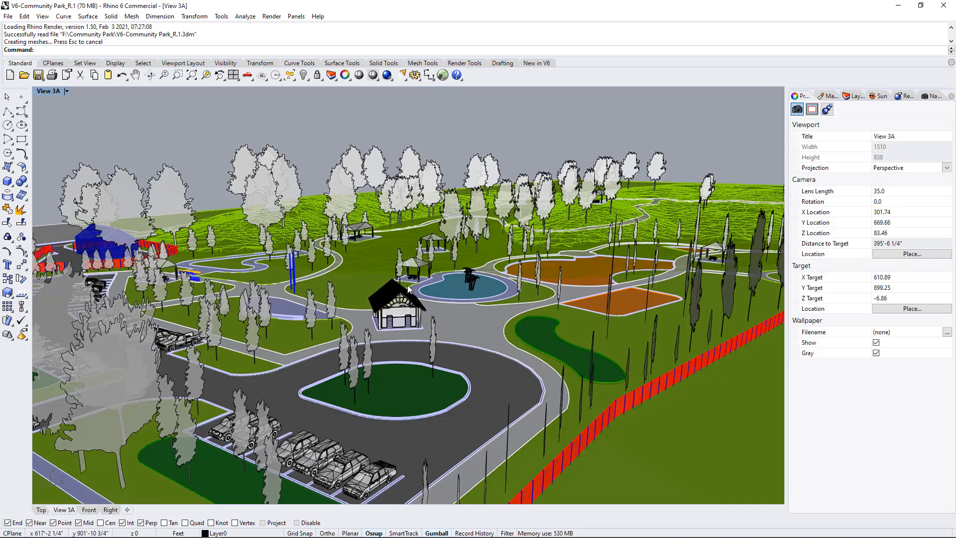
Switch the View 3A perspective to Rendered display mode
click(48, 91)
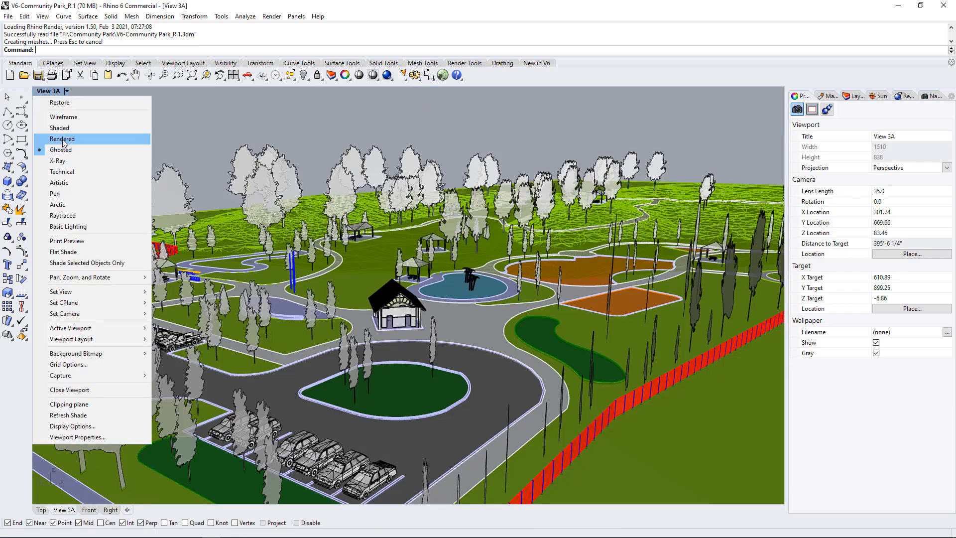
click(63, 139)
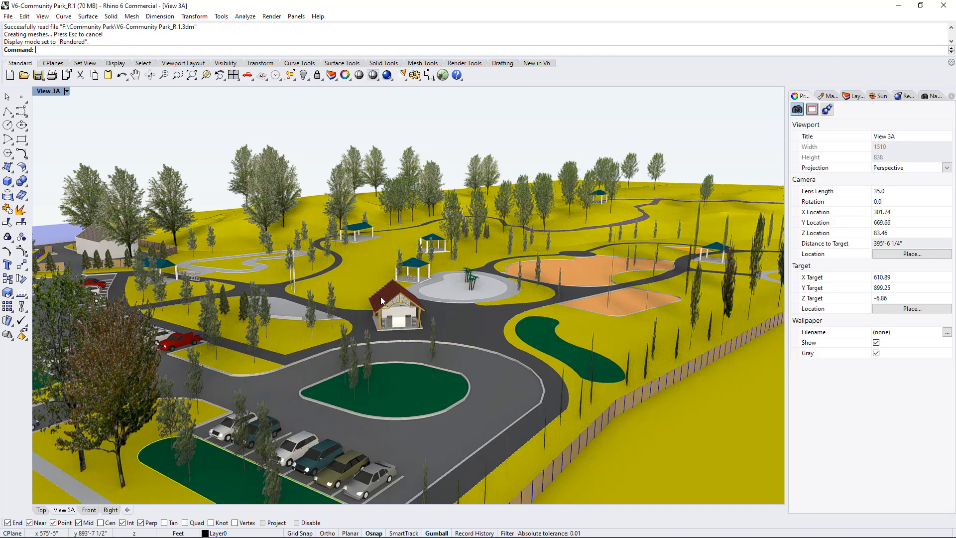
mouse_move(457, 215)
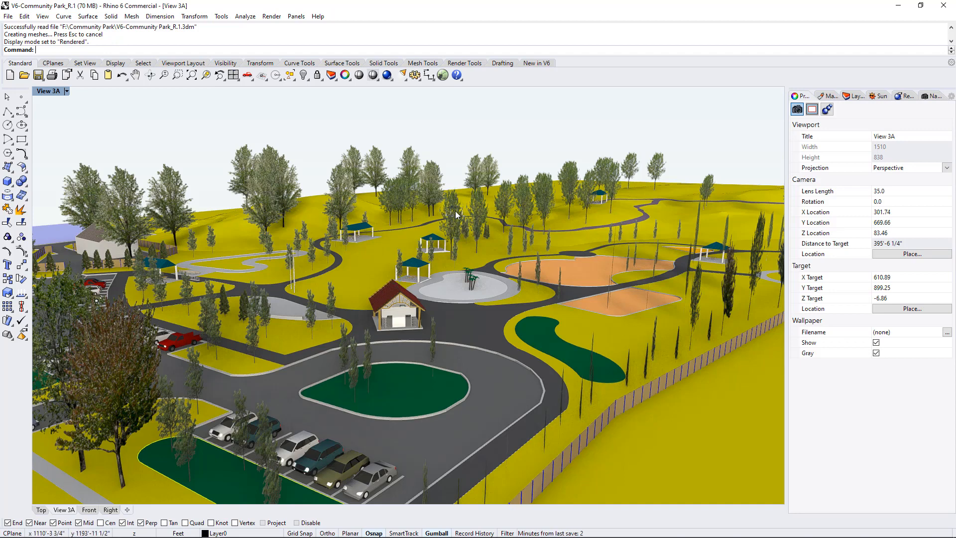
mouse_move(445, 202)
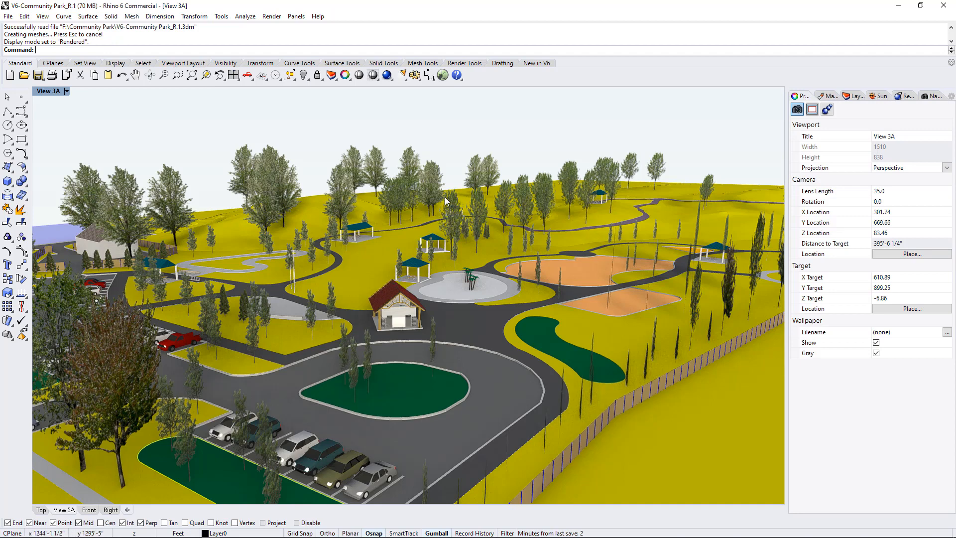
mouse_move(454, 240)
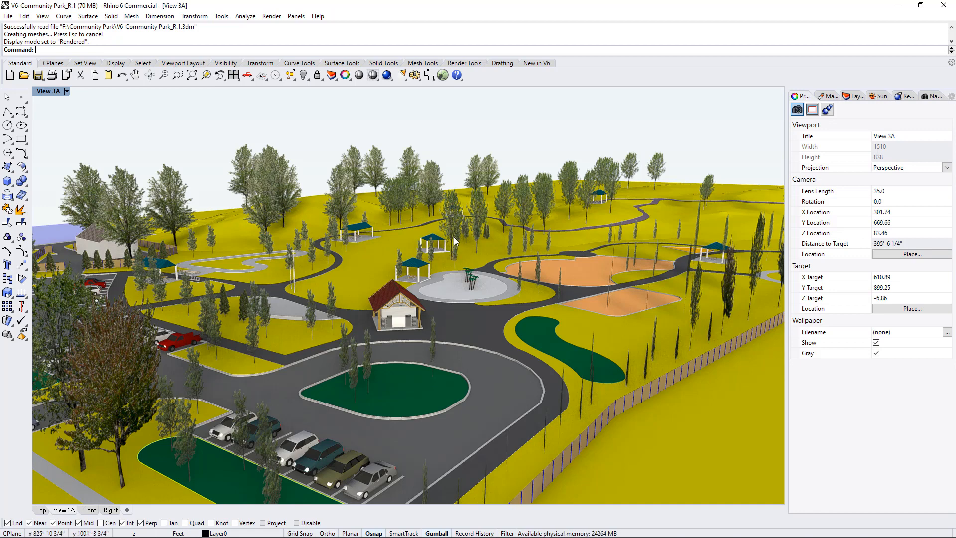
mouse_move(456, 243)
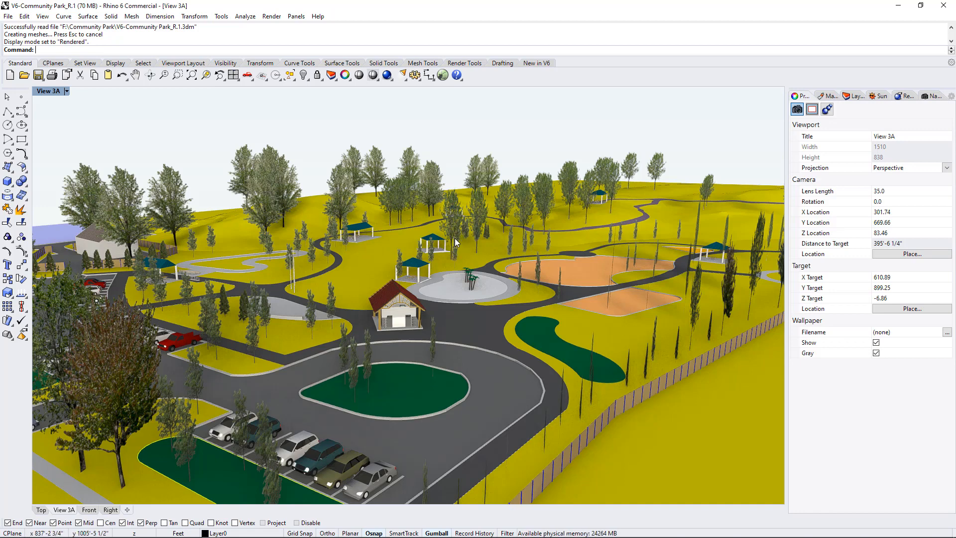
mouse_move(457, 244)
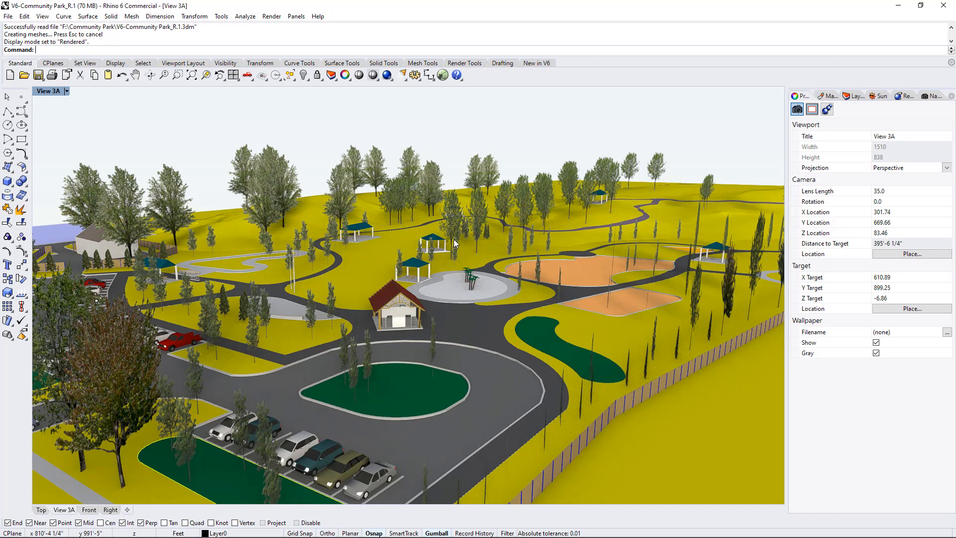
mouse_move(458, 235)
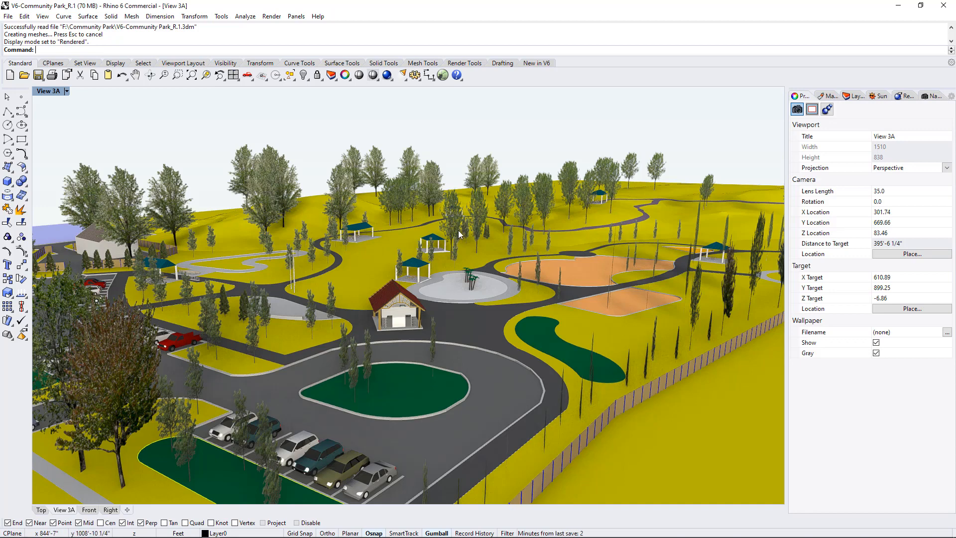
mouse_move(460, 246)
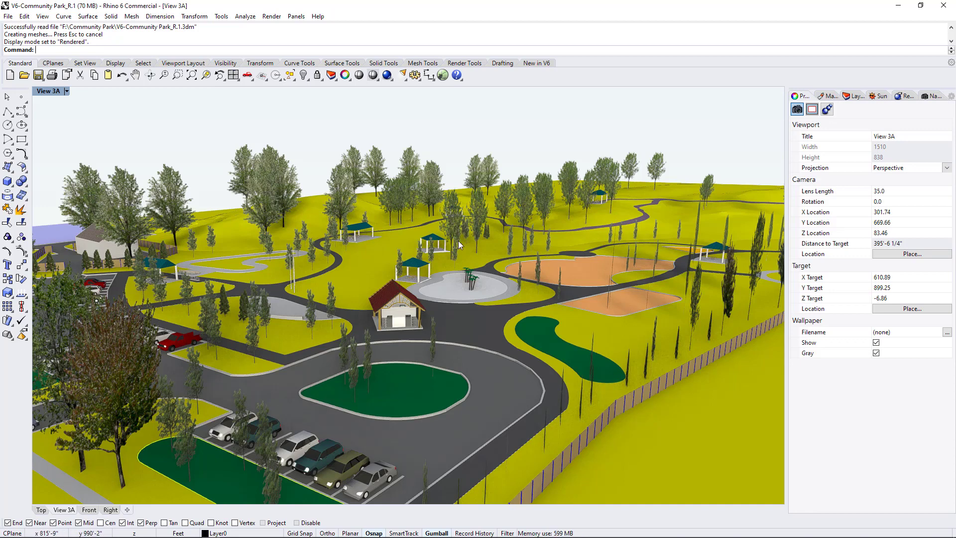
mouse_move(454, 239)
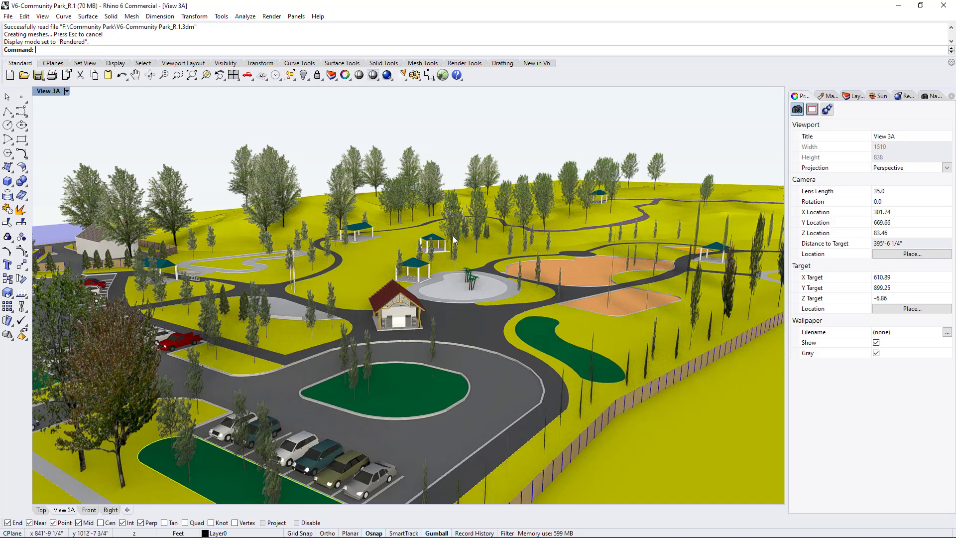
mouse_move(457, 223)
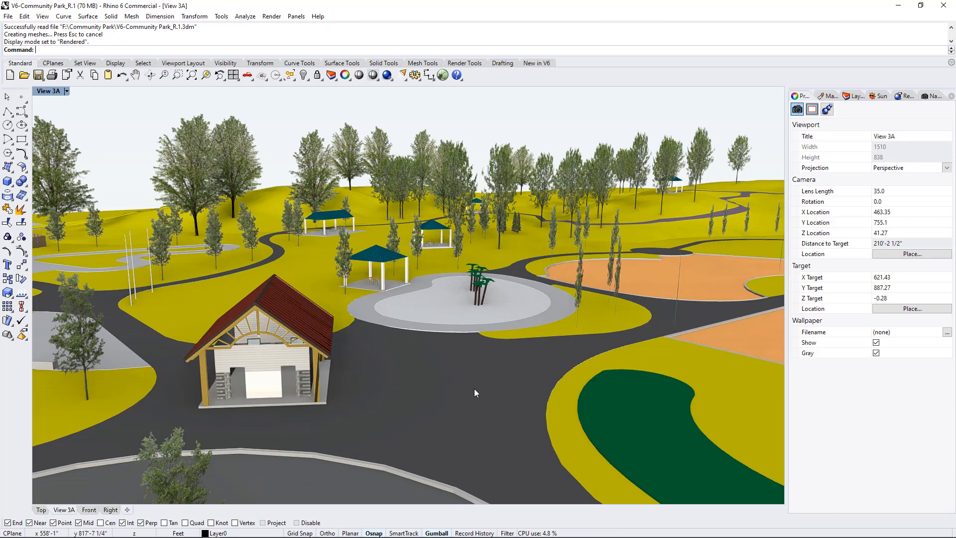
mouse_move(481, 375)
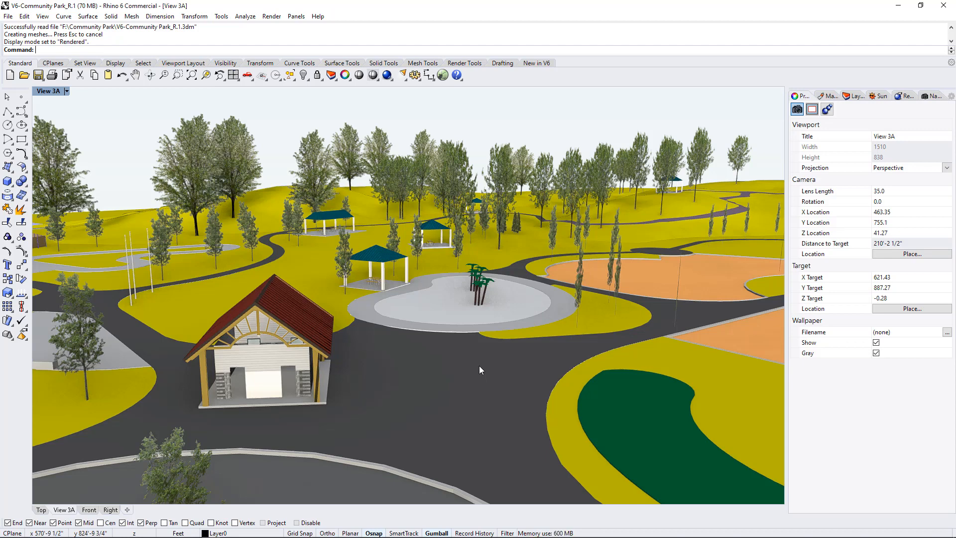
mouse_move(461, 356)
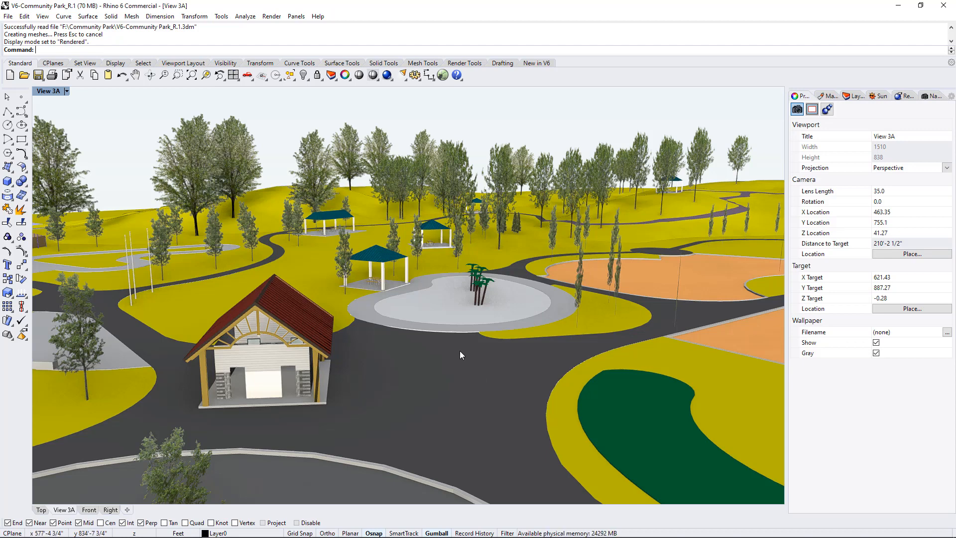
mouse_move(453, 348)
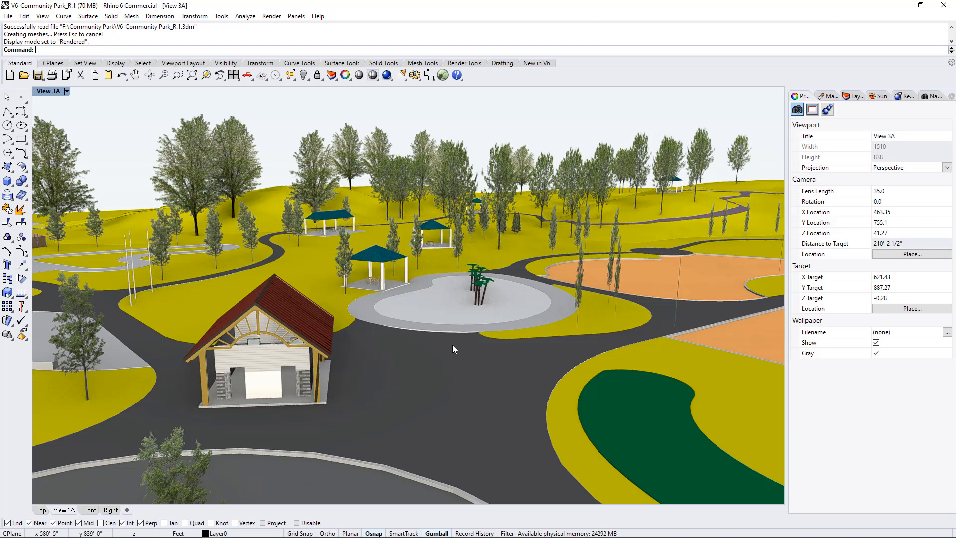
mouse_move(424, 298)
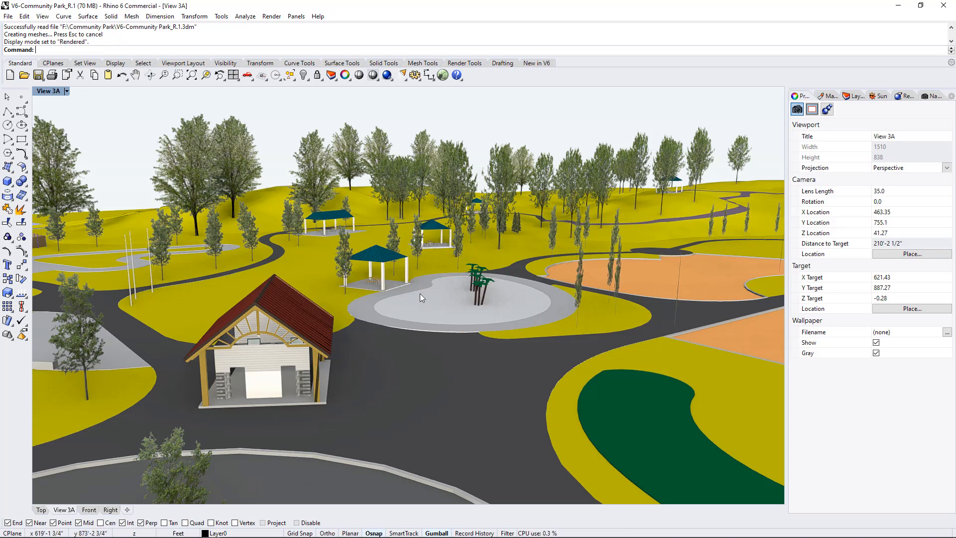
mouse_move(153, 182)
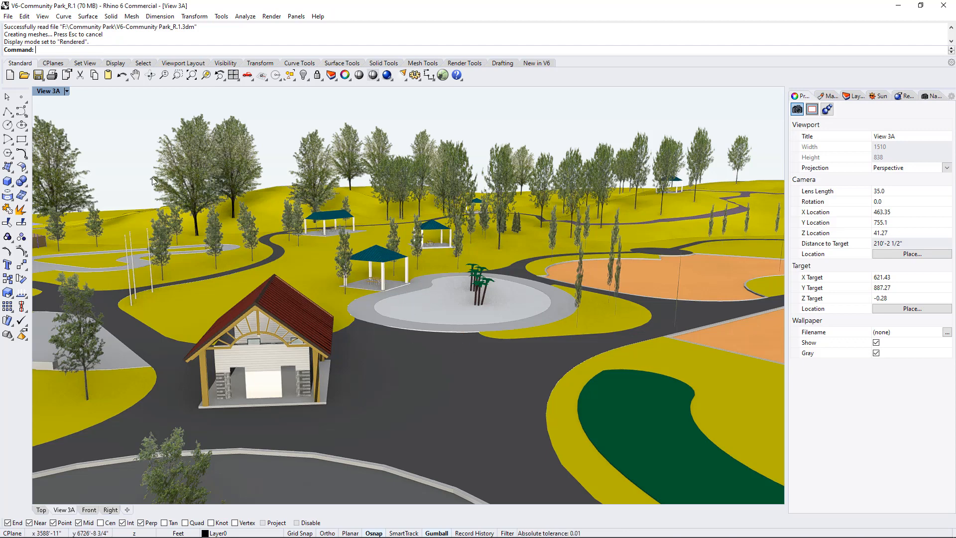
Import the 124 aliases from Rhino Aliases.txt in Options > Aliases
text(Options)
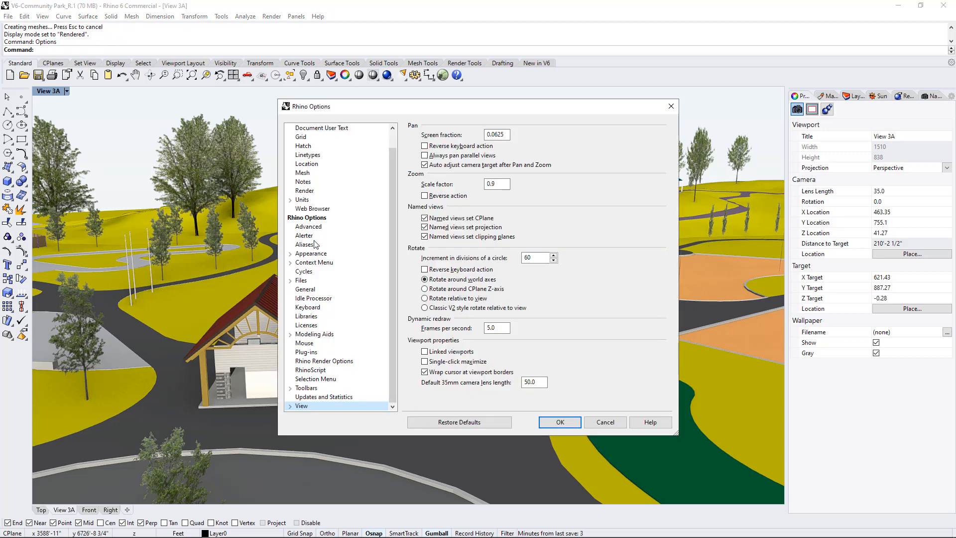
click(304, 245)
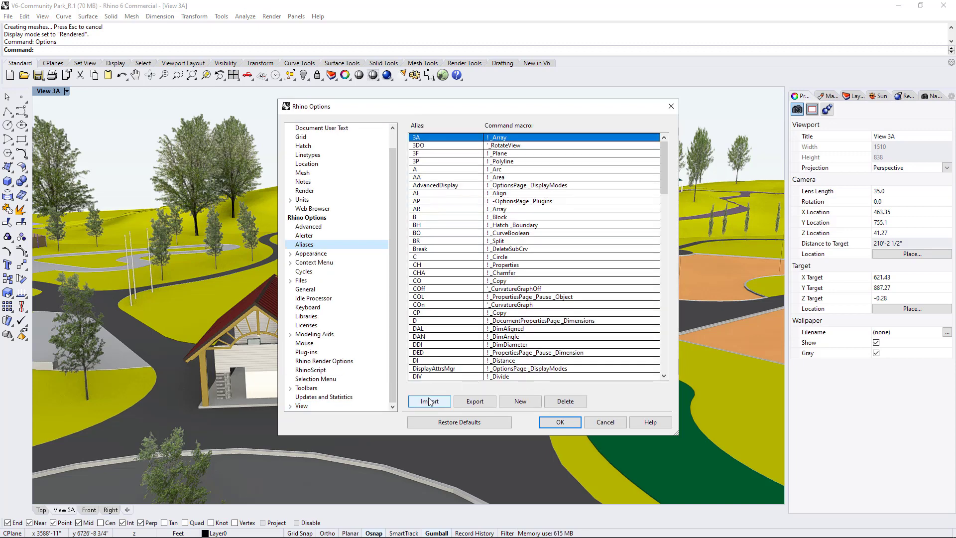
click(429, 401)
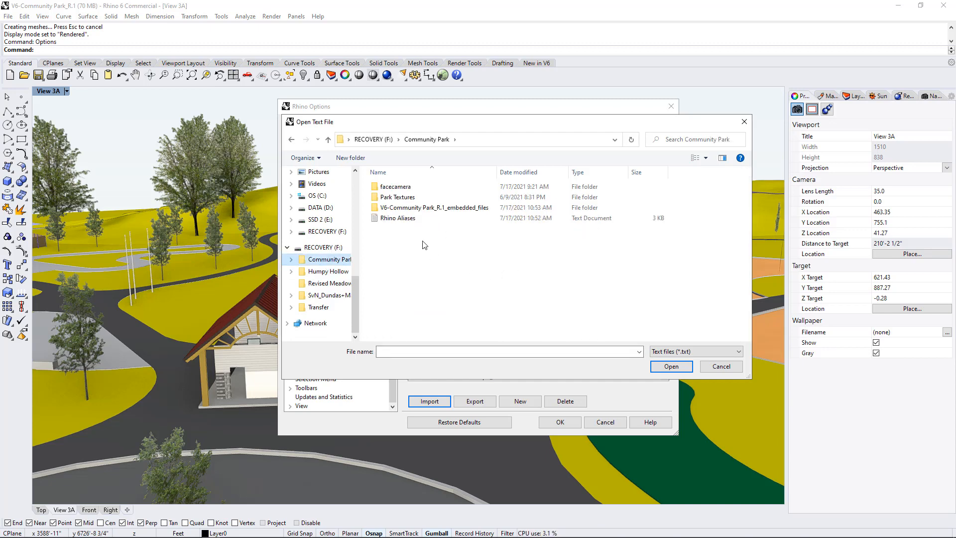
mouse_move(415, 247)
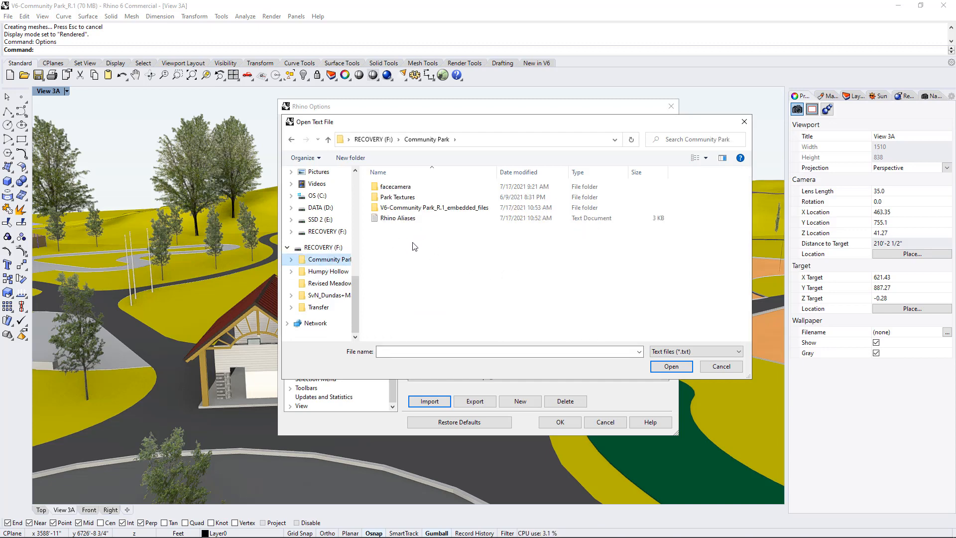
click(397, 218)
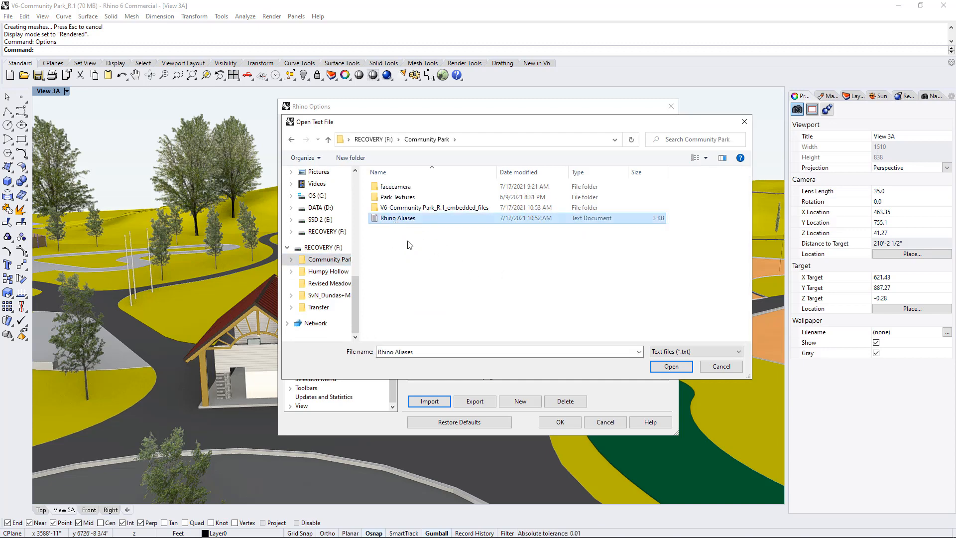
click(671, 366)
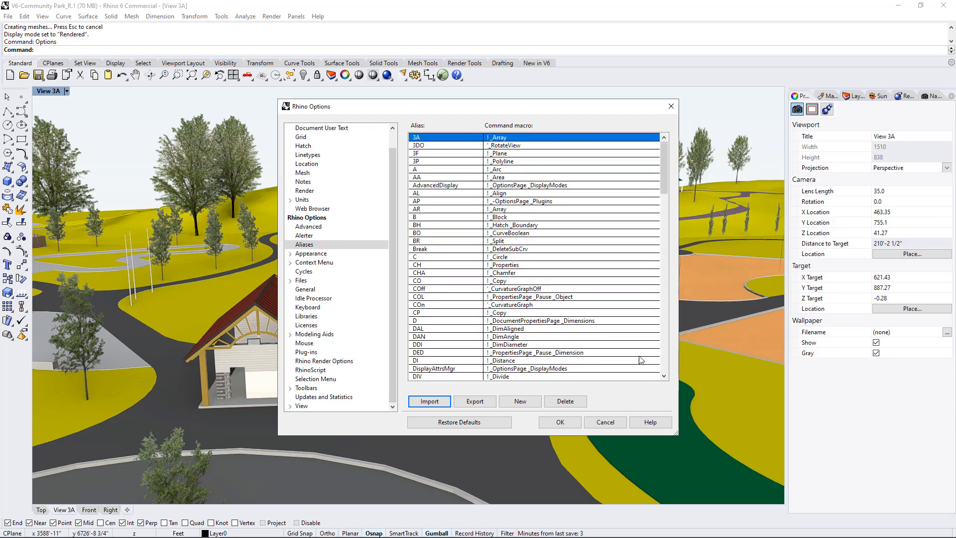
click(429, 401)
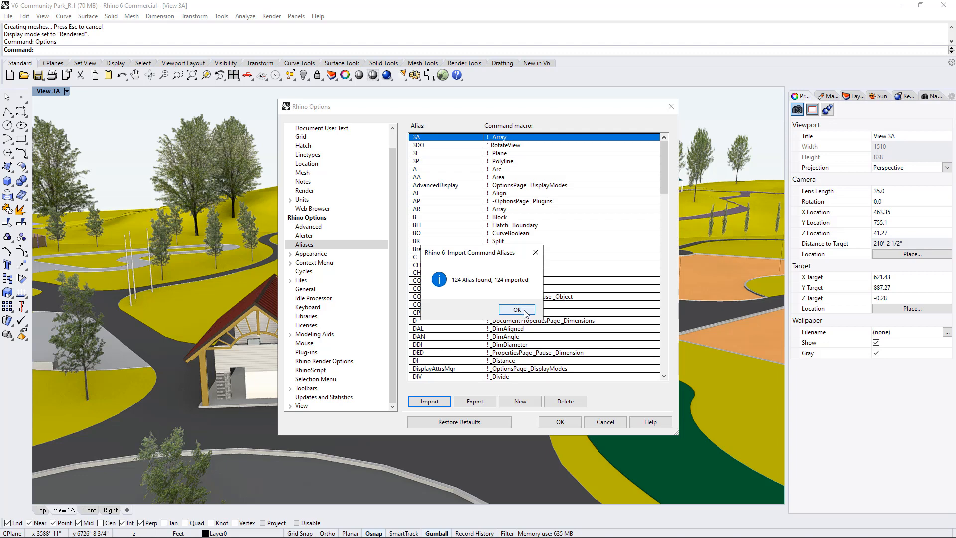
click(517, 309)
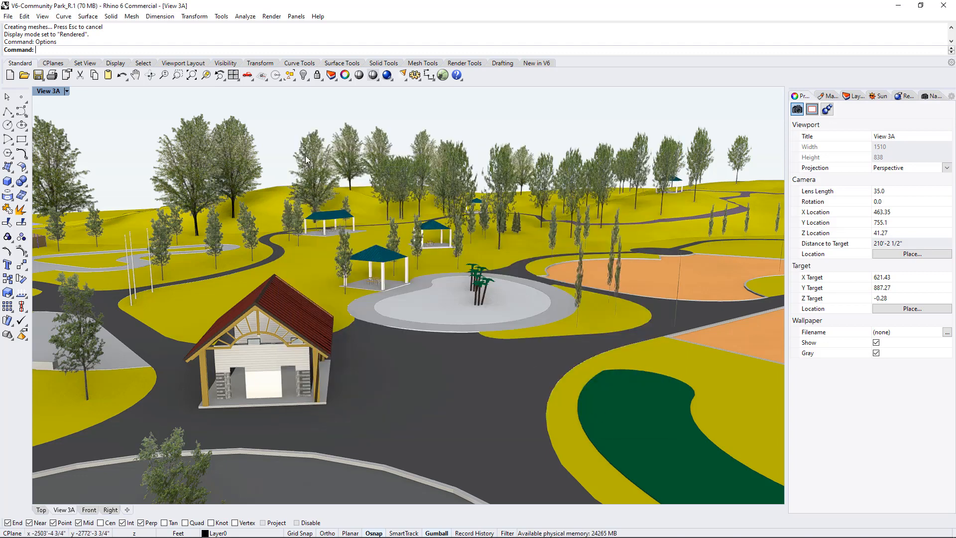
mouse_move(443, 118)
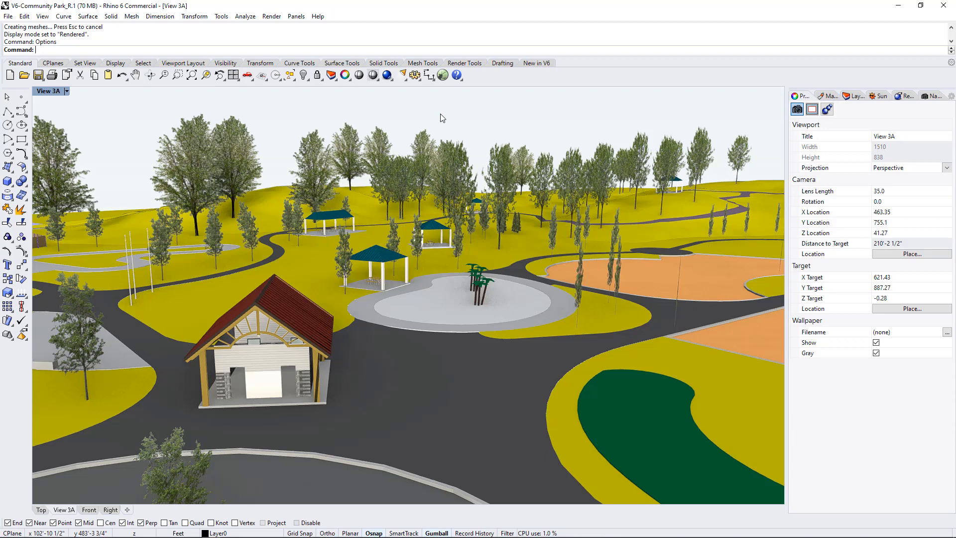
mouse_move(447, 109)
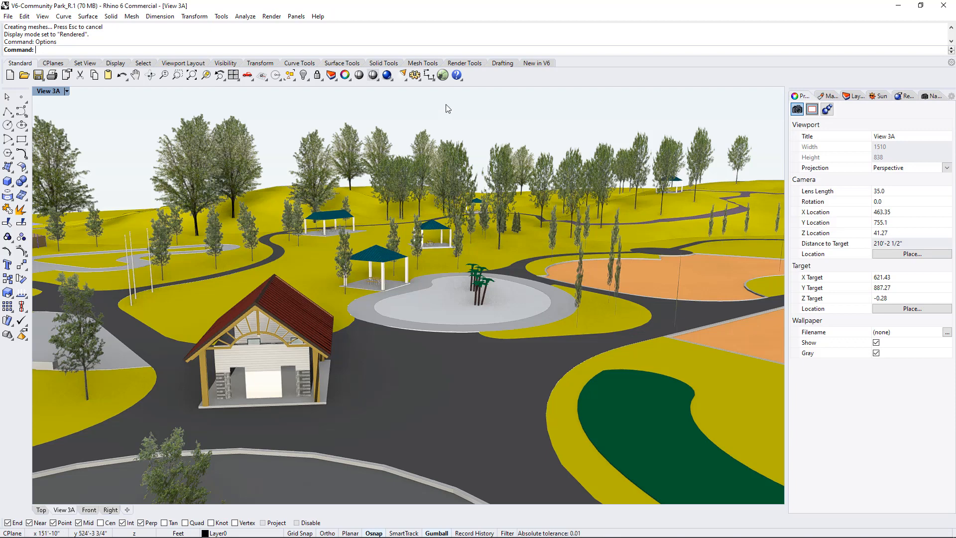
mouse_move(482, 130)
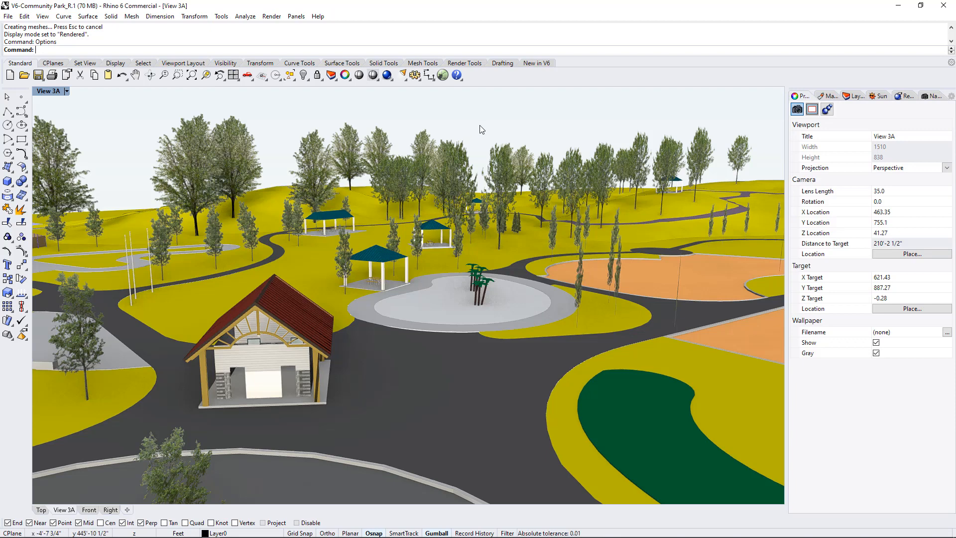
mouse_move(492, 150)
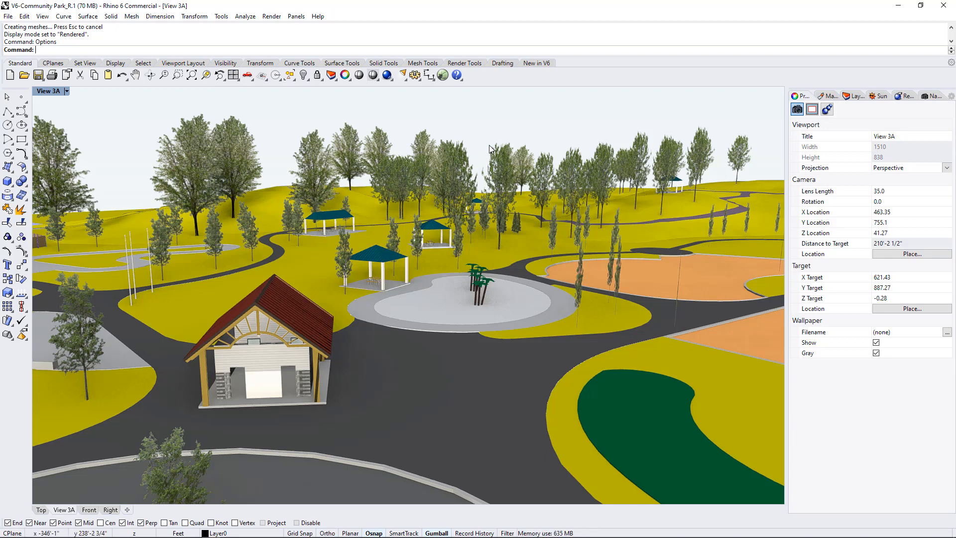
mouse_move(510, 243)
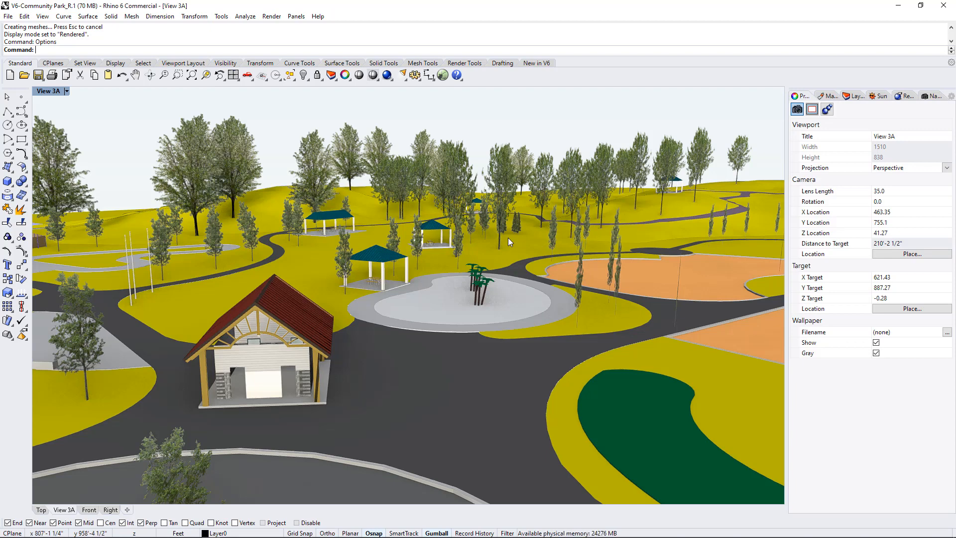
mouse_move(517, 249)
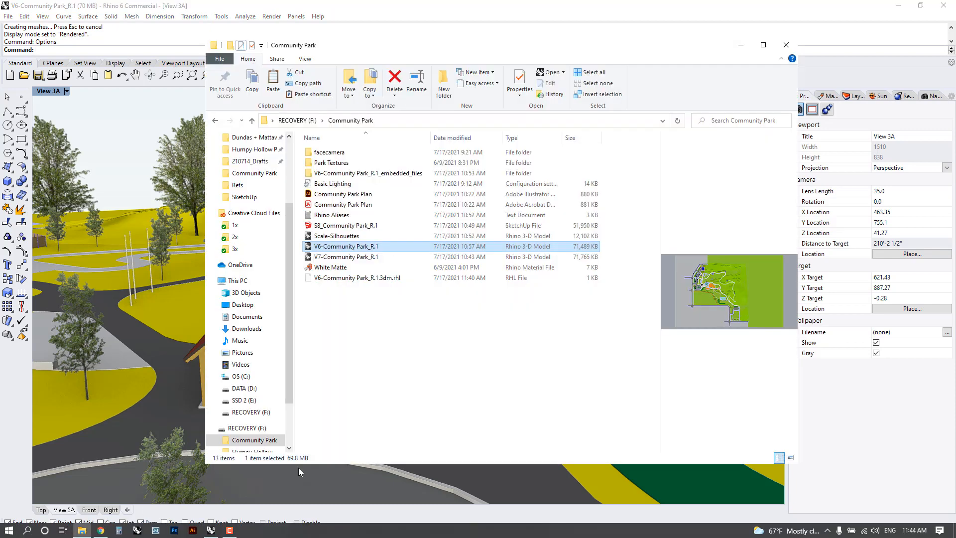
Open the facecamera folder and load the FaceCamera script into Rhino
click(329, 151)
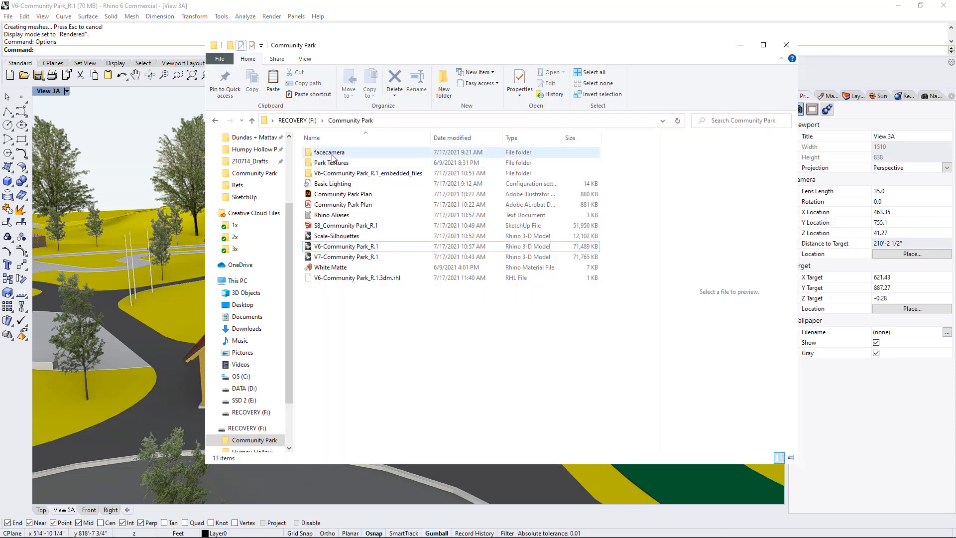
mouse_move(329, 152)
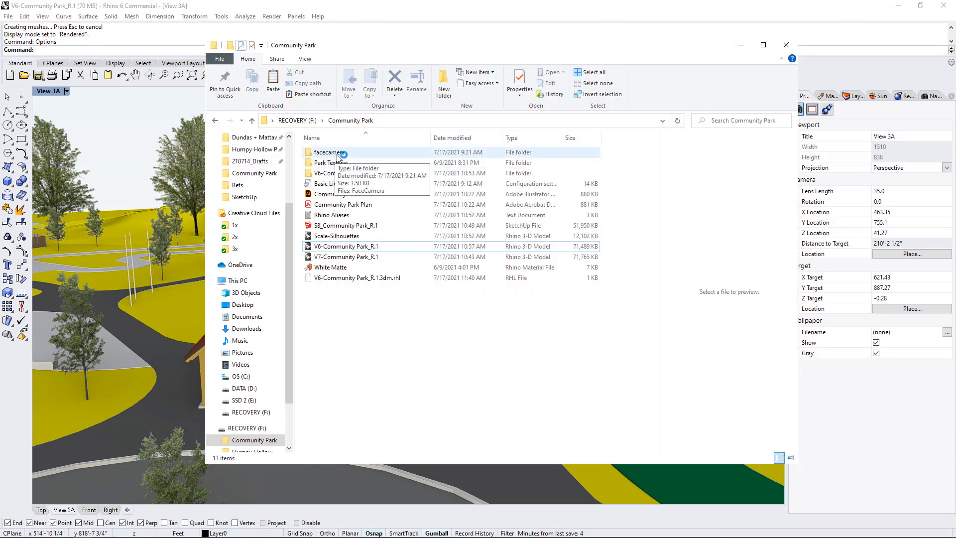
double_click(329, 152)
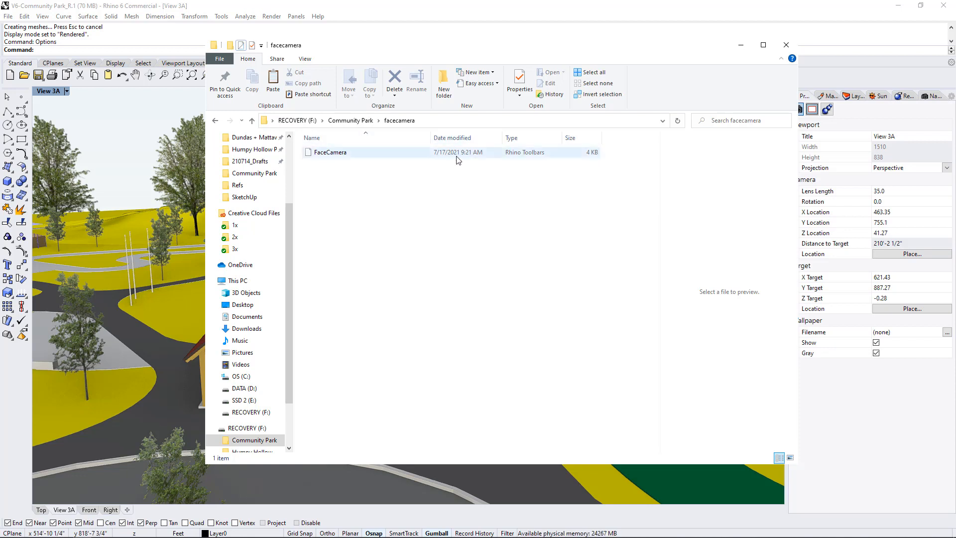
click(329, 152)
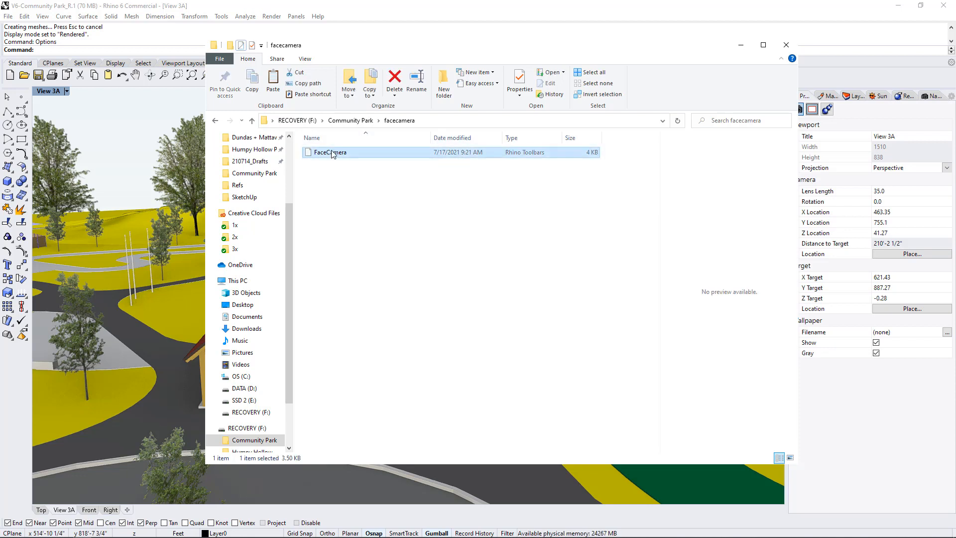
double_click(330, 152)
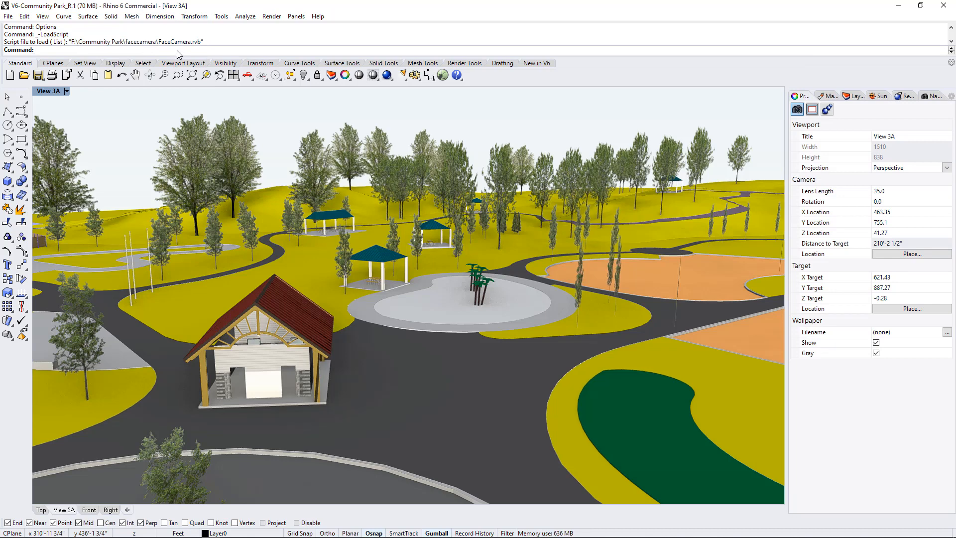
text(FaceCamera)
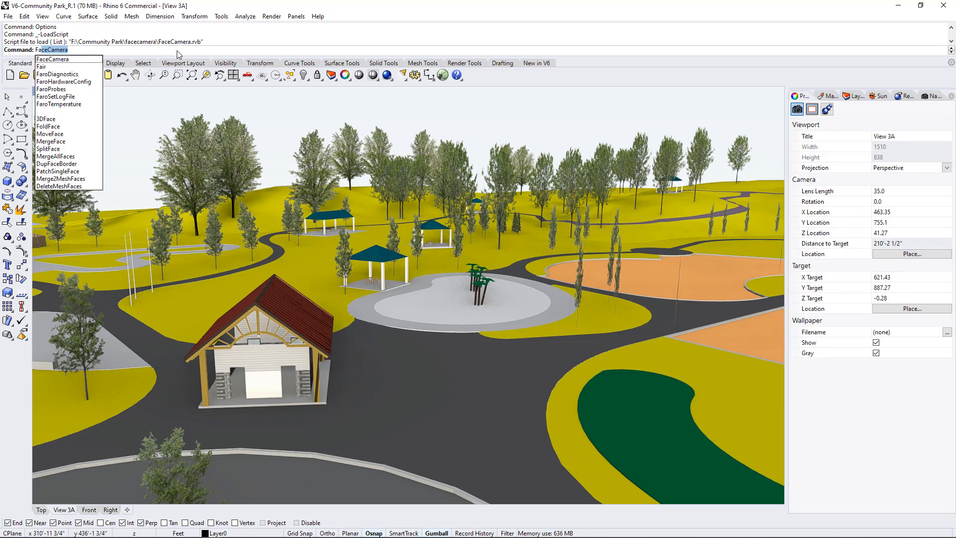
mouse_move(52, 59)
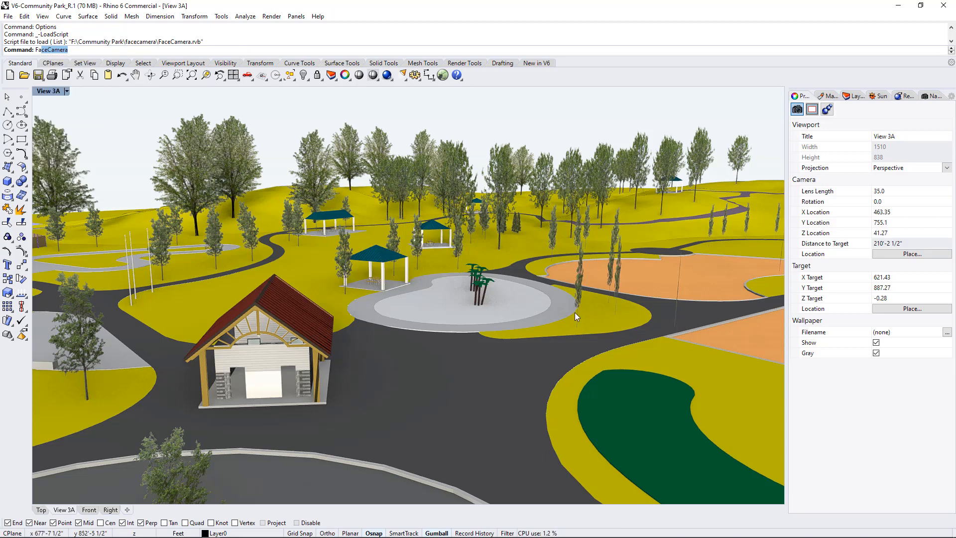
mouse_move(441, 426)
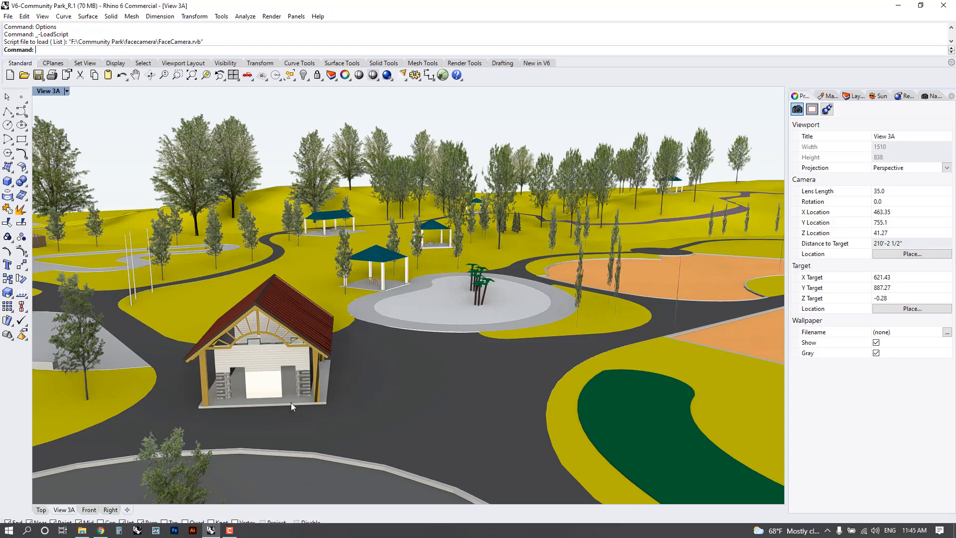
mouse_move(282, 350)
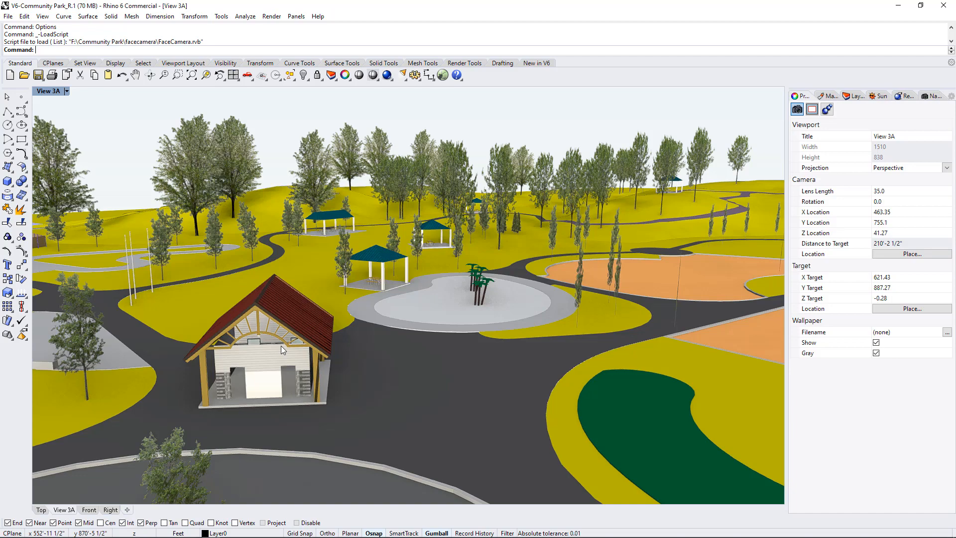
mouse_move(318, 333)
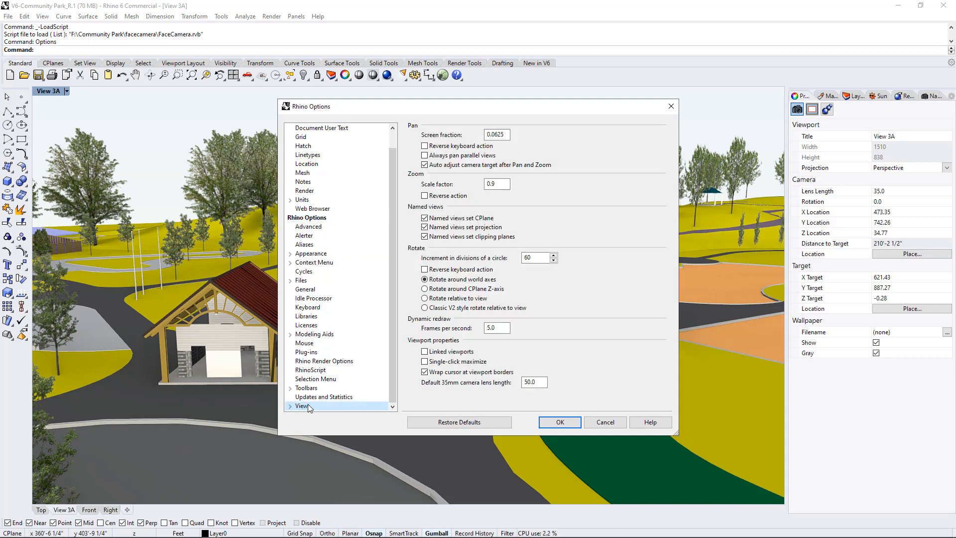
Import Basic Lighting.ini under View > Display Modes, replacing the existing Basic Lighting mode
click(322, 397)
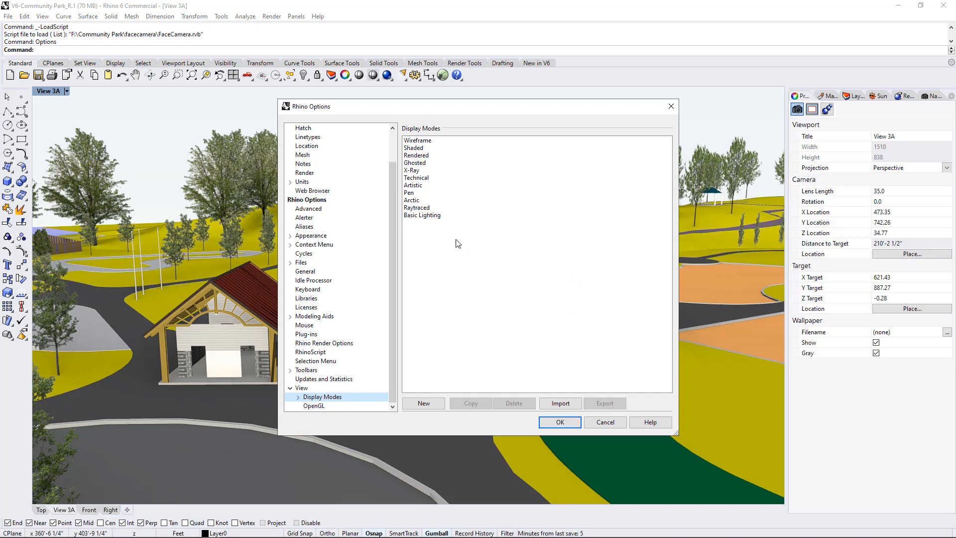
click(422, 215)
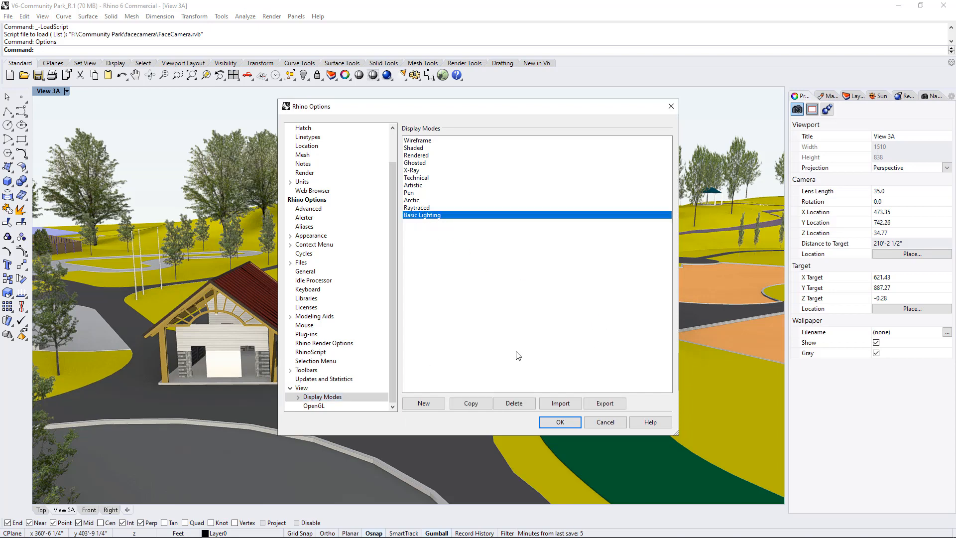
click(560, 403)
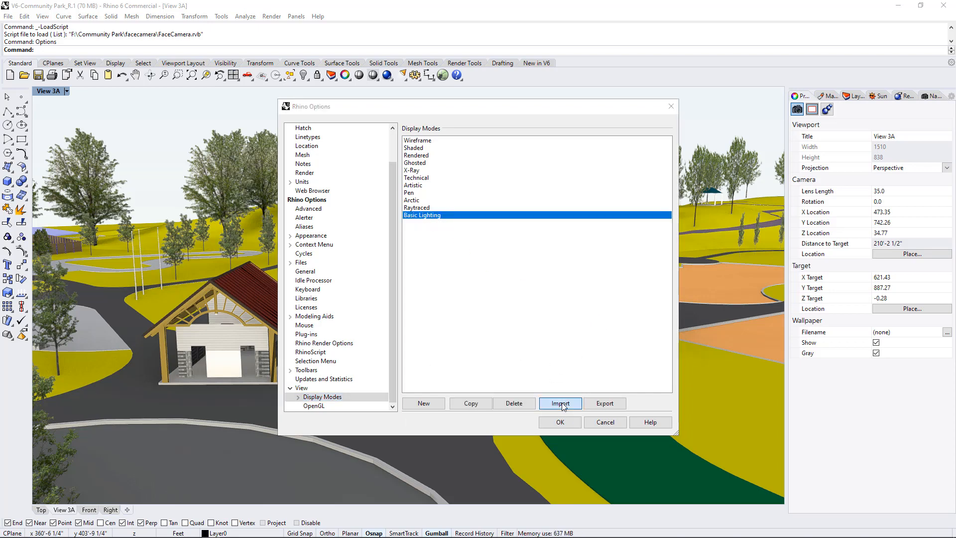
click(559, 403)
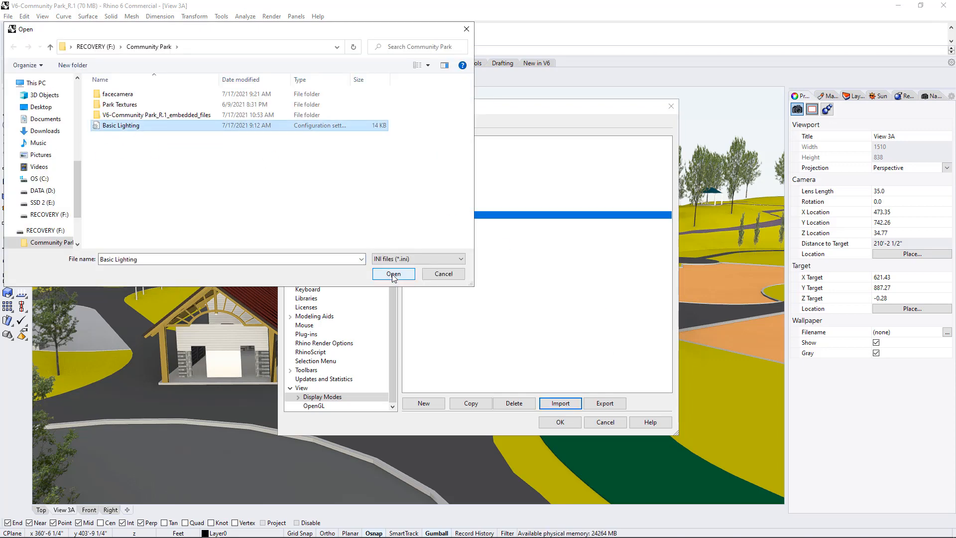
click(393, 274)
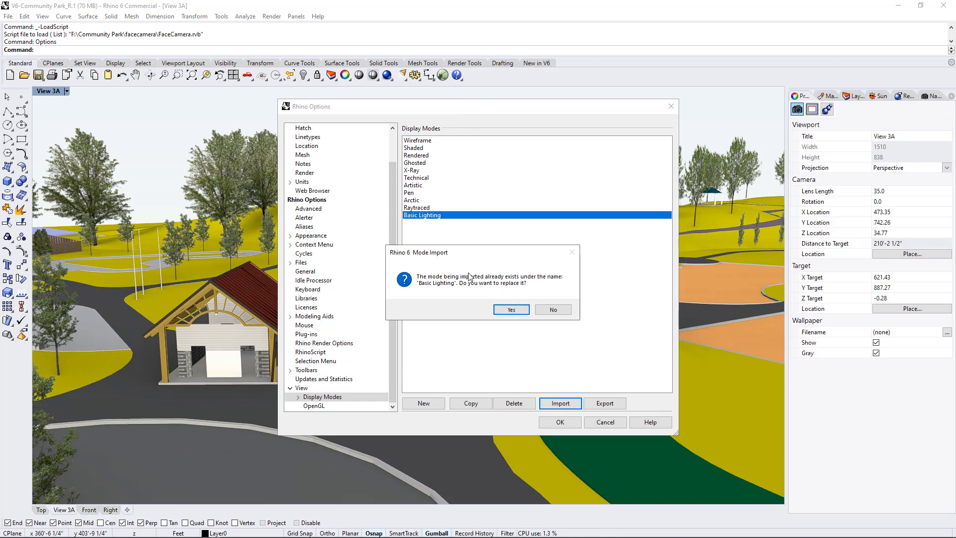
click(510, 309)
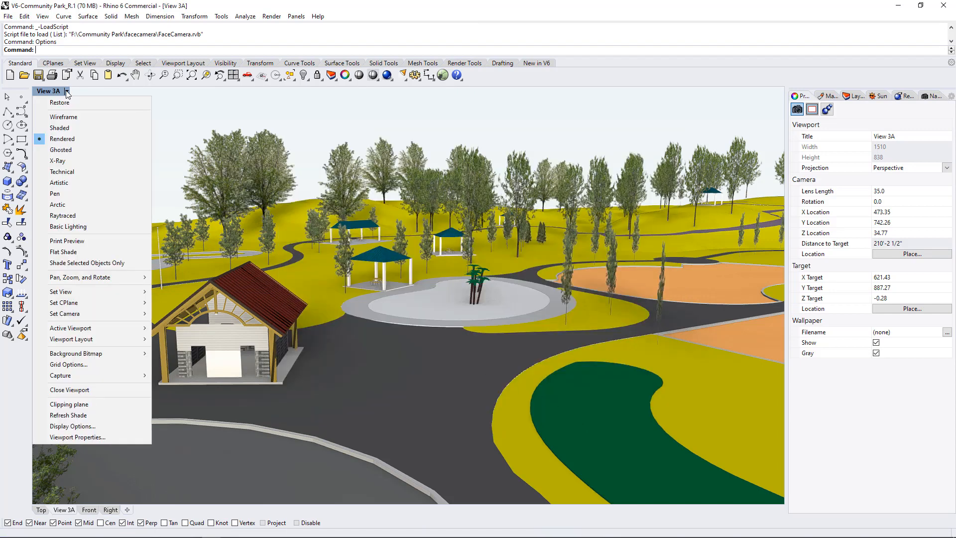
mouse_move(68, 226)
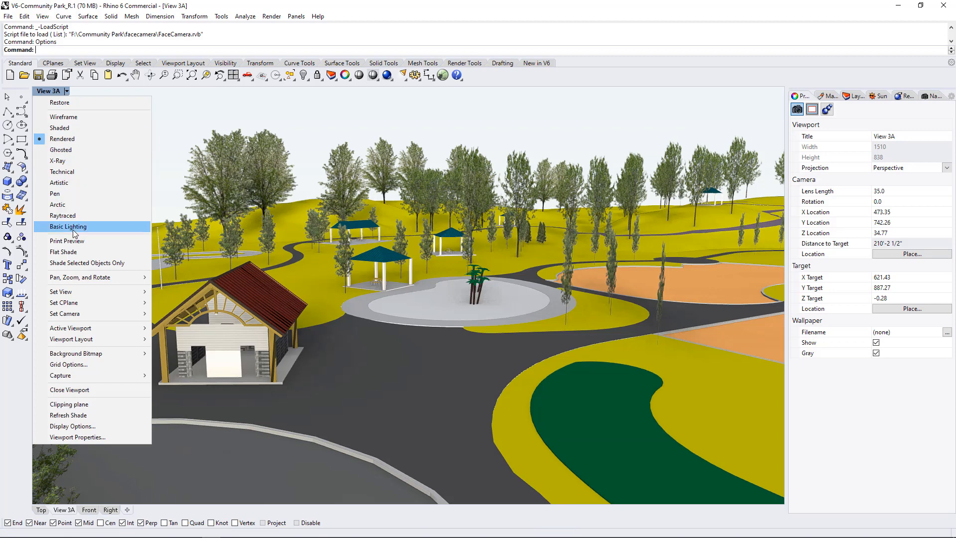
Set View 3A's display mode to Basic Lighting
click(68, 226)
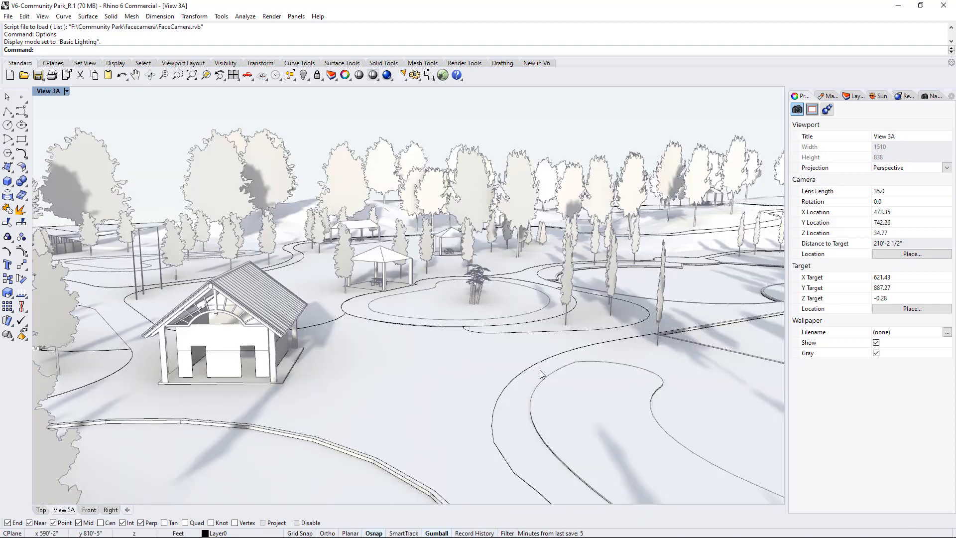
mouse_move(208, 272)
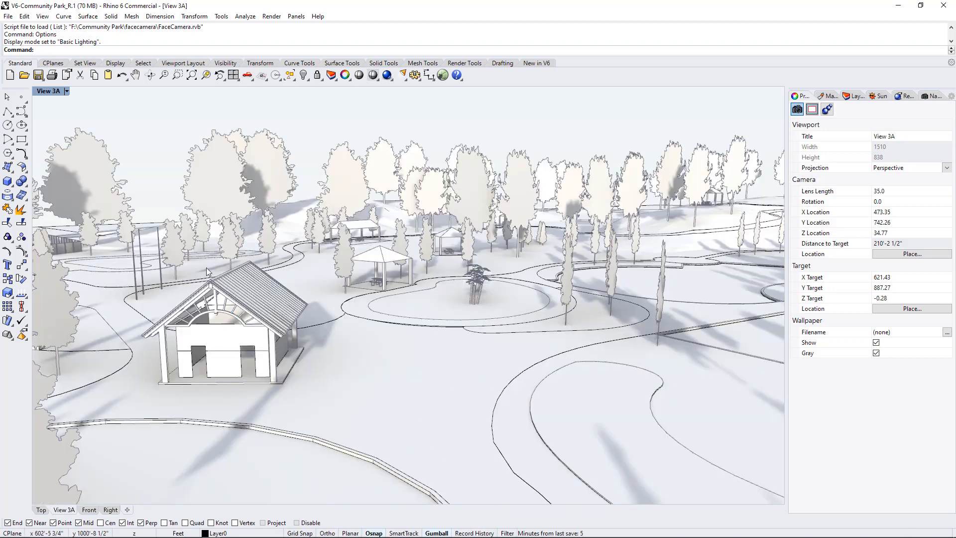
mouse_move(133, 351)
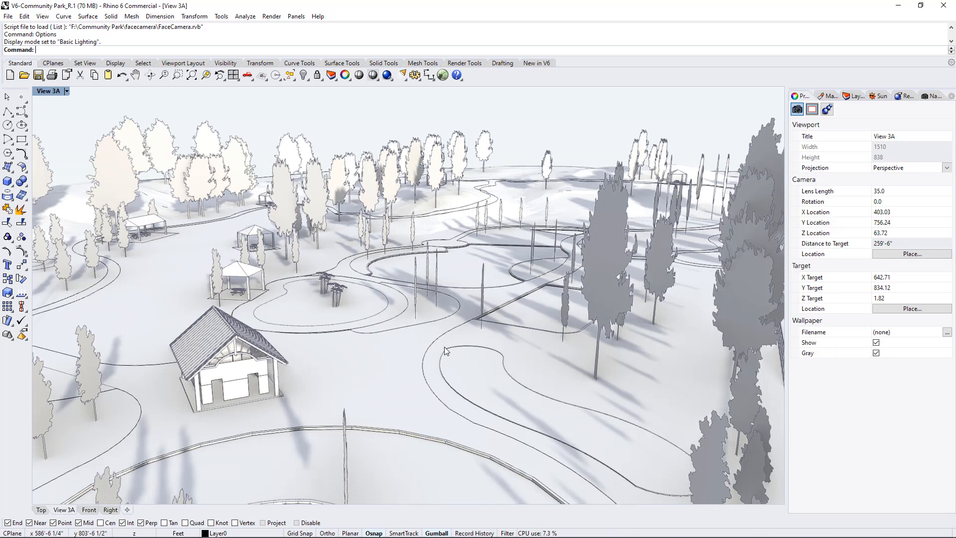
mouse_move(448, 347)
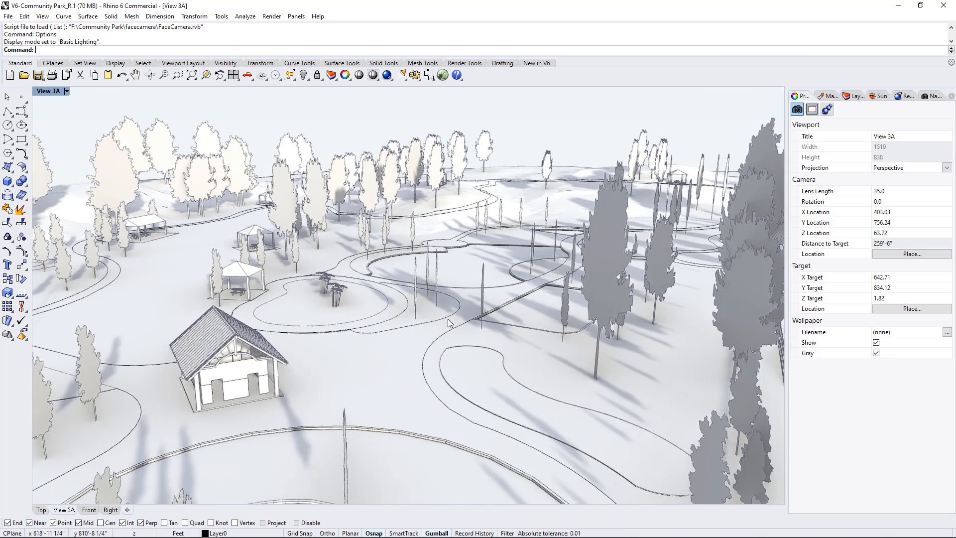
Open the Sun panel from the Render Tools toolbar
click(464, 63)
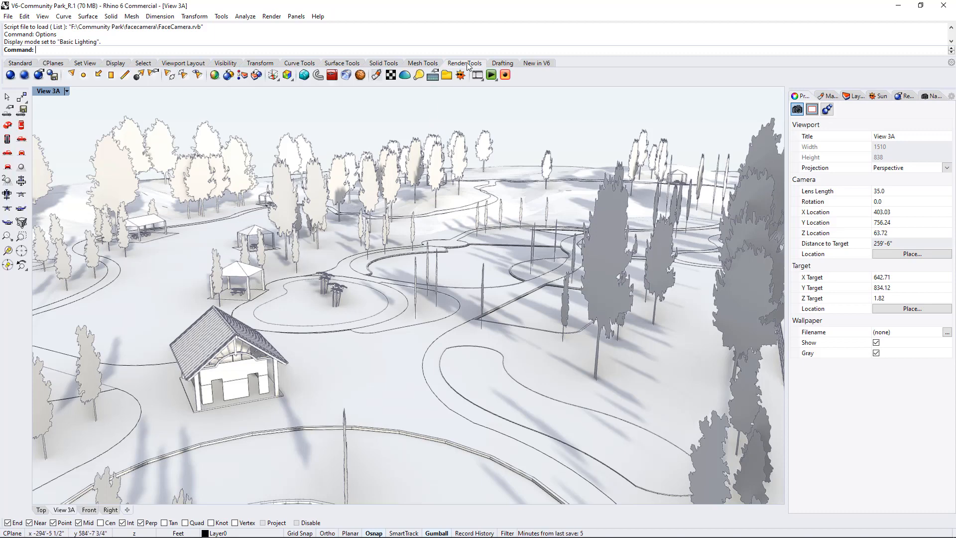
mouse_move(460, 75)
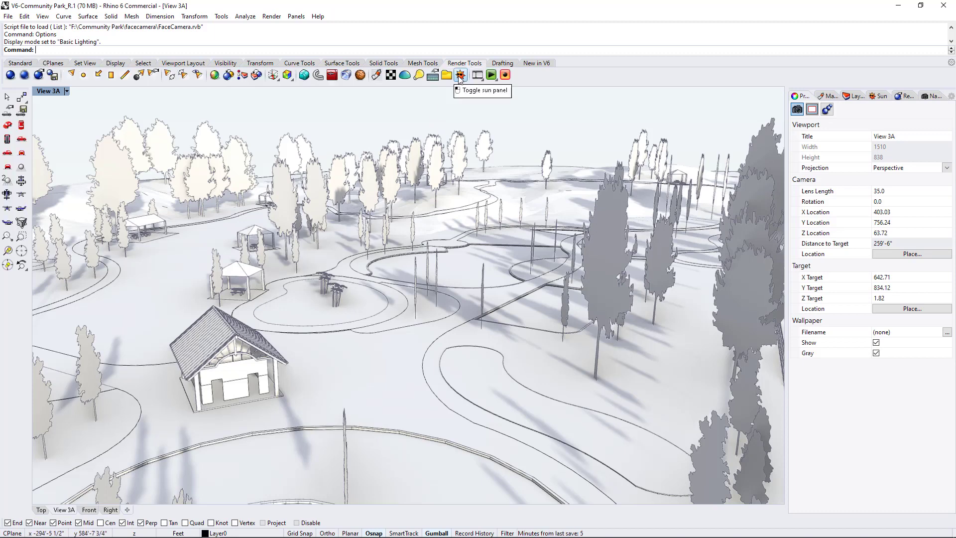
click(459, 75)
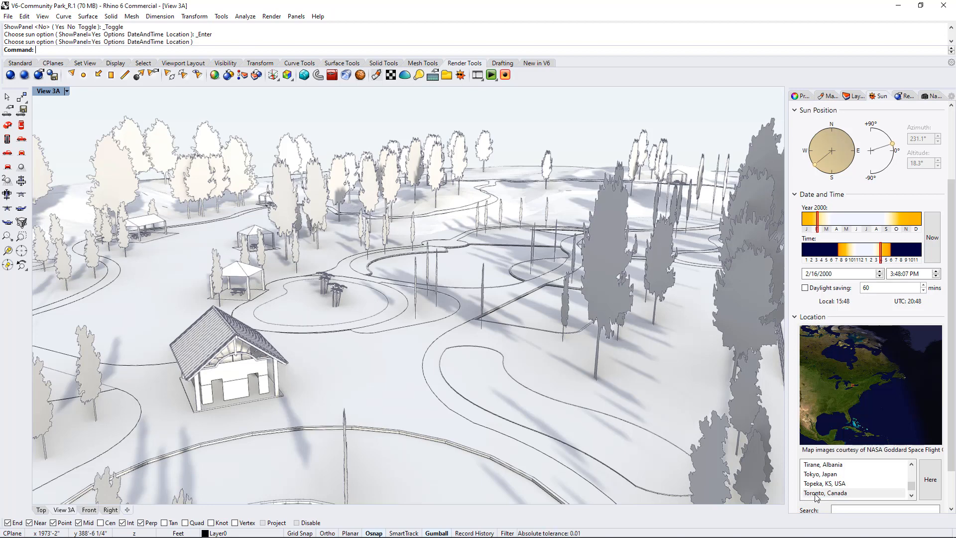
mouse_move(927, 185)
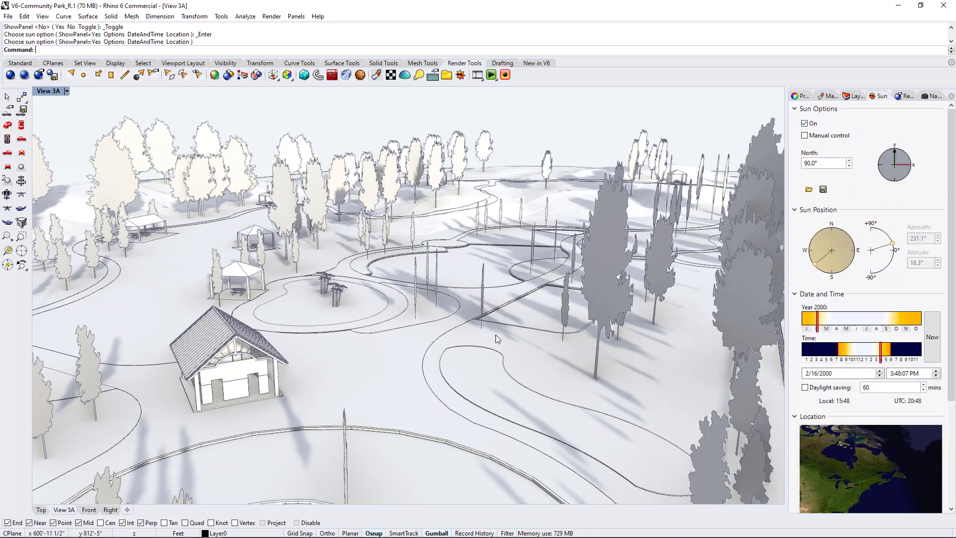
mouse_move(432, 103)
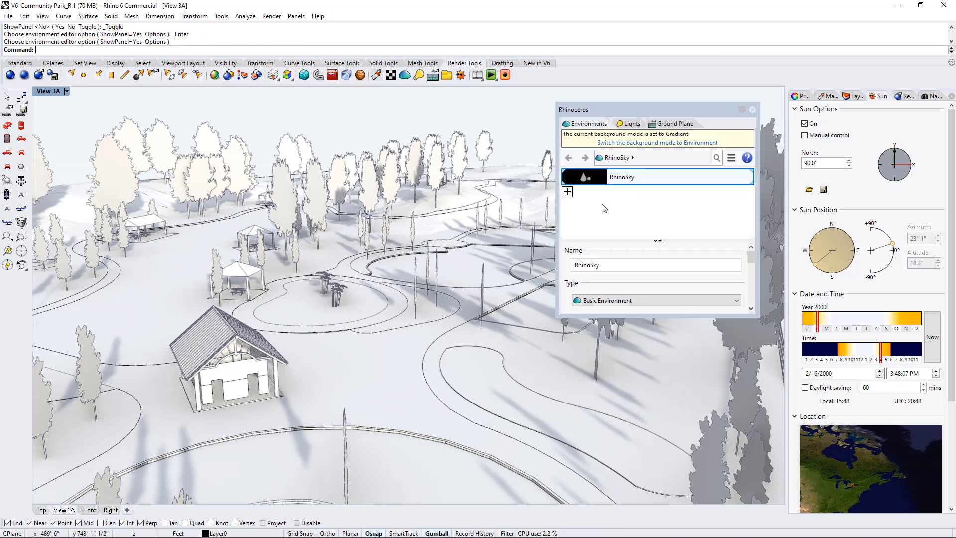
mouse_move(611, 210)
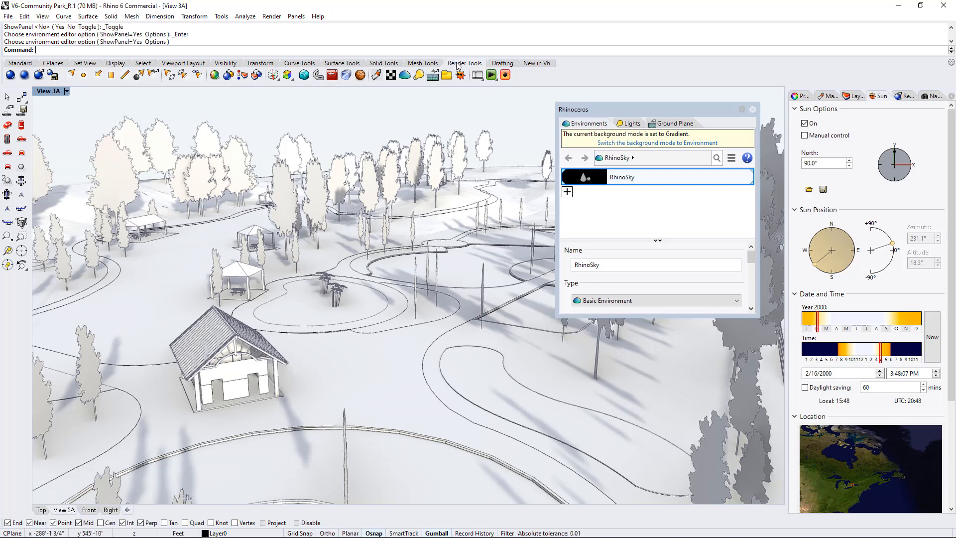
mouse_move(404, 74)
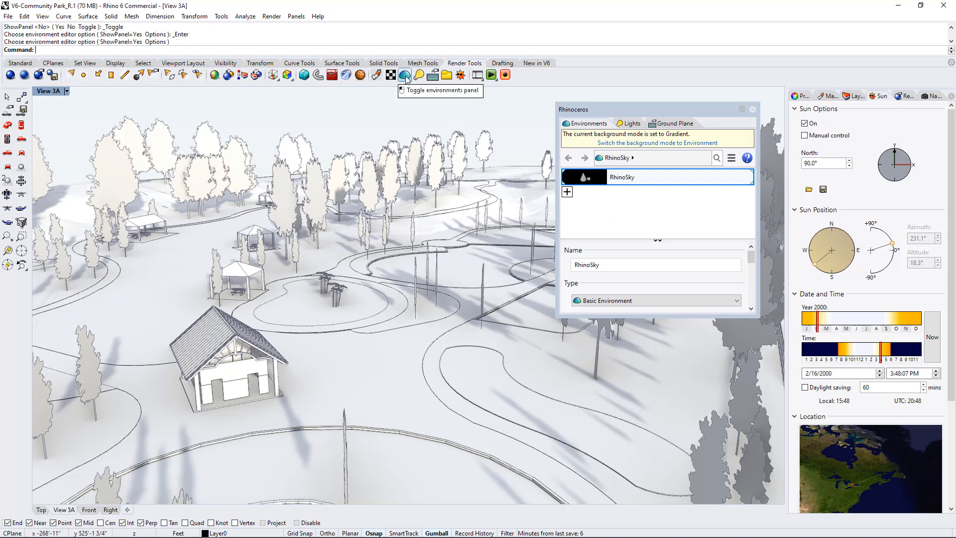
mouse_move(634, 212)
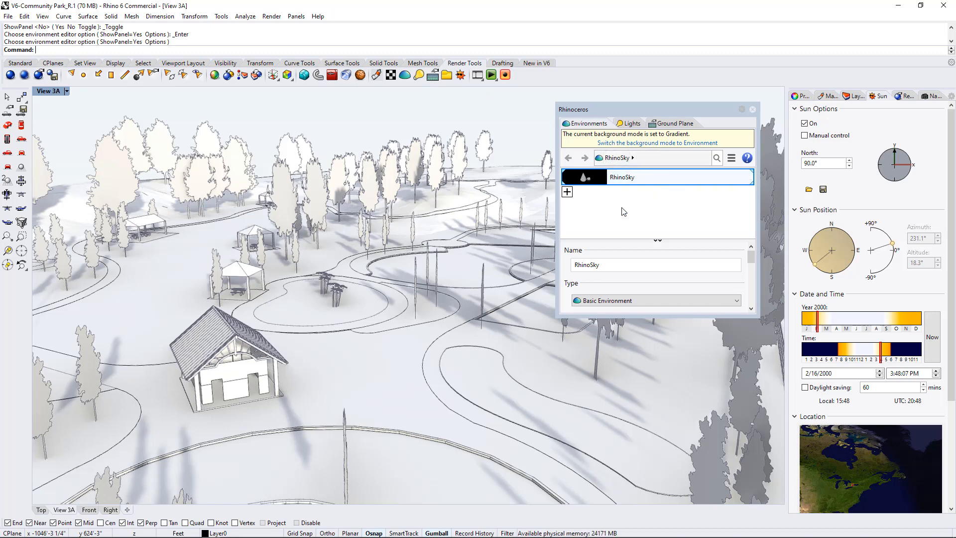
mouse_move(590, 201)
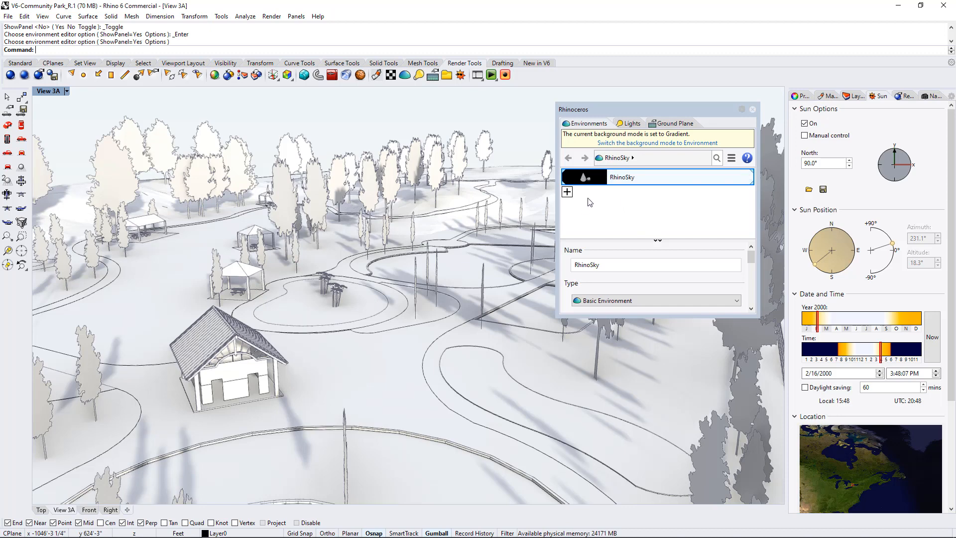
mouse_move(567, 192)
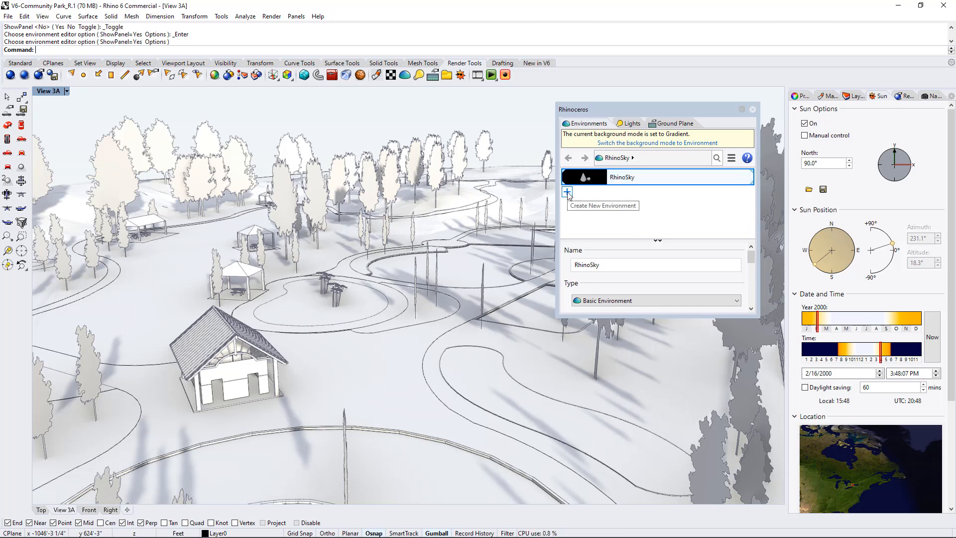
click(568, 193)
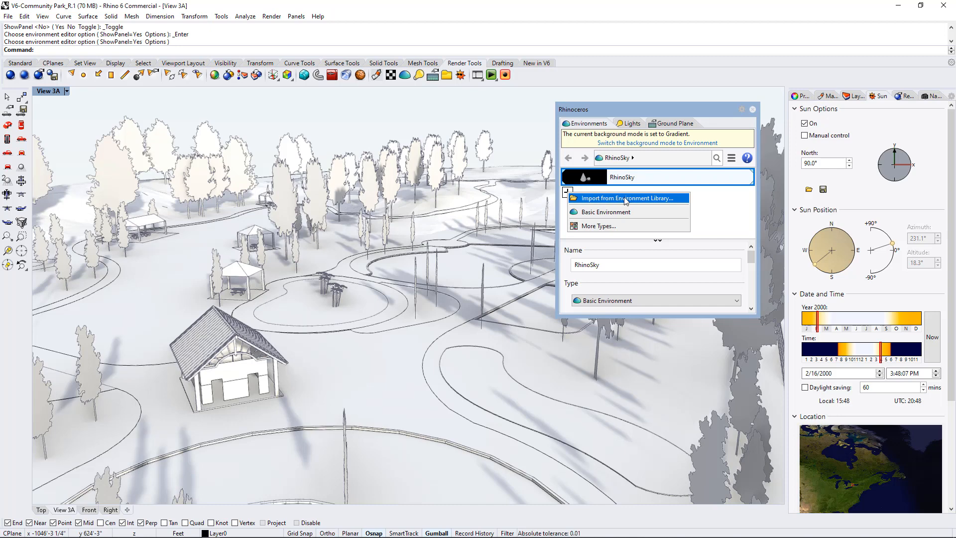
click(630, 198)
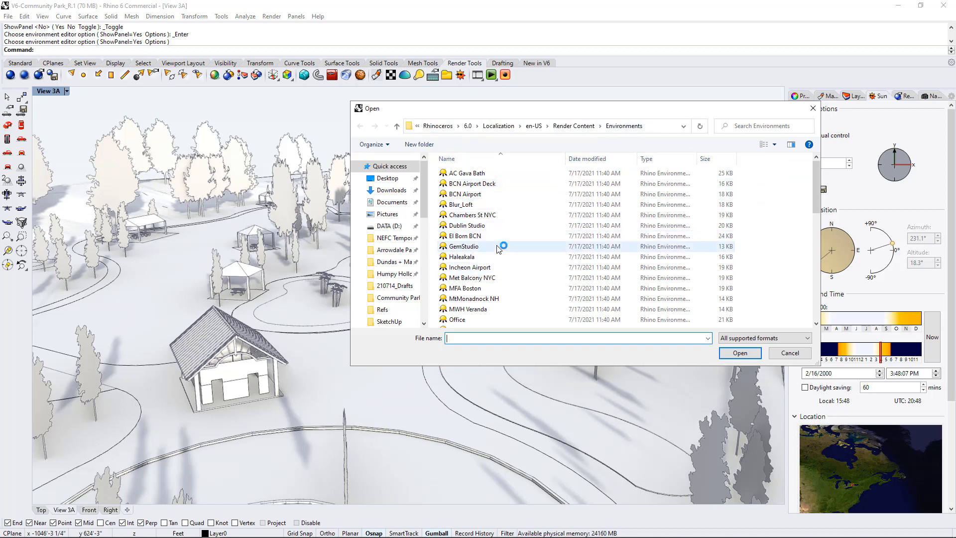
scroll(down, 3)
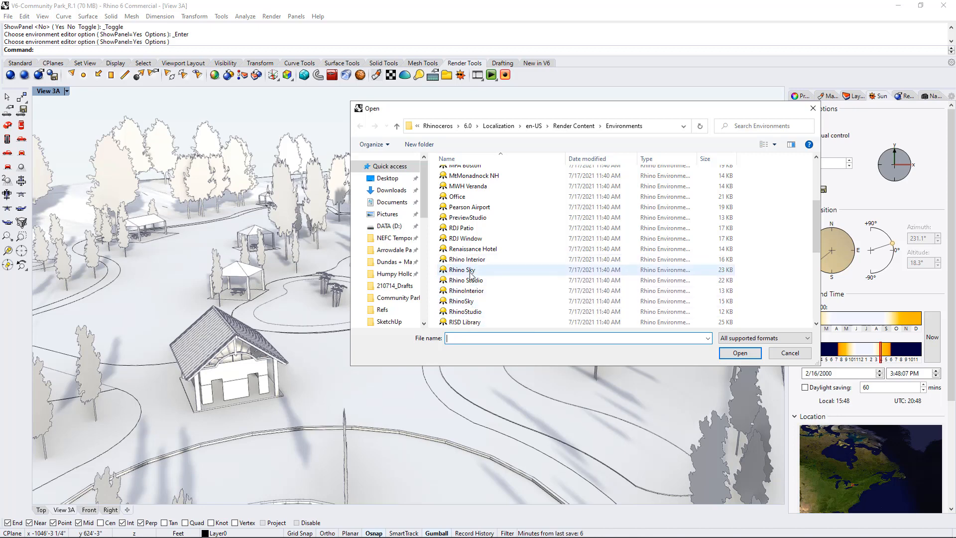
mouse_move(460, 301)
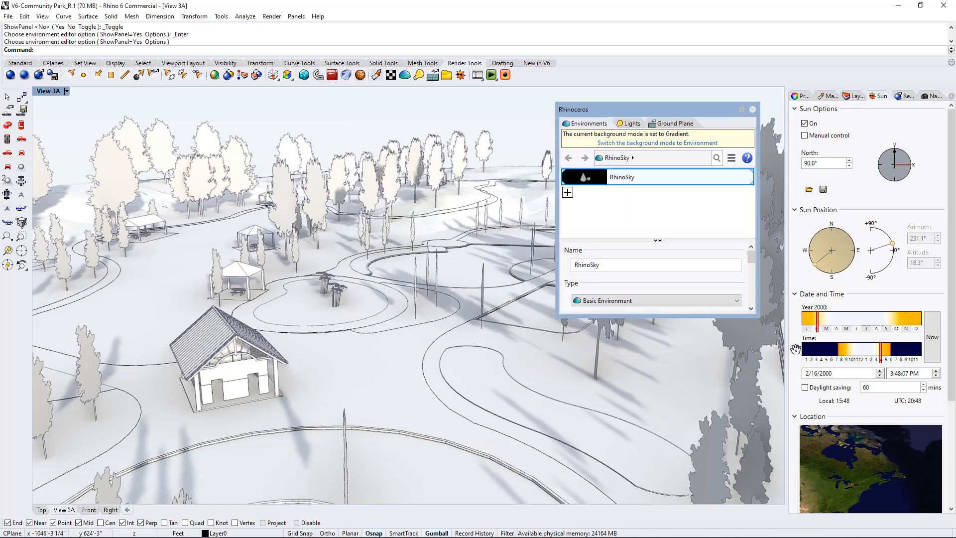
mouse_move(747, 169)
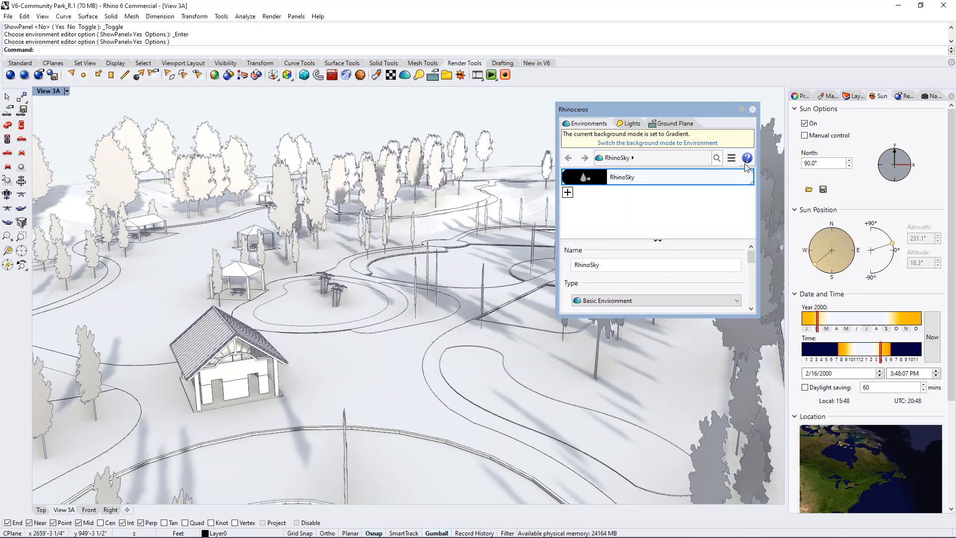
mouse_move(401, 326)
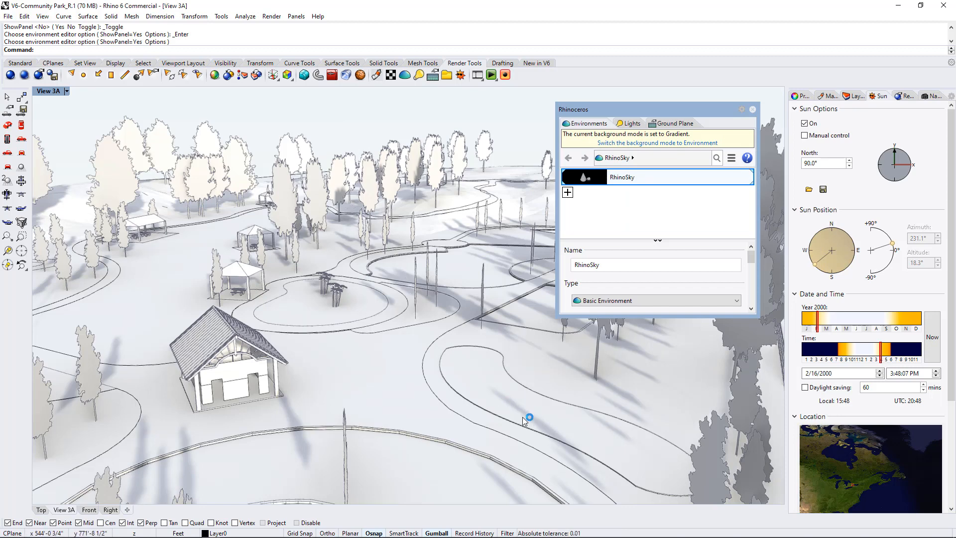
mouse_move(355, 174)
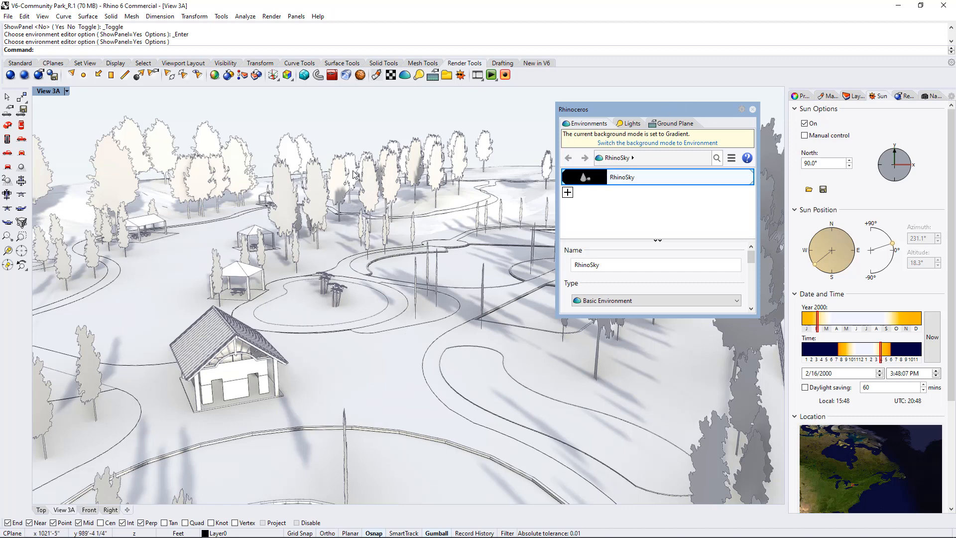
mouse_move(273, 288)
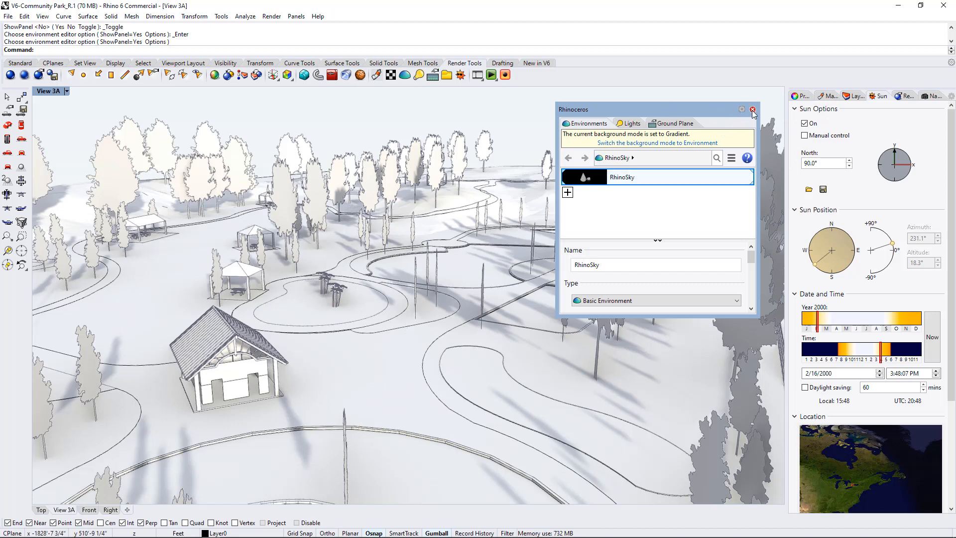
Close the floating Environments panel
click(753, 110)
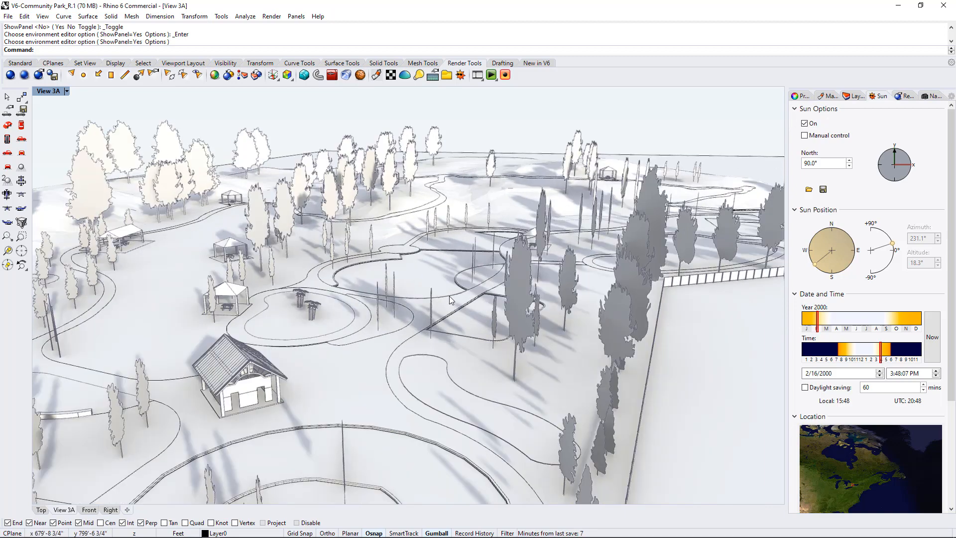
mouse_move(408, 307)
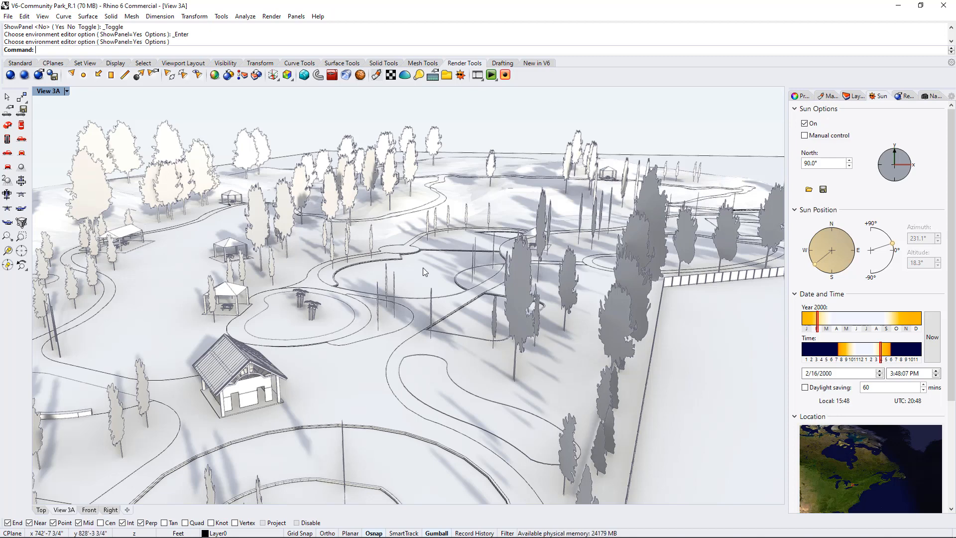
mouse_move(915, 132)
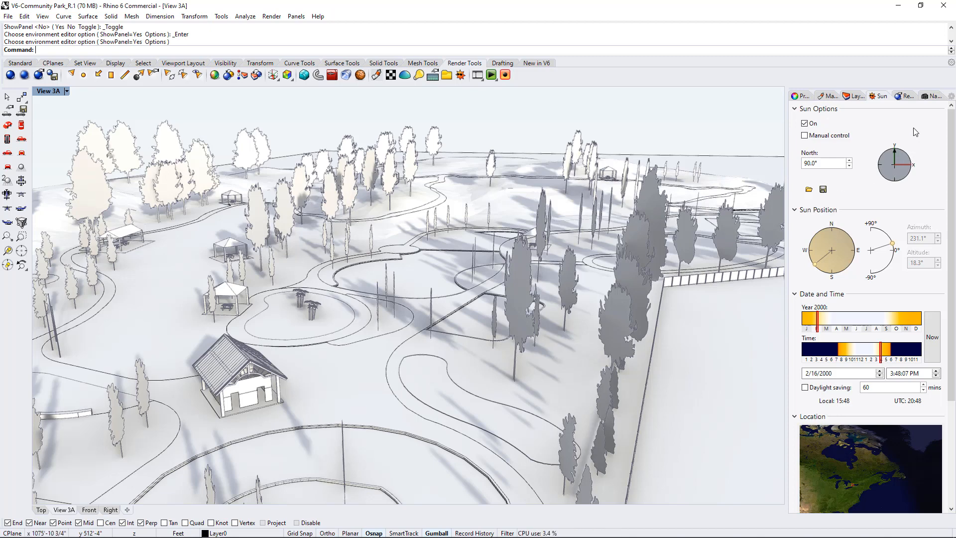
Browse the Properties, Materials, Layers, Sun and Rendering panels, ending on Named Views
click(798, 96)
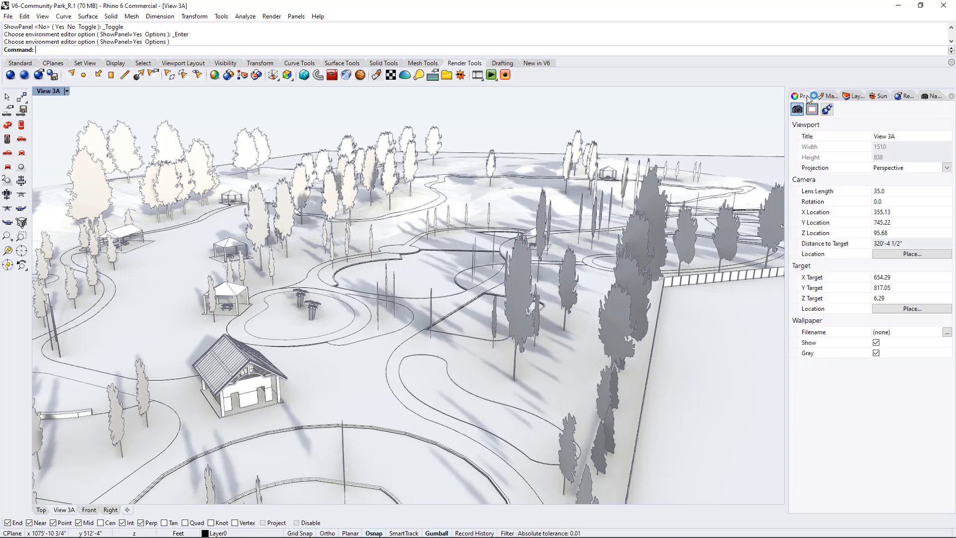
mouse_move(841, 212)
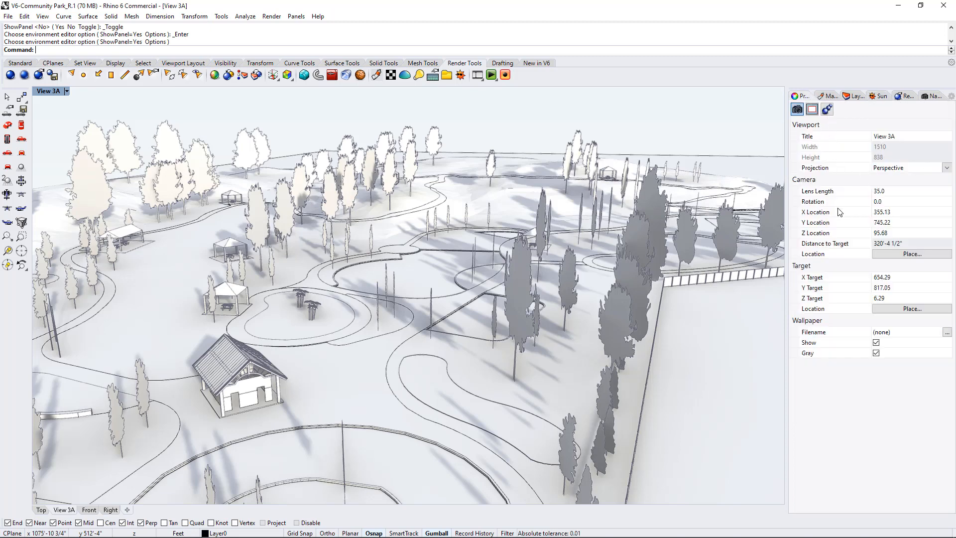
click(828, 96)
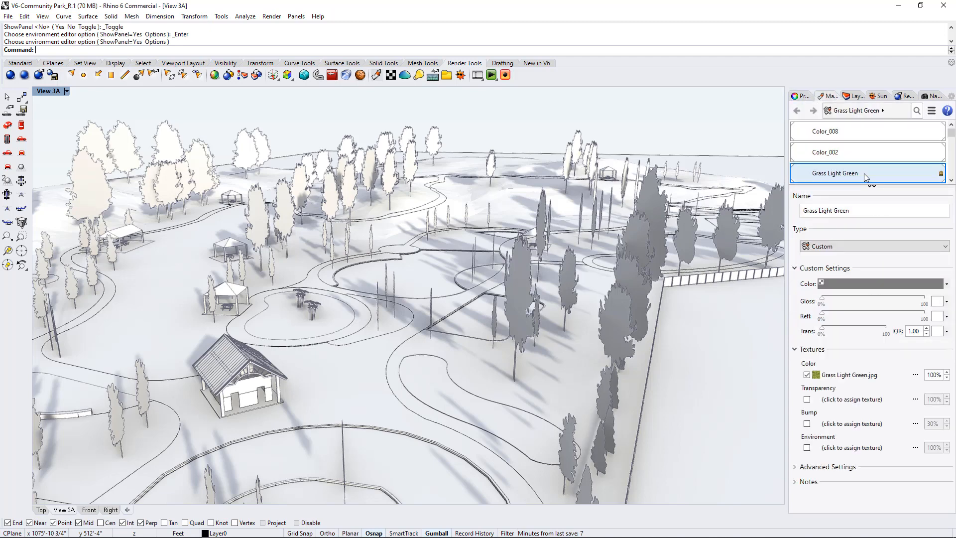
click(858, 96)
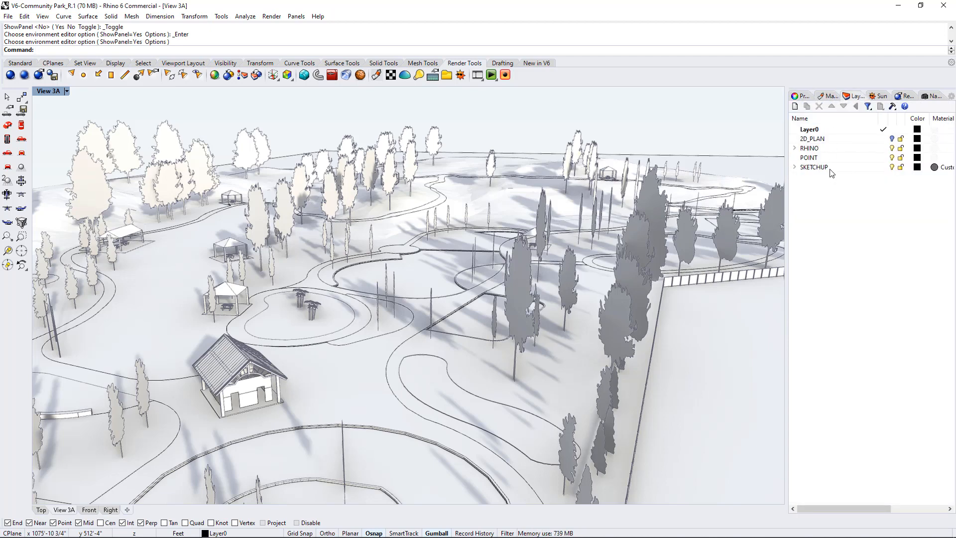
click(879, 96)
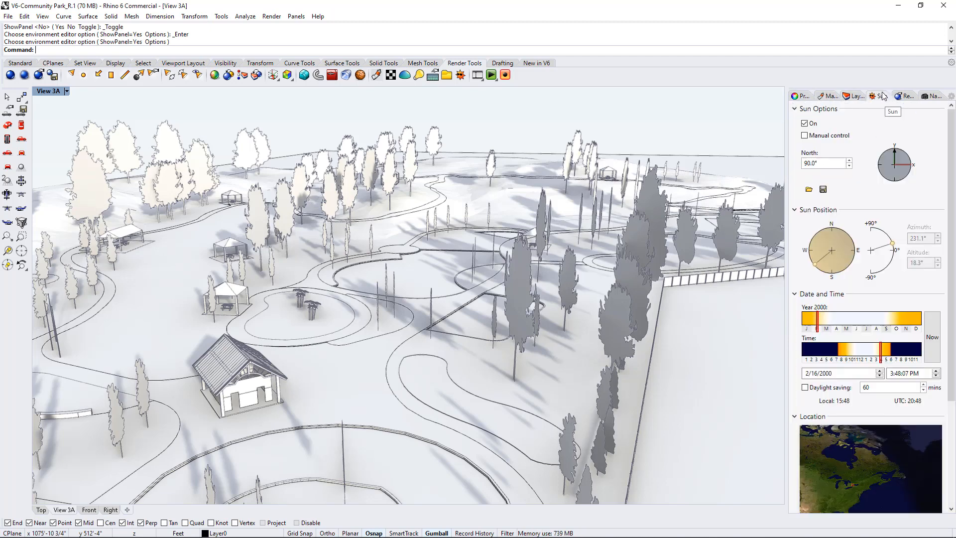
click(930, 96)
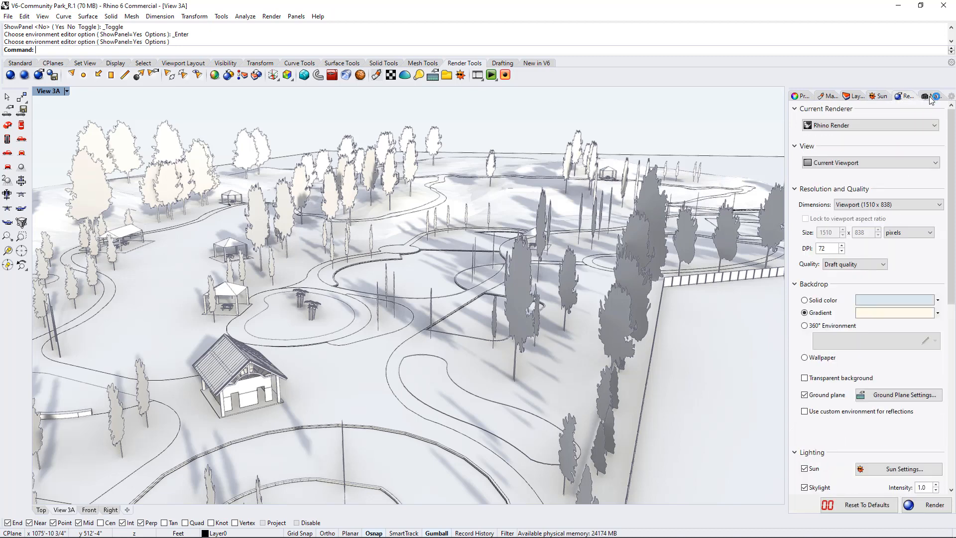
click(932, 96)
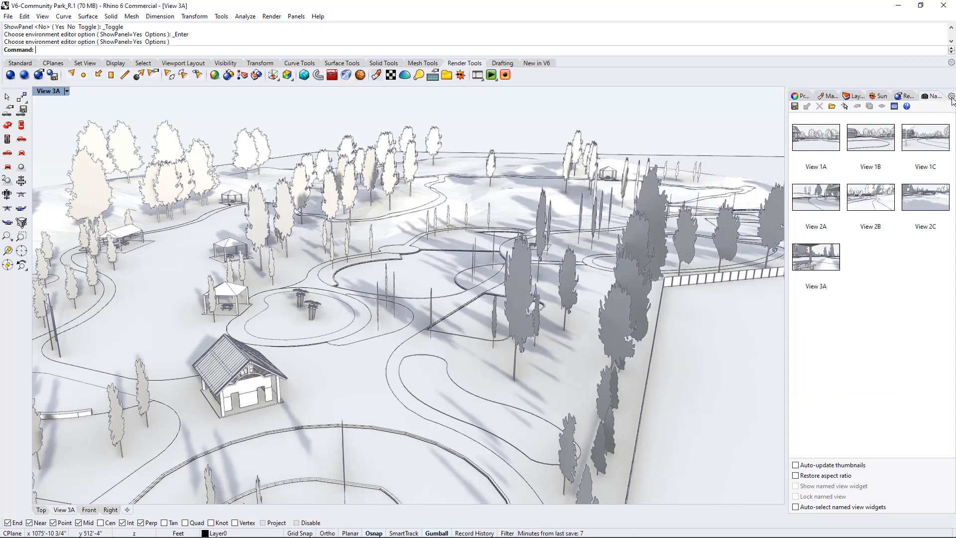
Show the Sun panel with its sun position, date and time settings
click(951, 105)
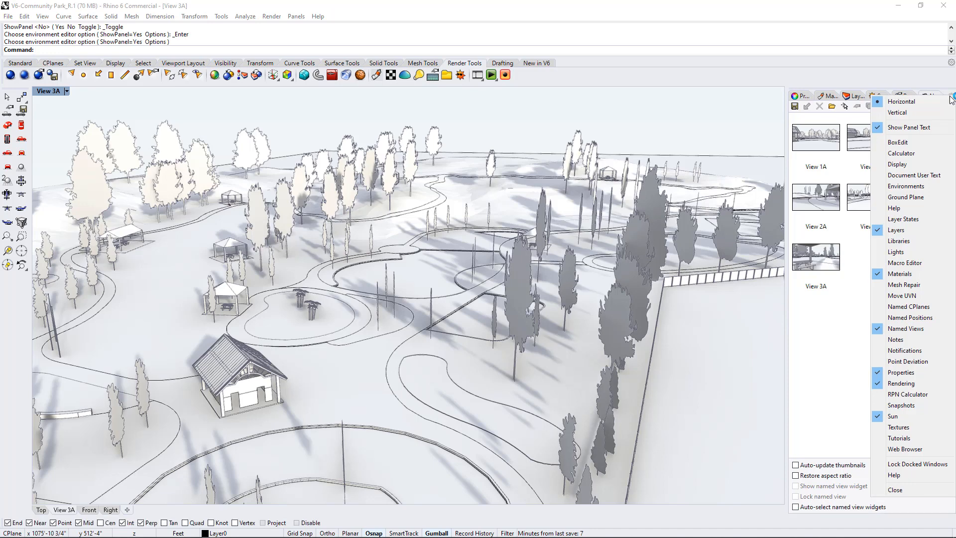
mouse_move(910, 306)
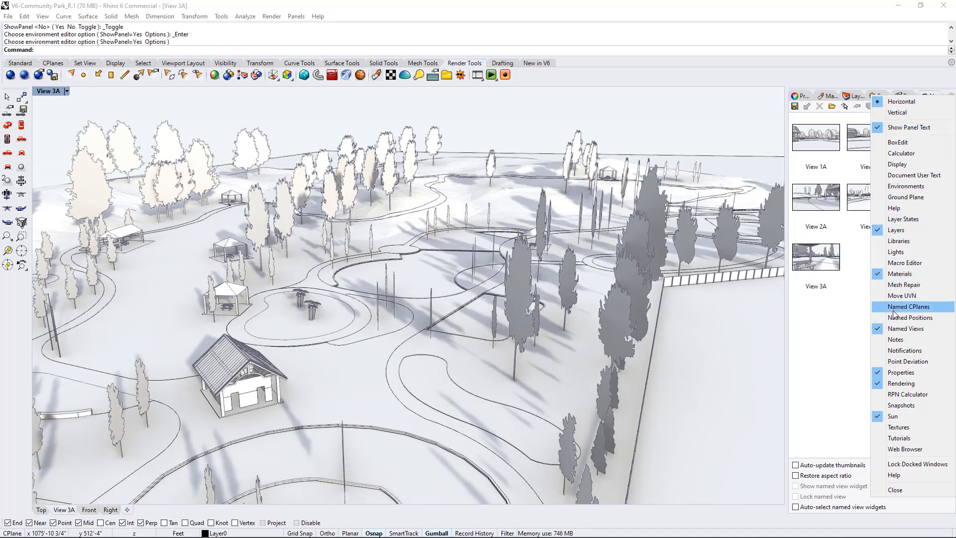
mouse_move(901, 153)
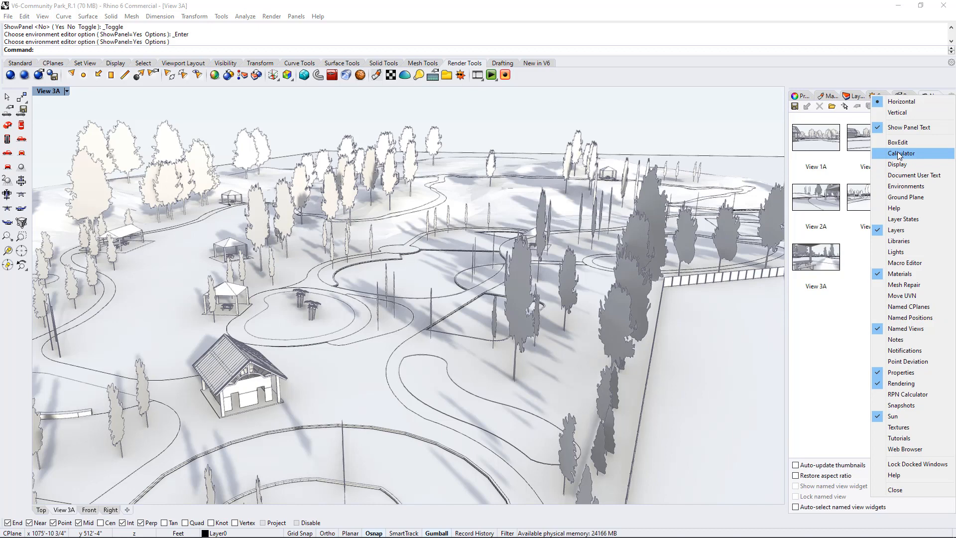
mouse_move(897, 208)
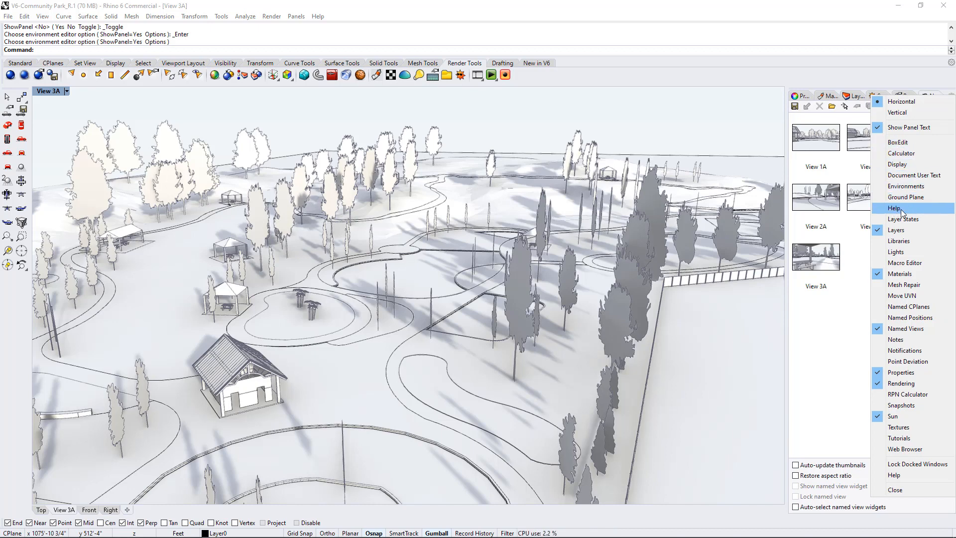
mouse_move(912, 317)
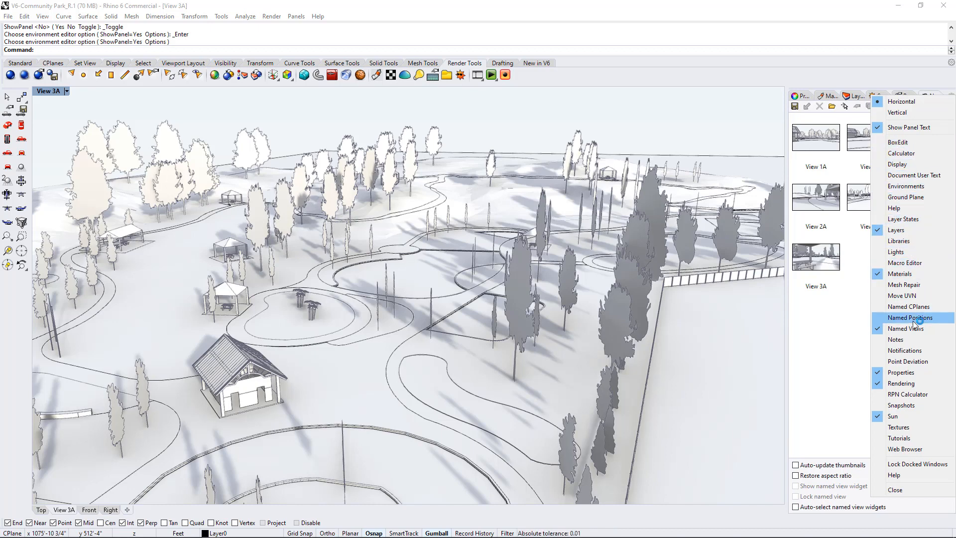
mouse_move(909, 328)
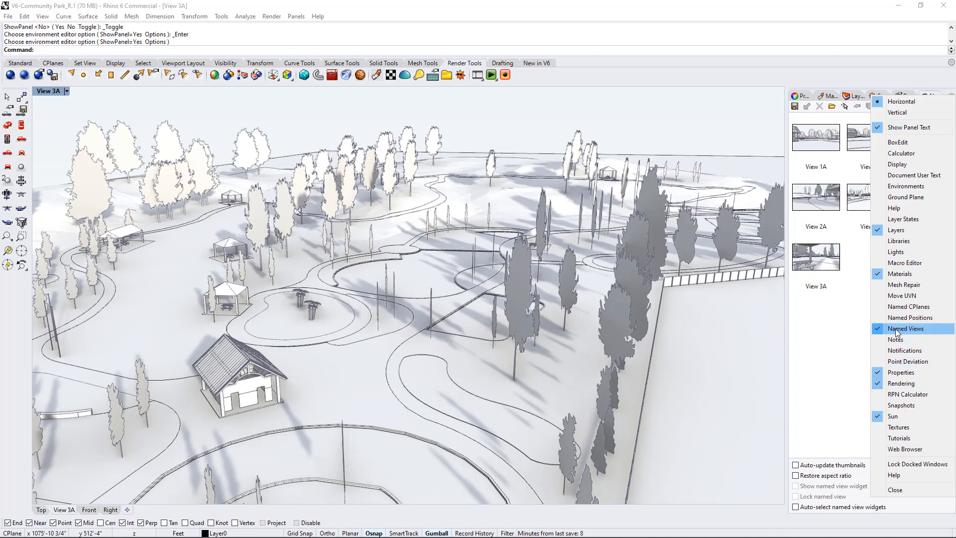
mouse_move(901, 372)
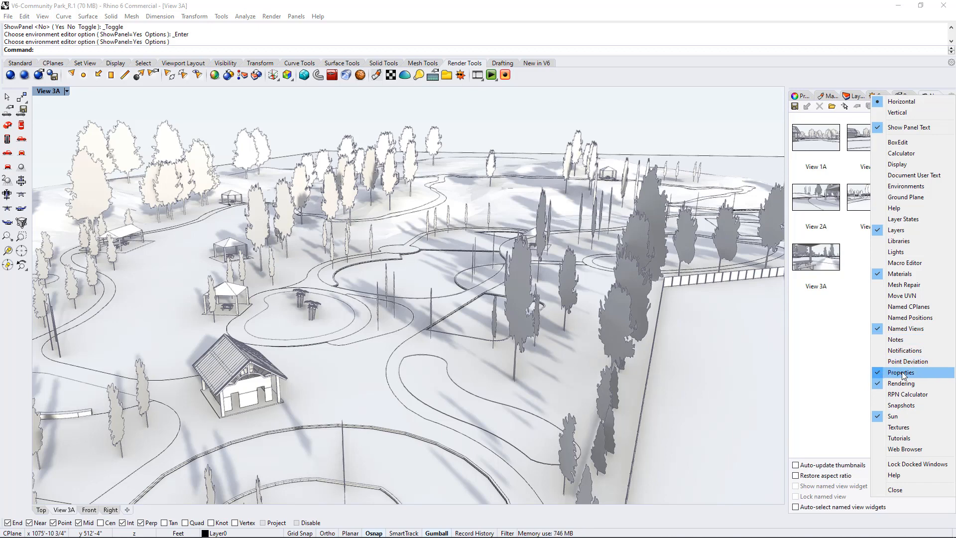
mouse_move(903, 422)
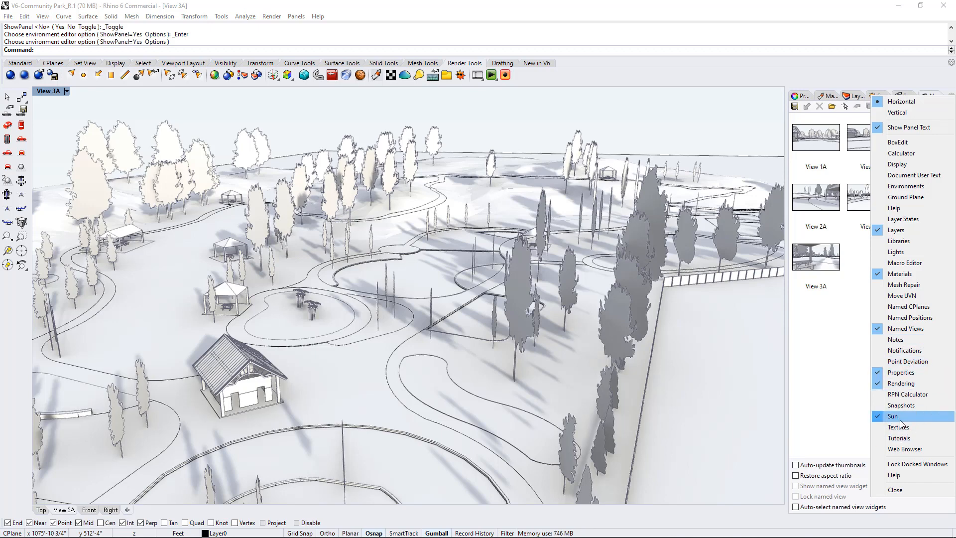
mouse_move(904, 263)
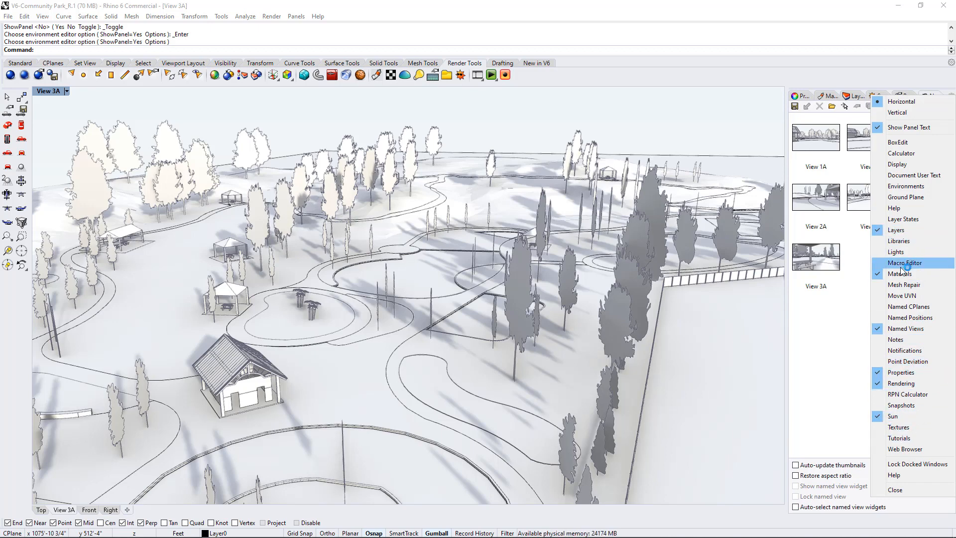
mouse_move(902, 101)
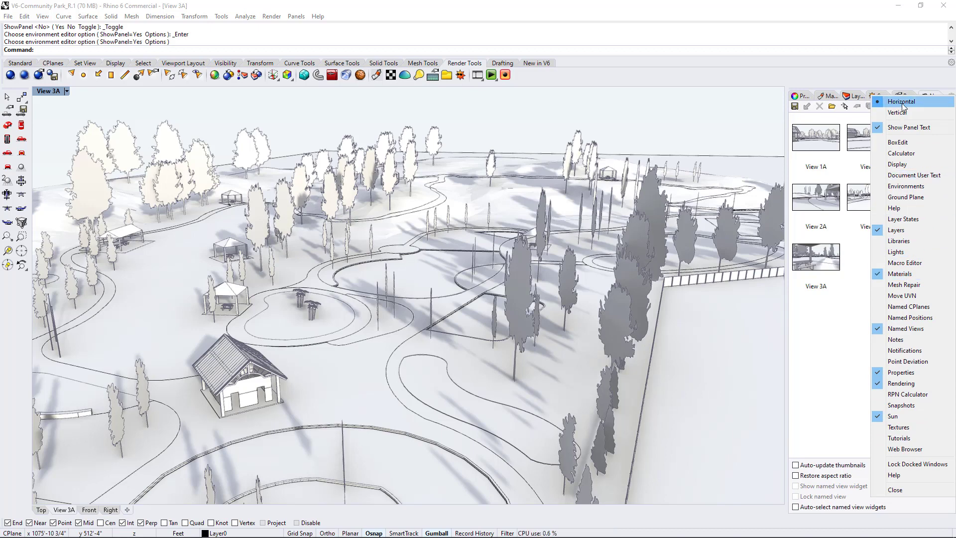
mouse_move(894, 209)
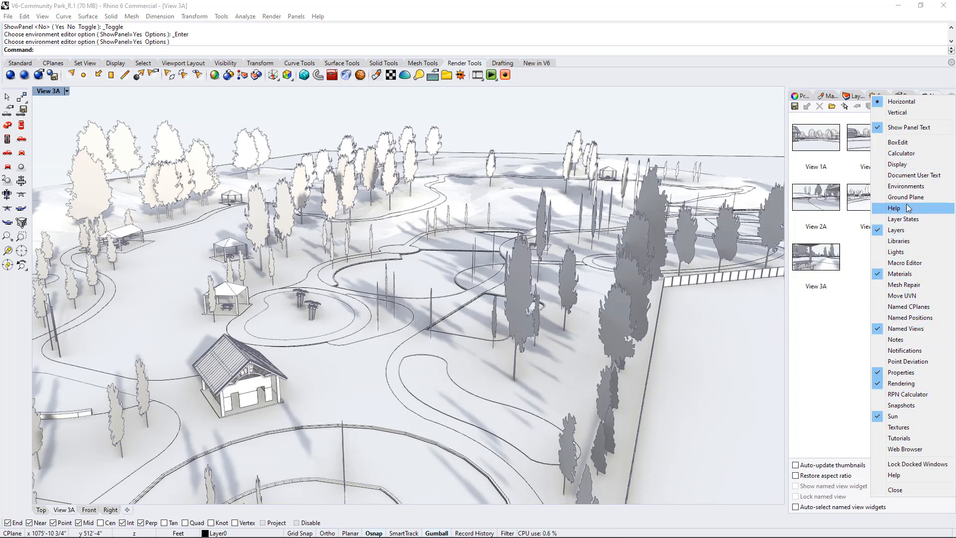
mouse_move(906, 197)
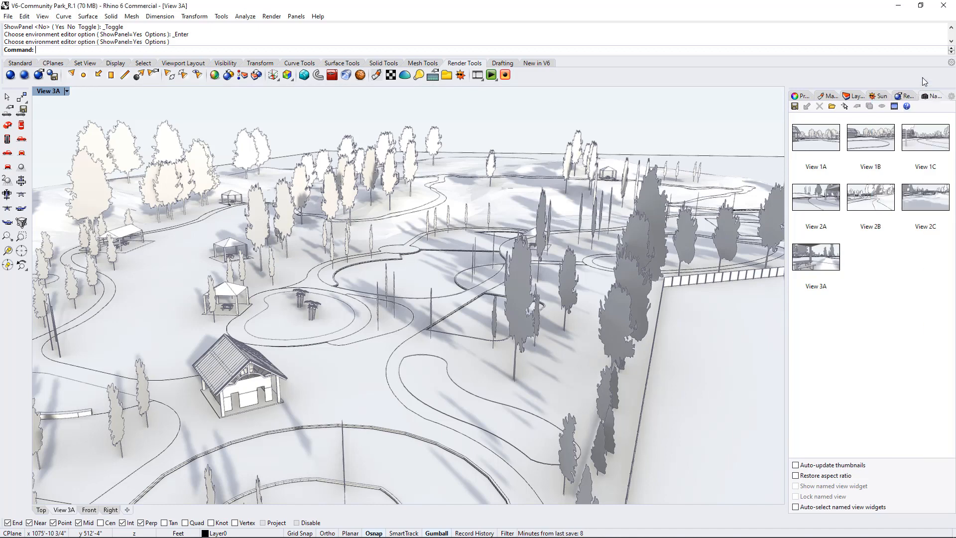
click(880, 96)
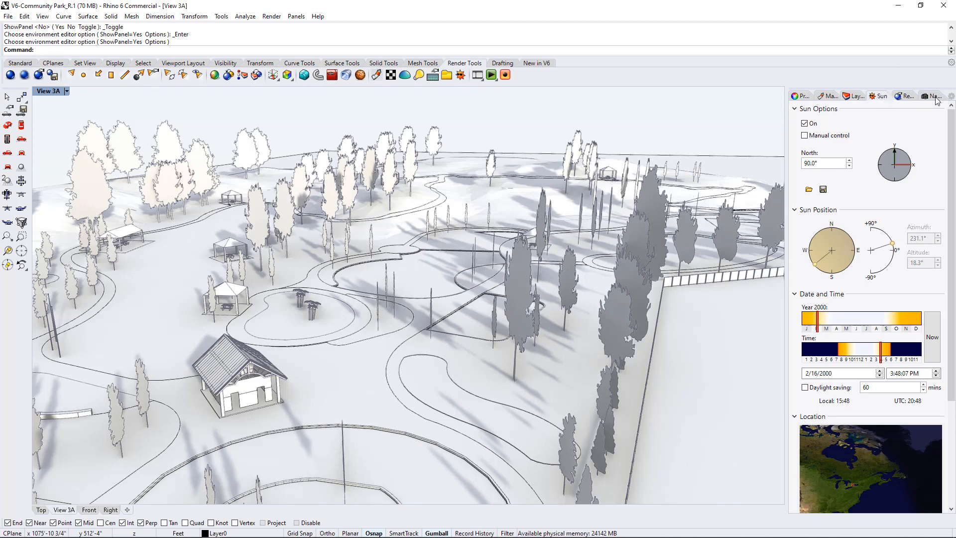
mouse_move(588, 341)
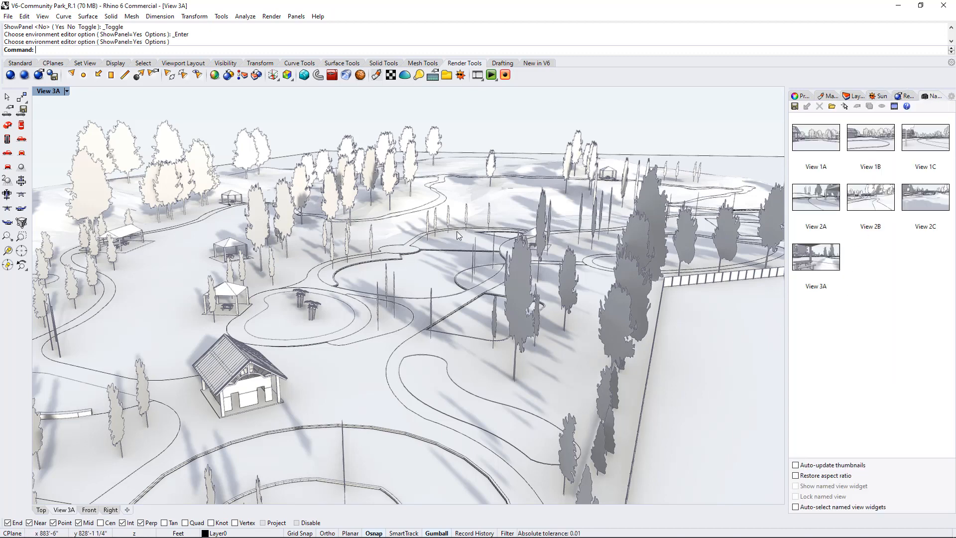
mouse_move(402, 281)
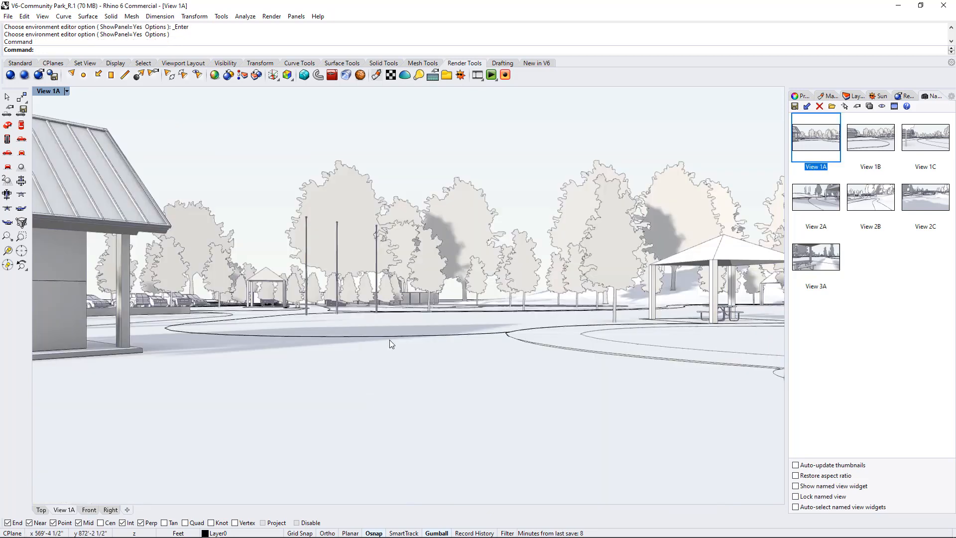
mouse_move(391, 343)
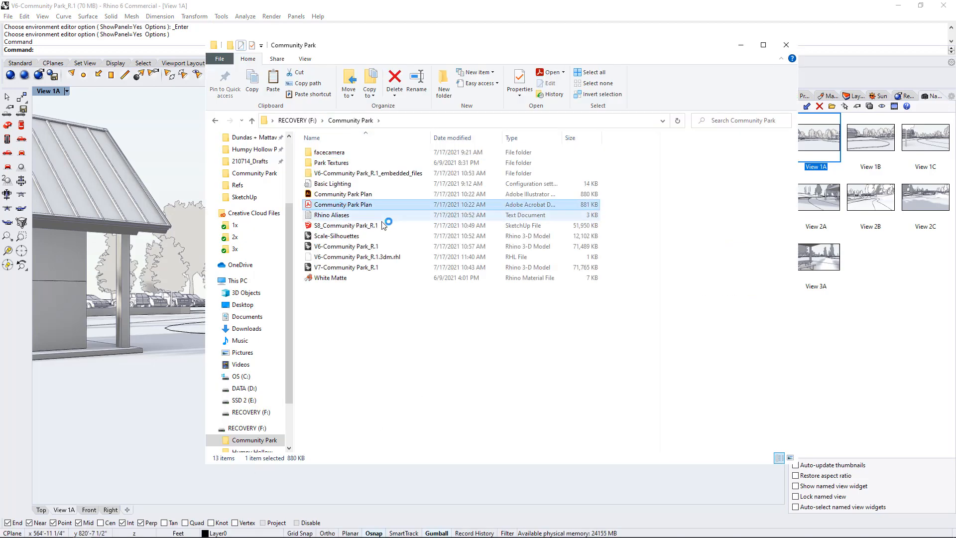
Open Community Park Plan.pdf and zoom in around Gateway Plaza
double_click(343, 204)
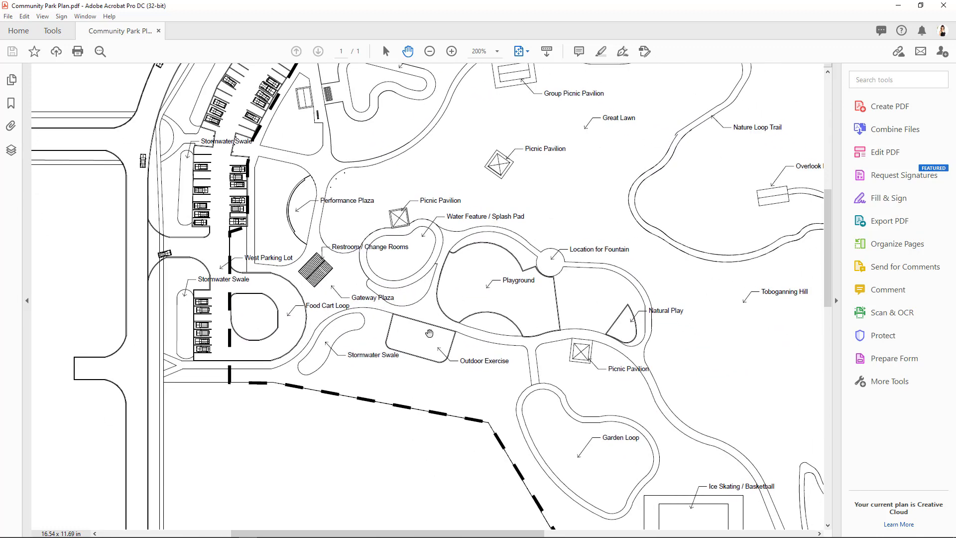
click(451, 51)
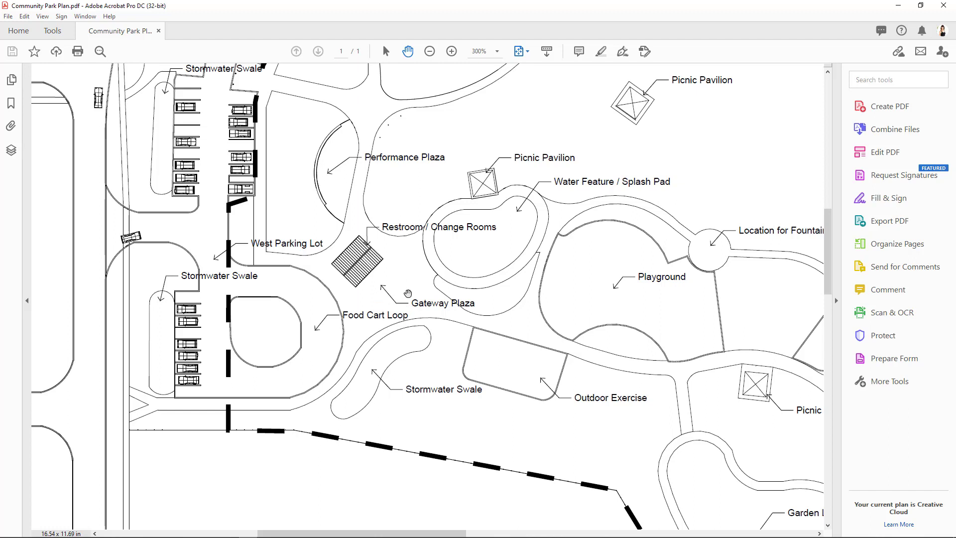
mouse_move(476, 220)
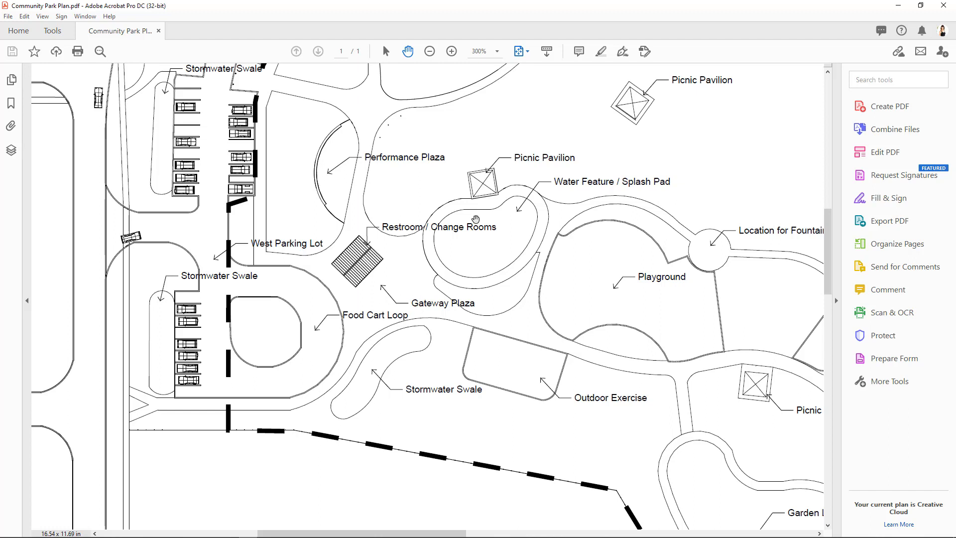
mouse_move(363, 283)
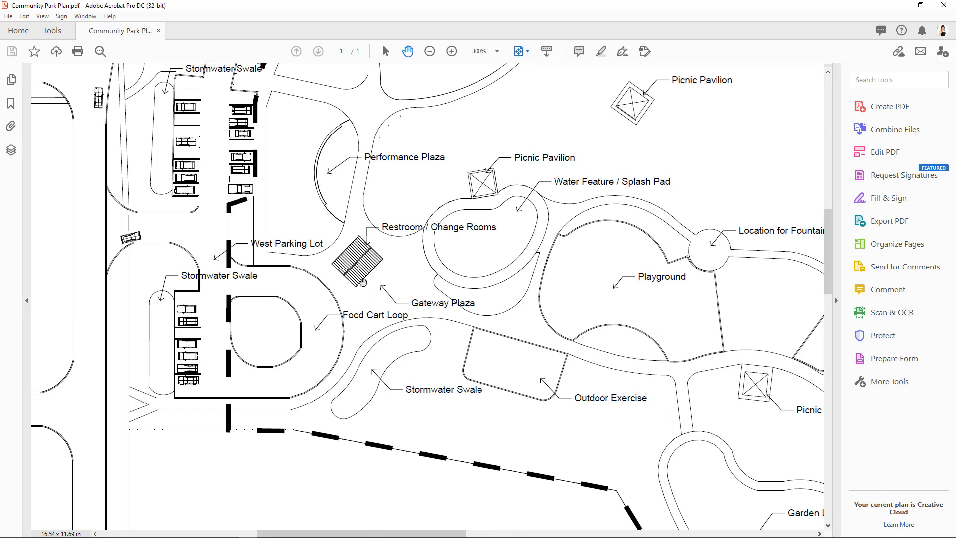
mouse_move(881, 6)
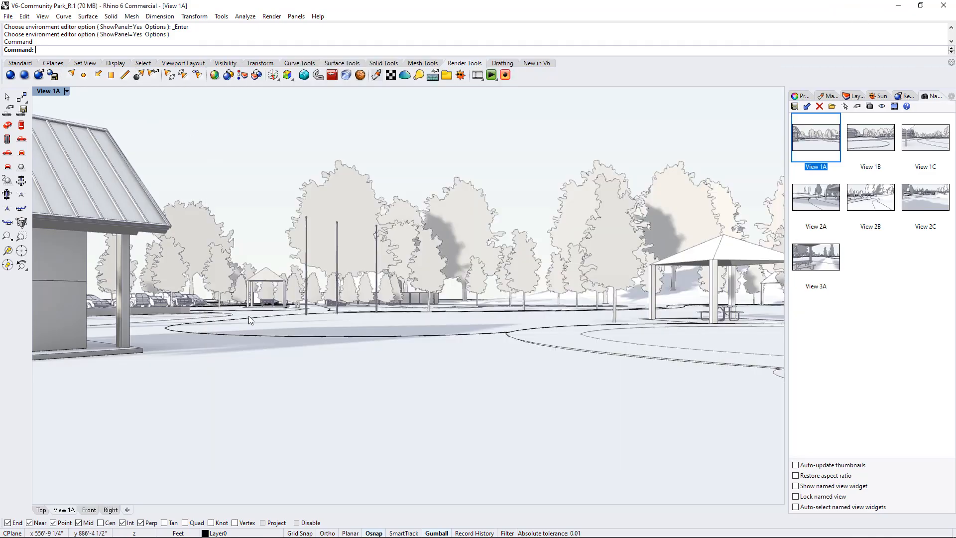
mouse_move(746, 339)
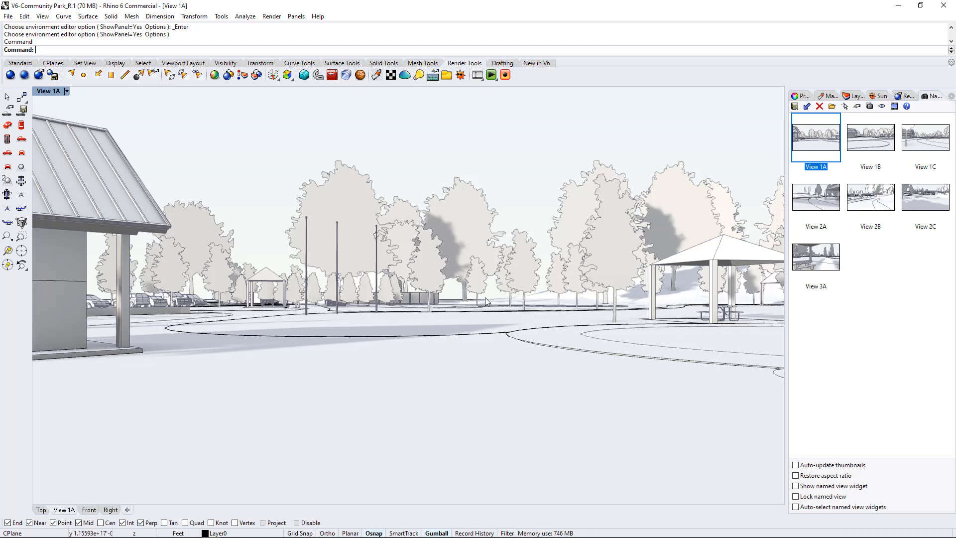
mouse_move(147, 382)
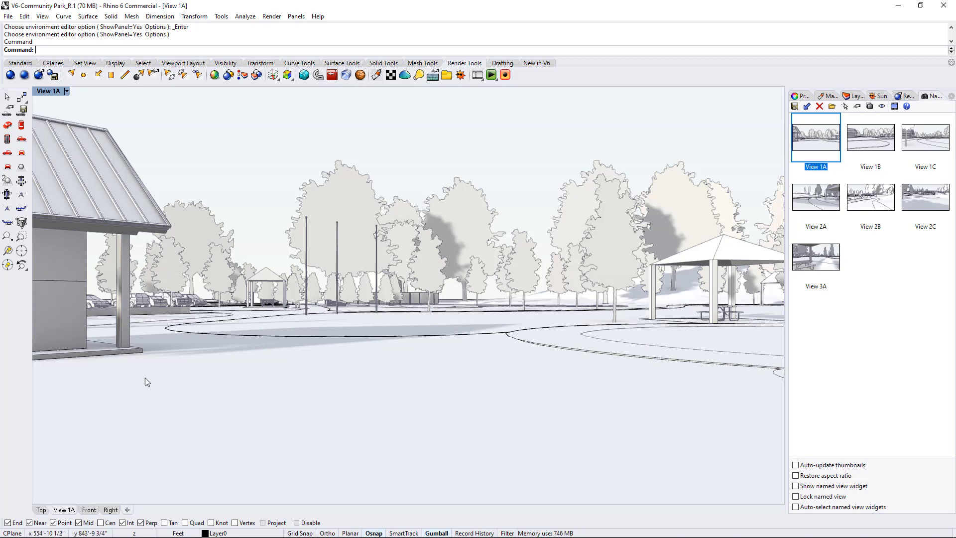
mouse_move(112, 236)
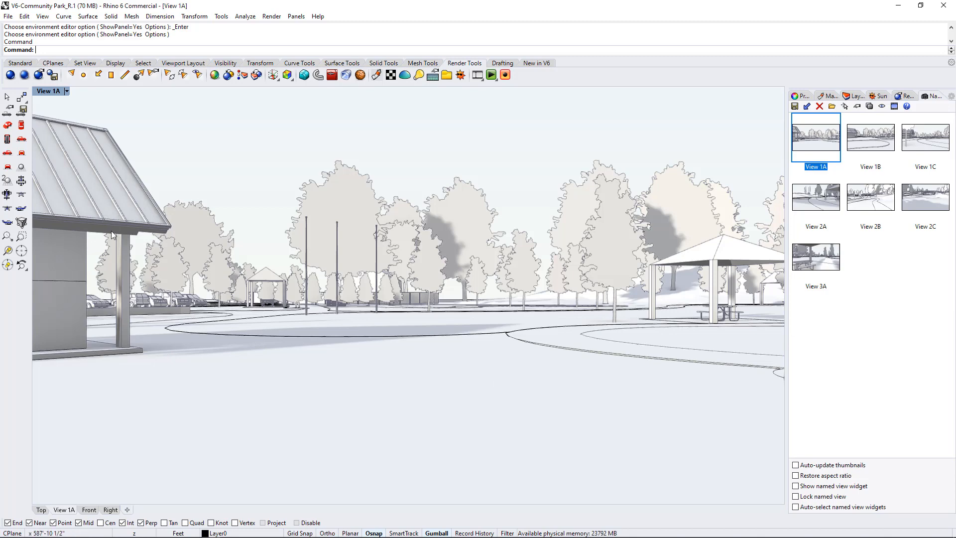
mouse_move(120, 201)
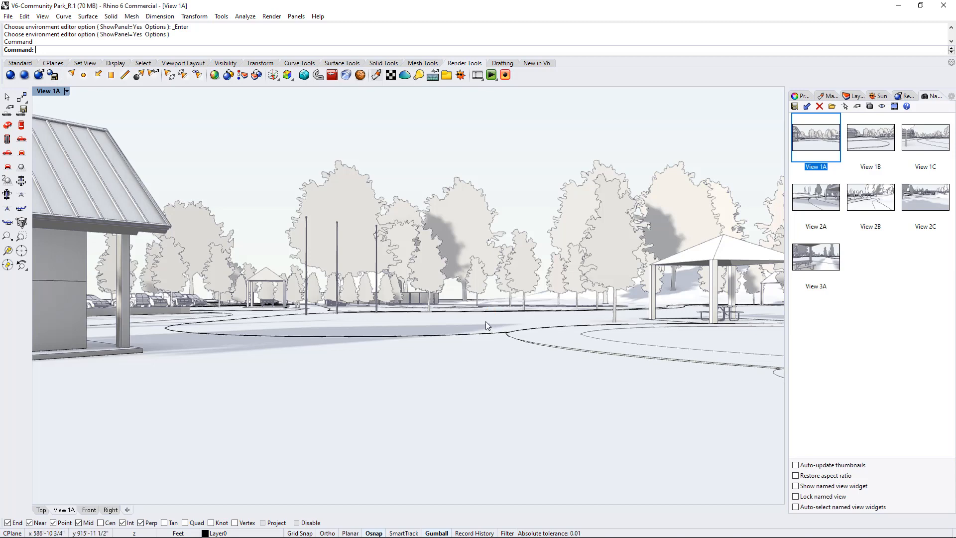
mouse_move(722, 193)
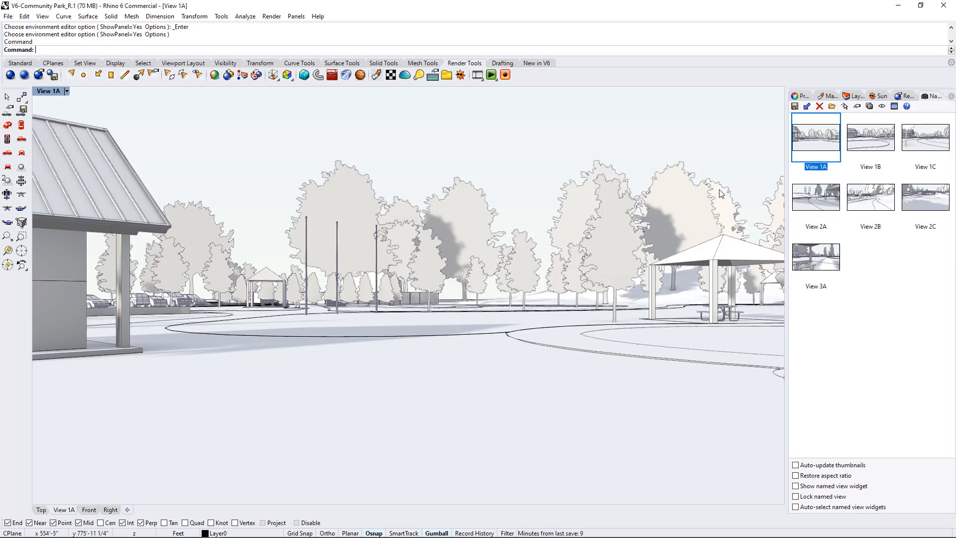
mouse_move(720, 188)
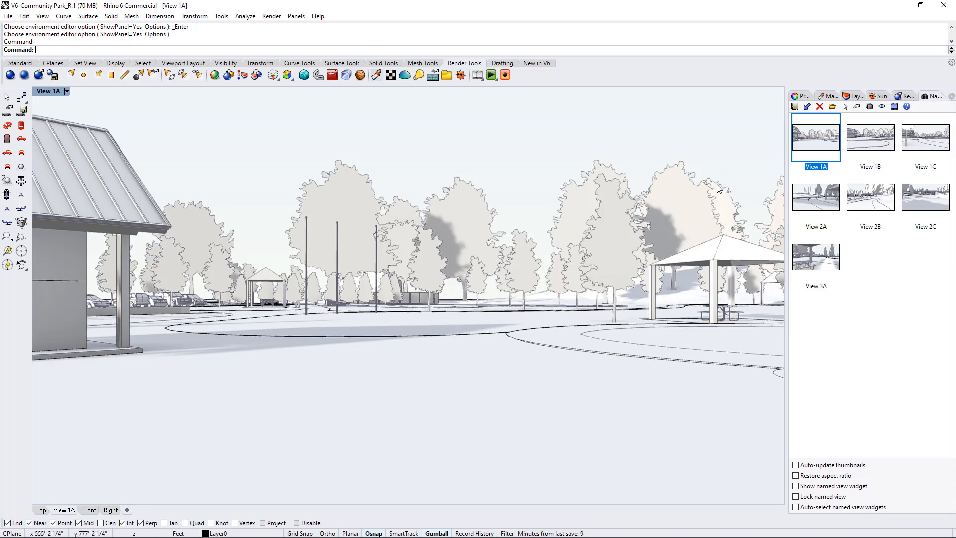
mouse_move(714, 194)
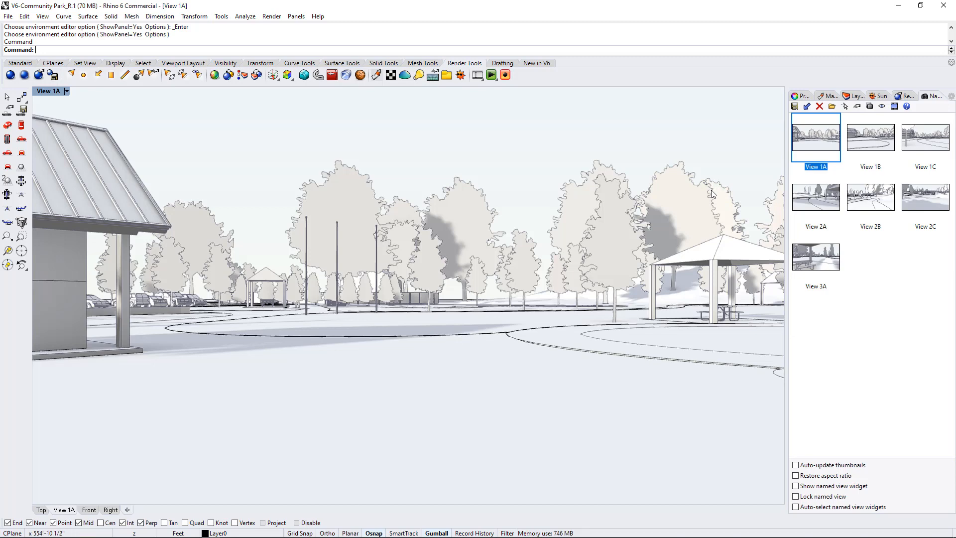
mouse_move(883, 275)
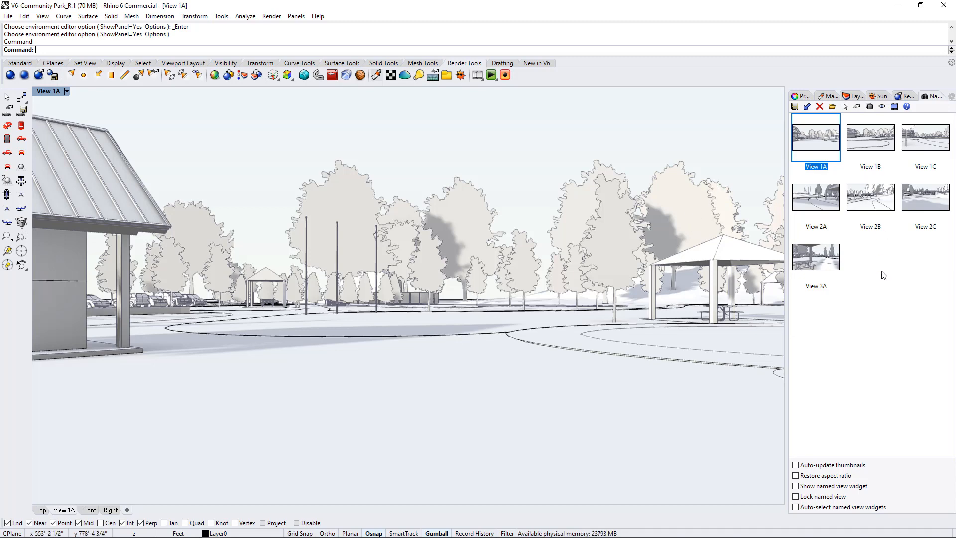
mouse_move(851, 255)
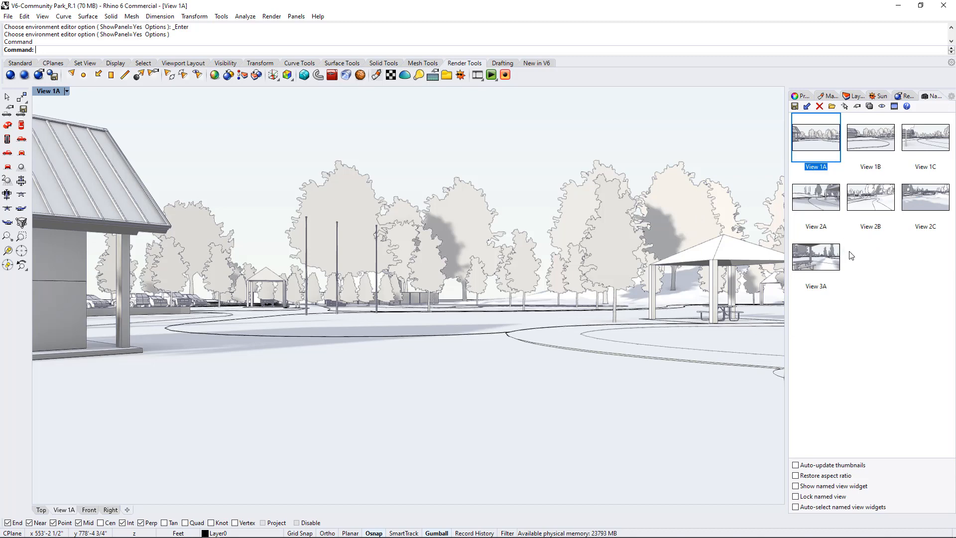
mouse_move(927, 268)
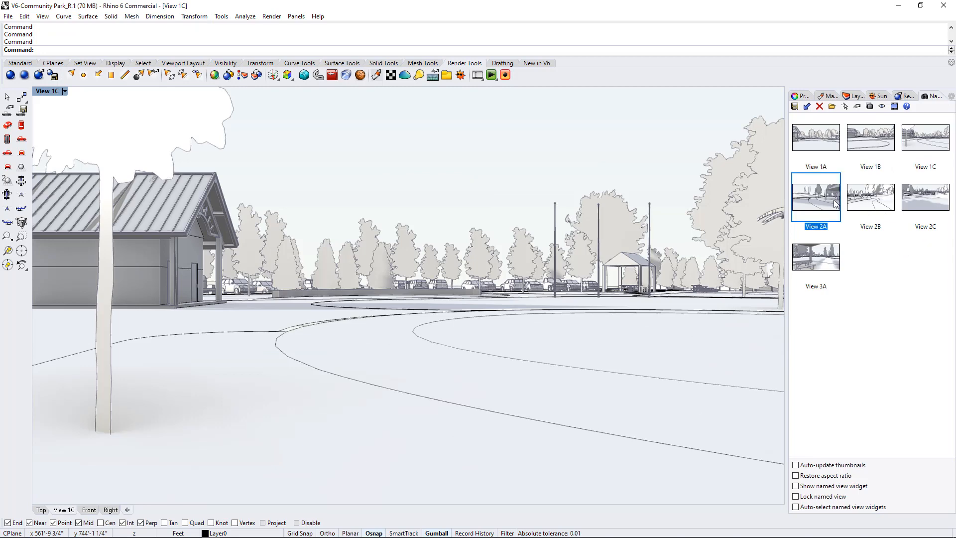
double_click(871, 196)
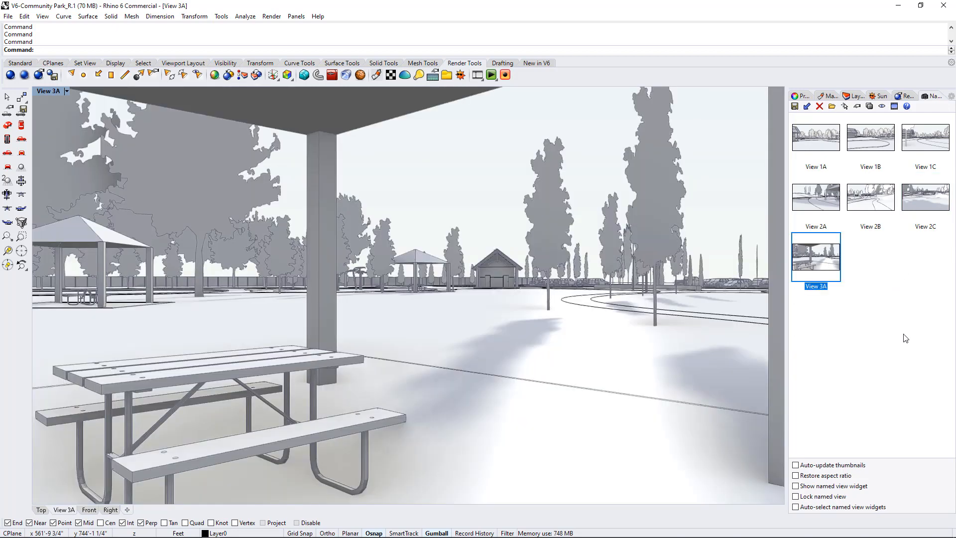
mouse_move(889, 321)
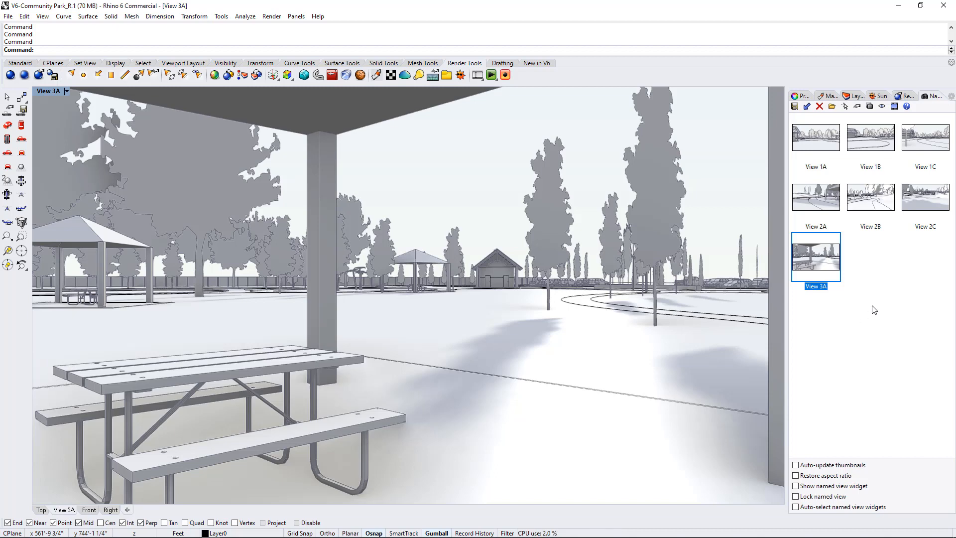
mouse_move(863, 316)
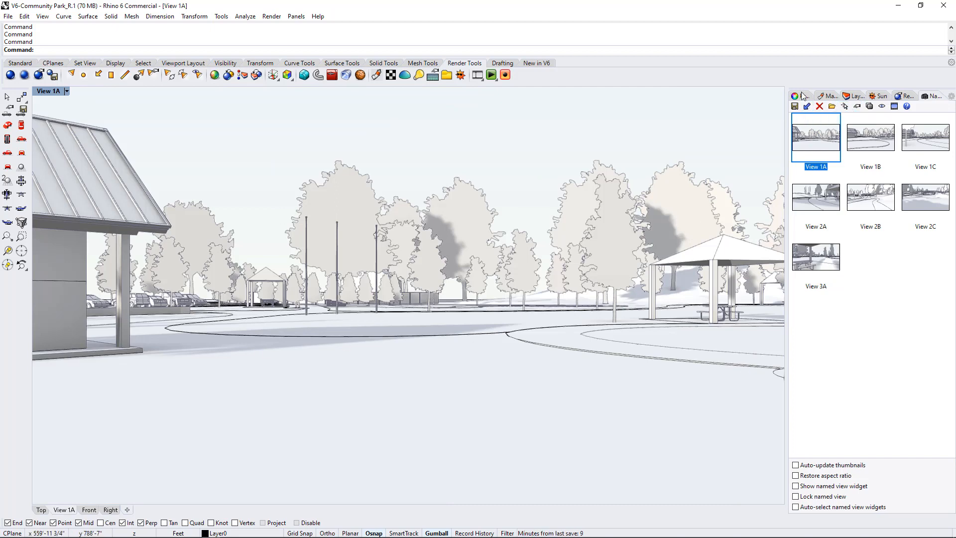
click(795, 96)
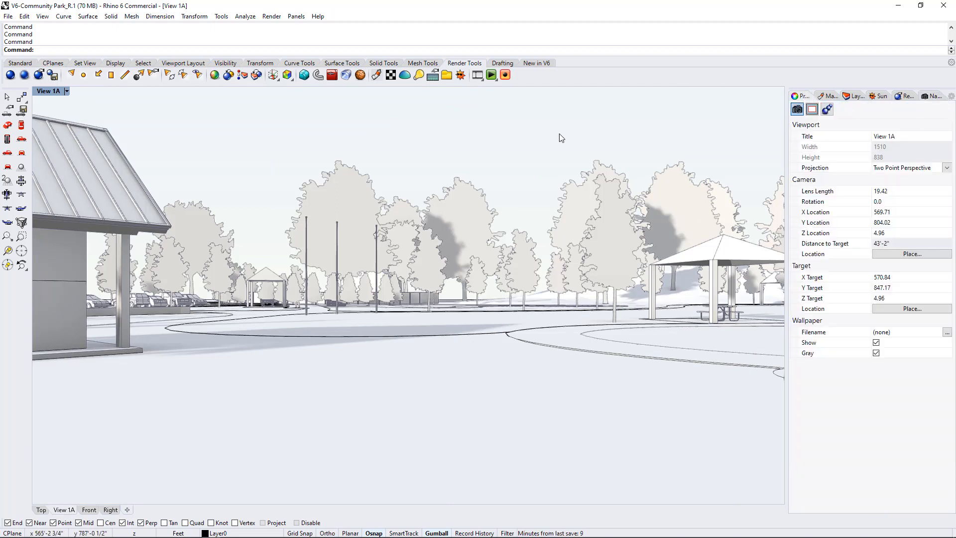
mouse_move(330, 188)
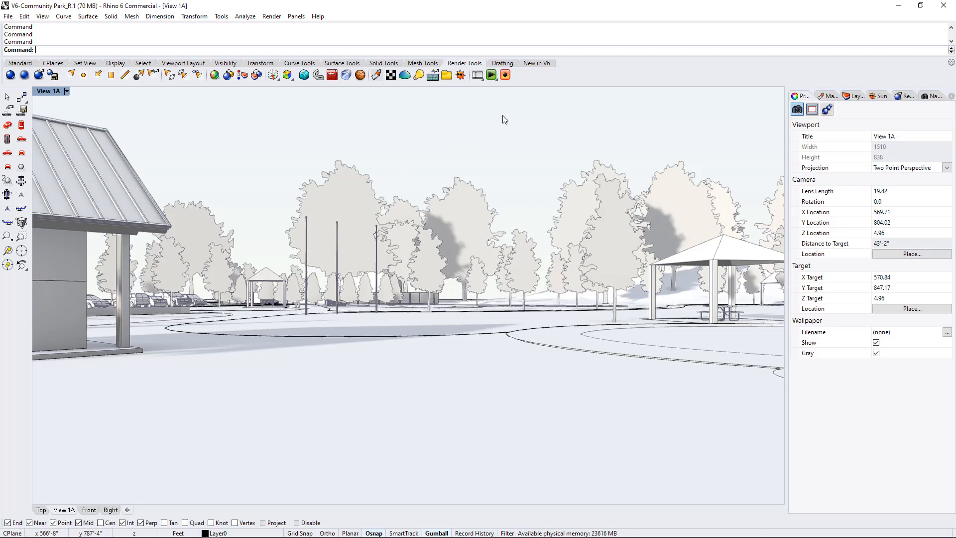
mouse_move(869, 170)
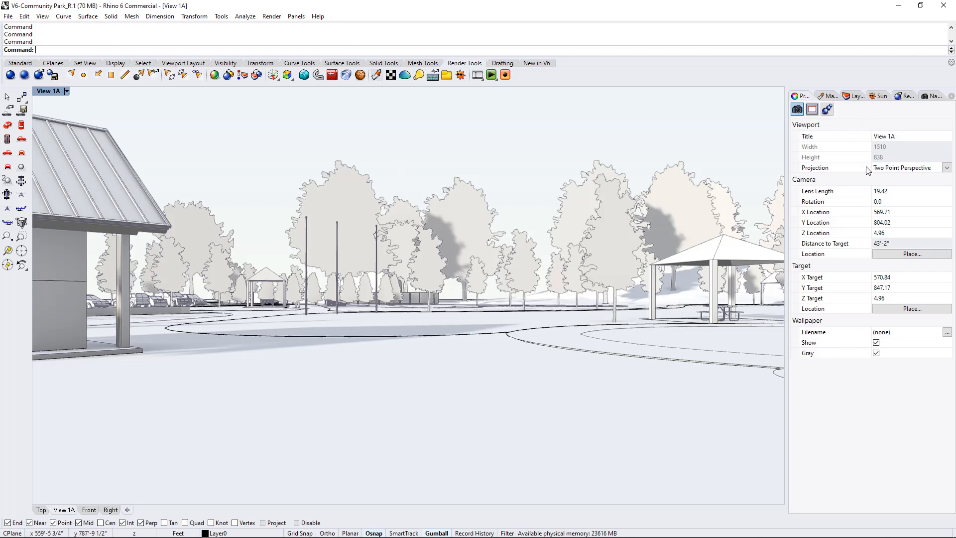
mouse_move(797, 108)
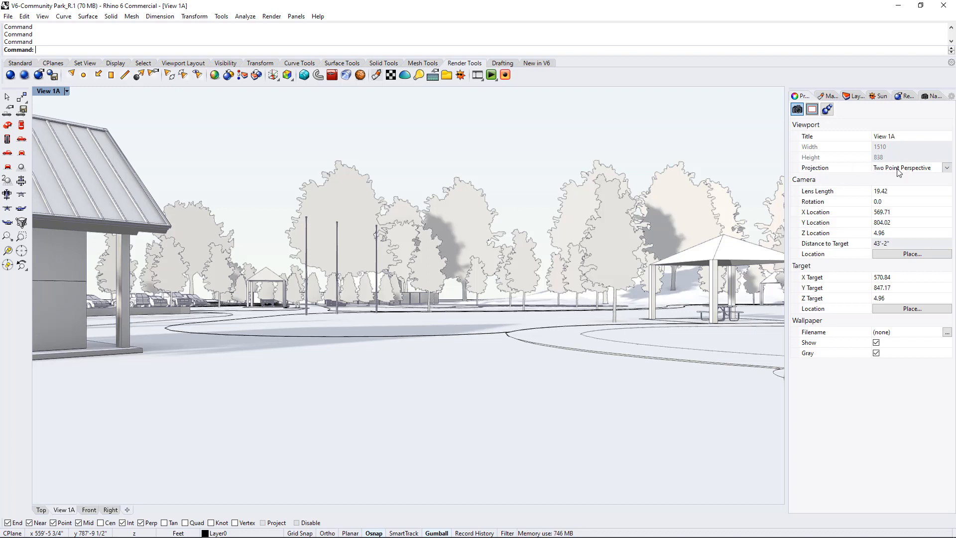
mouse_move(674, 220)
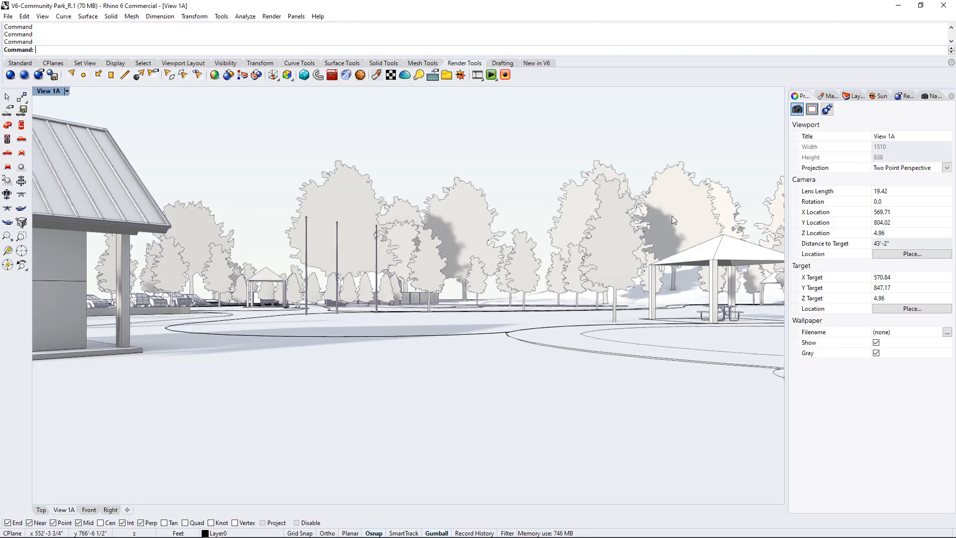
mouse_move(893, 170)
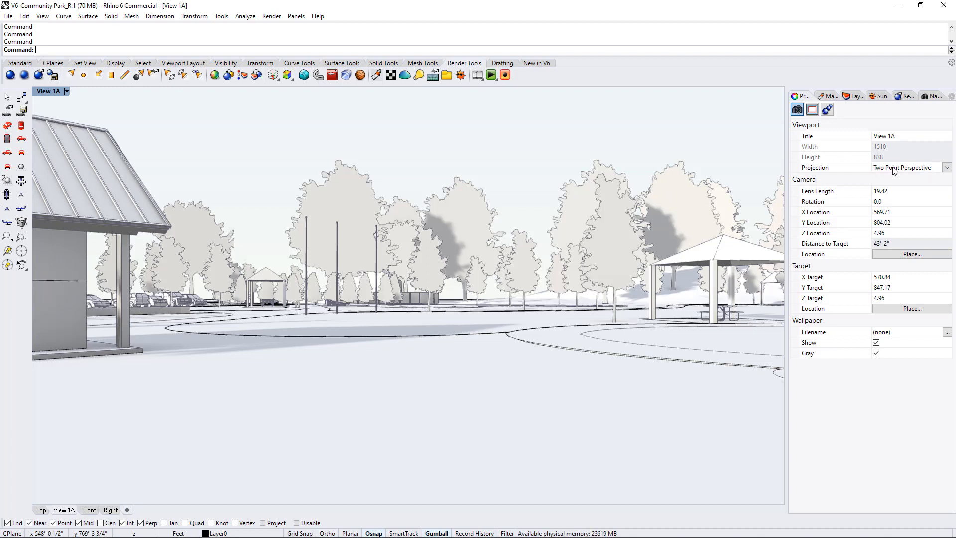
mouse_move(586, 286)
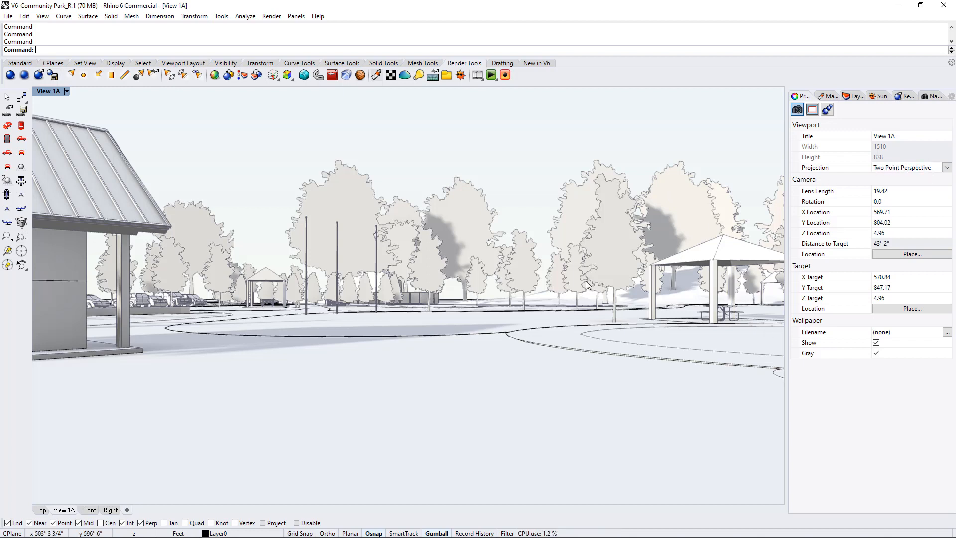
mouse_move(721, 293)
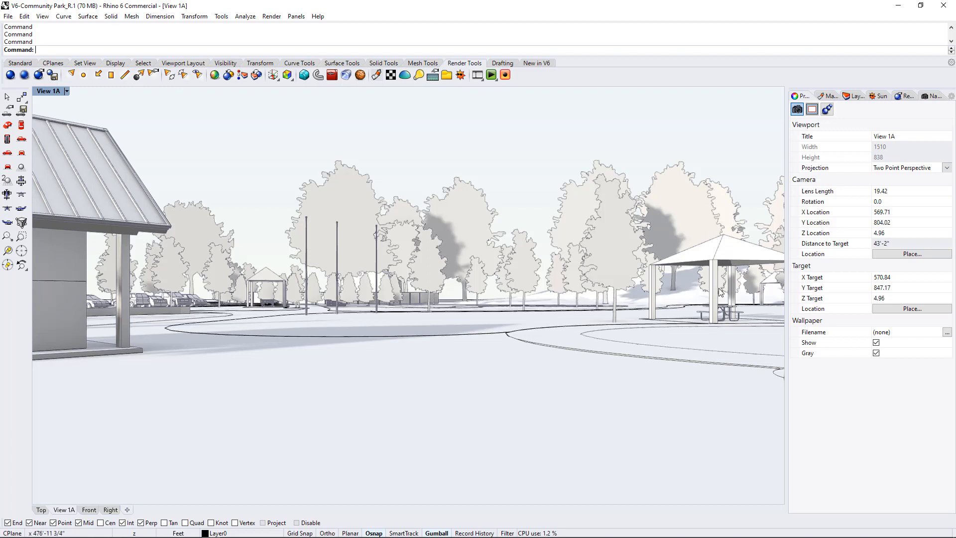
mouse_move(717, 290)
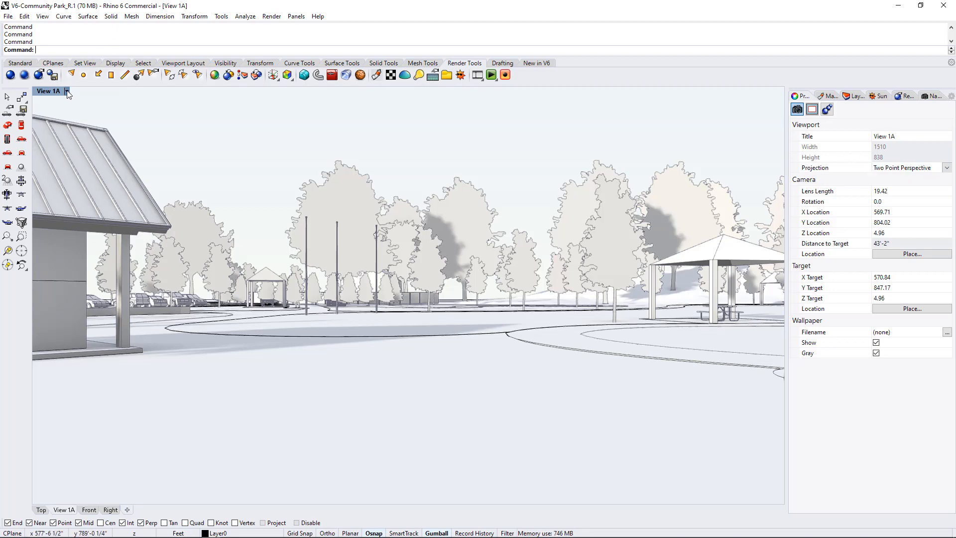
Set the viewport to a standard Perspective view with a 50 mm lens
click(66, 91)
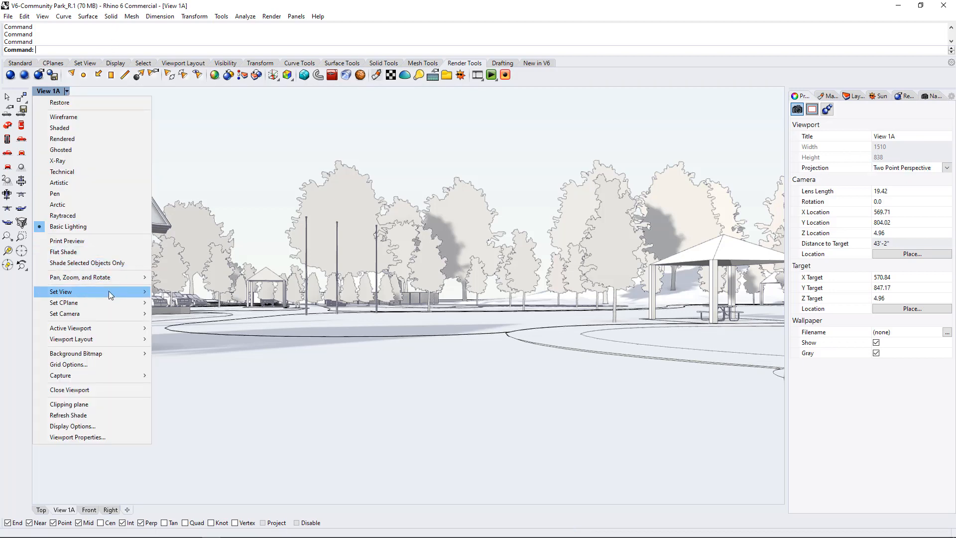
click(60, 292)
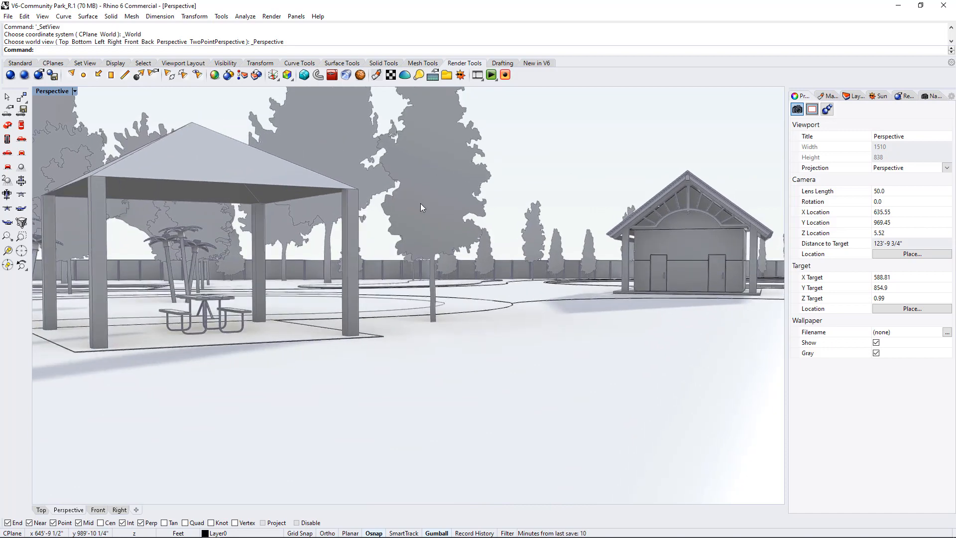
mouse_move(766, 248)
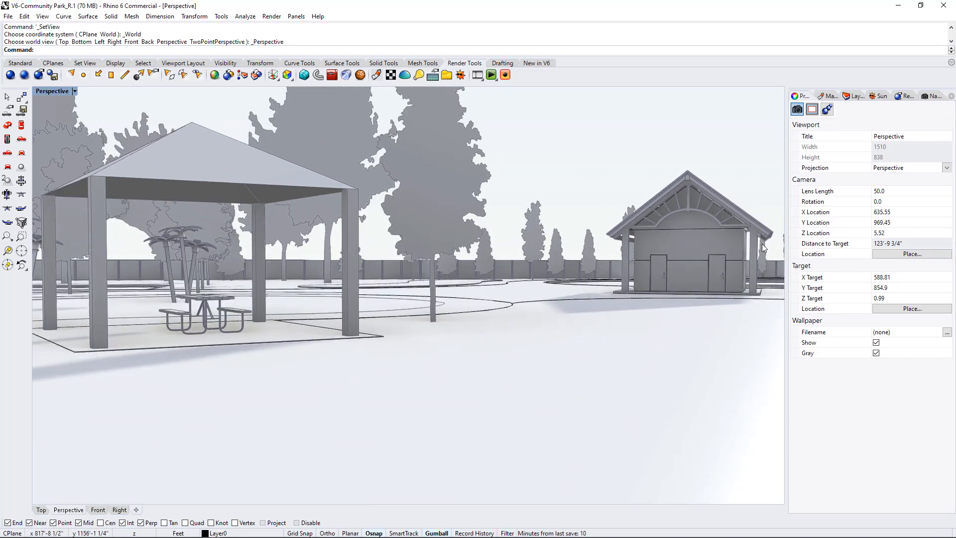
mouse_move(763, 235)
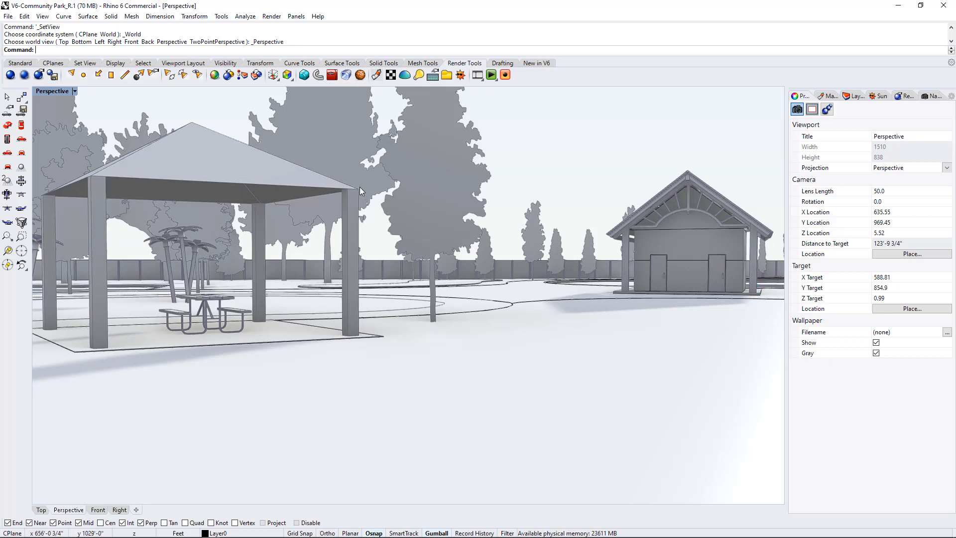
mouse_move(358, 198)
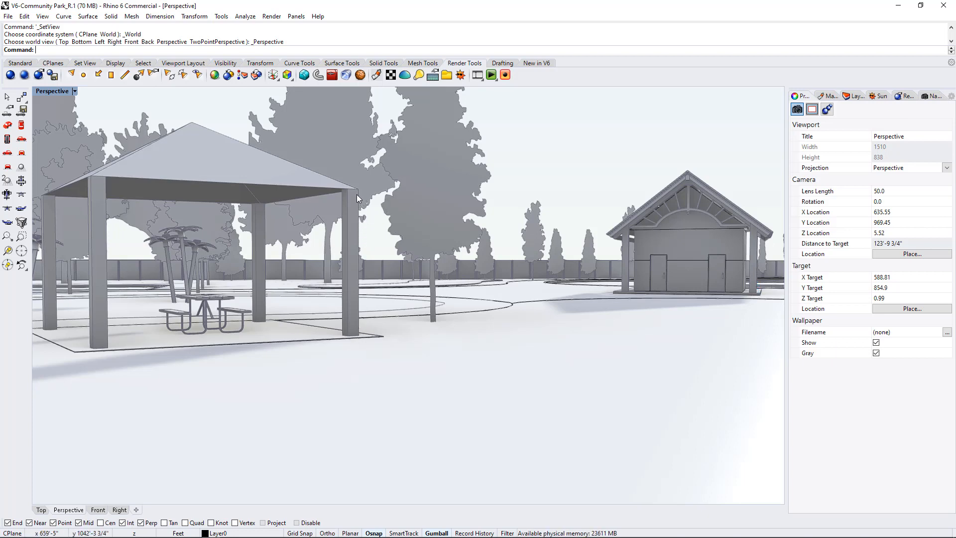
mouse_move(41, 203)
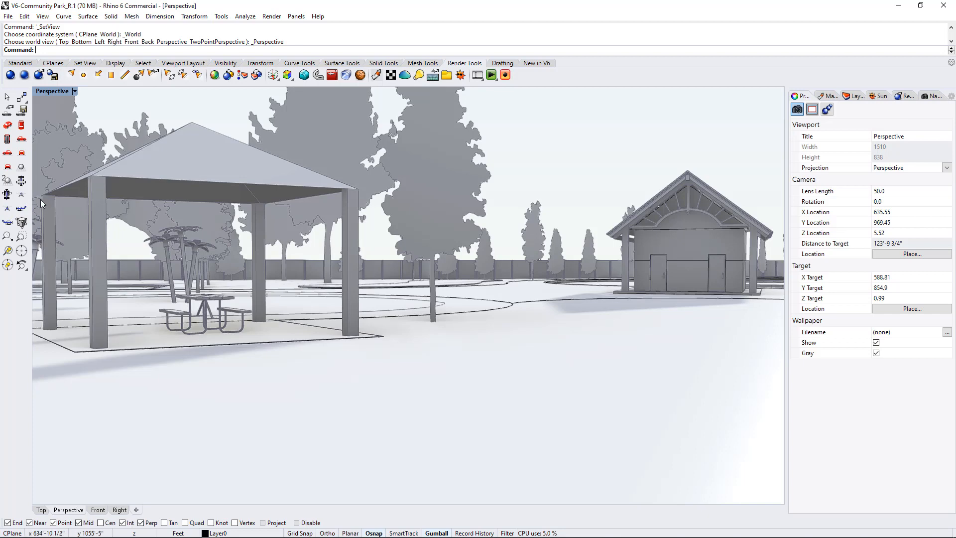
mouse_move(42, 309)
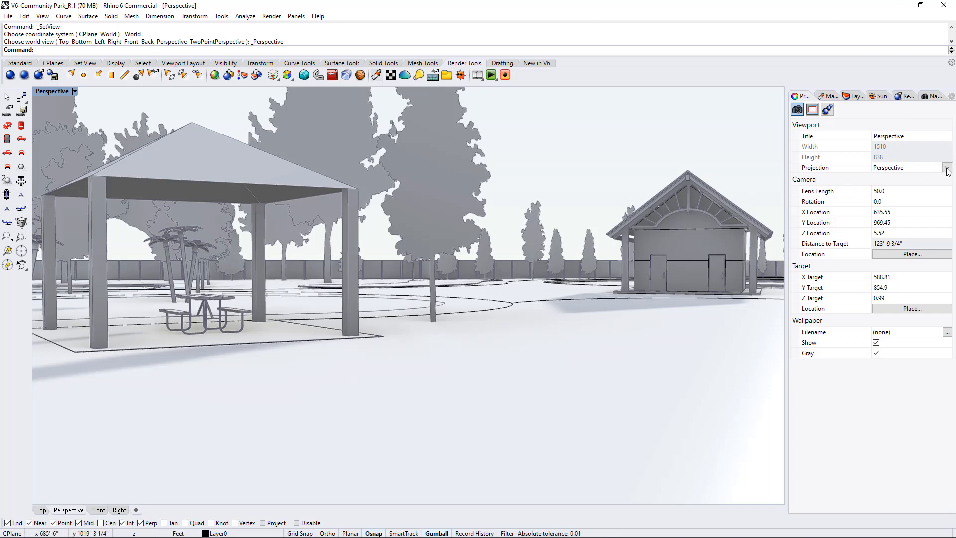
Set the projection to Two Point Perspective and pan the view over the park
click(948, 169)
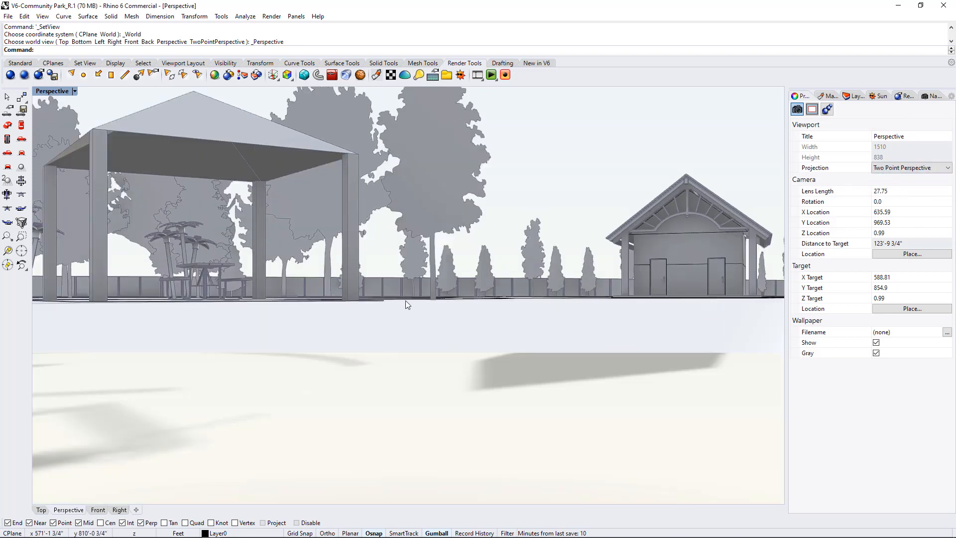
mouse_move(748, 206)
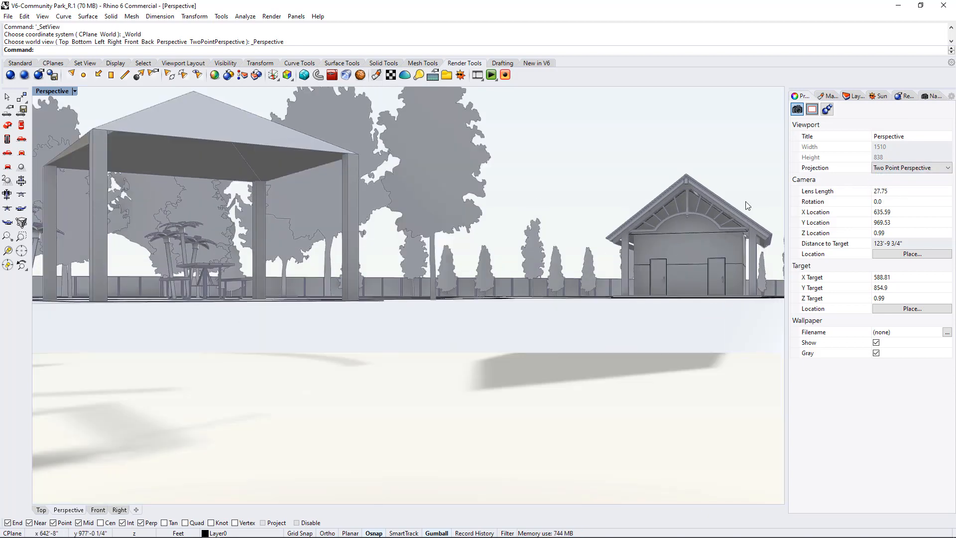
click(115, 62)
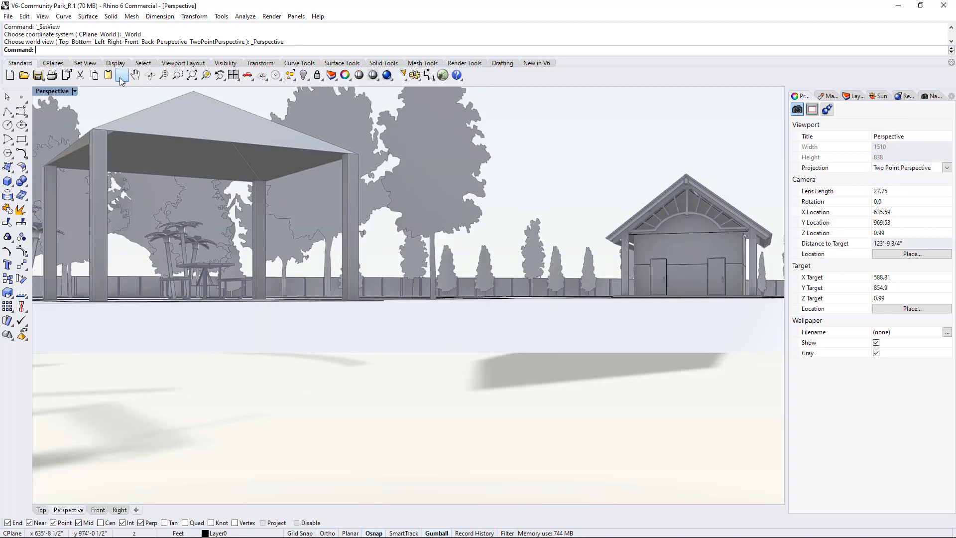
click(136, 74)
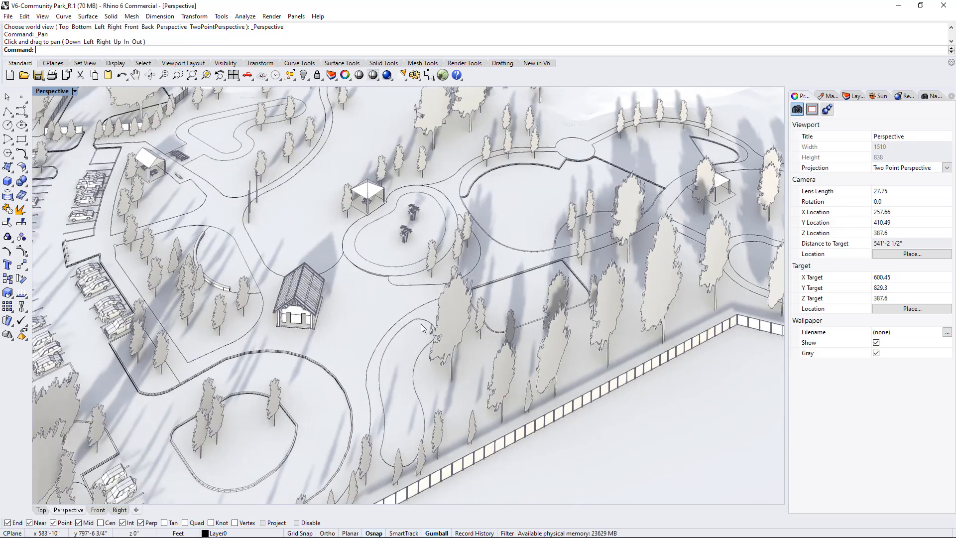
mouse_move(341, 335)
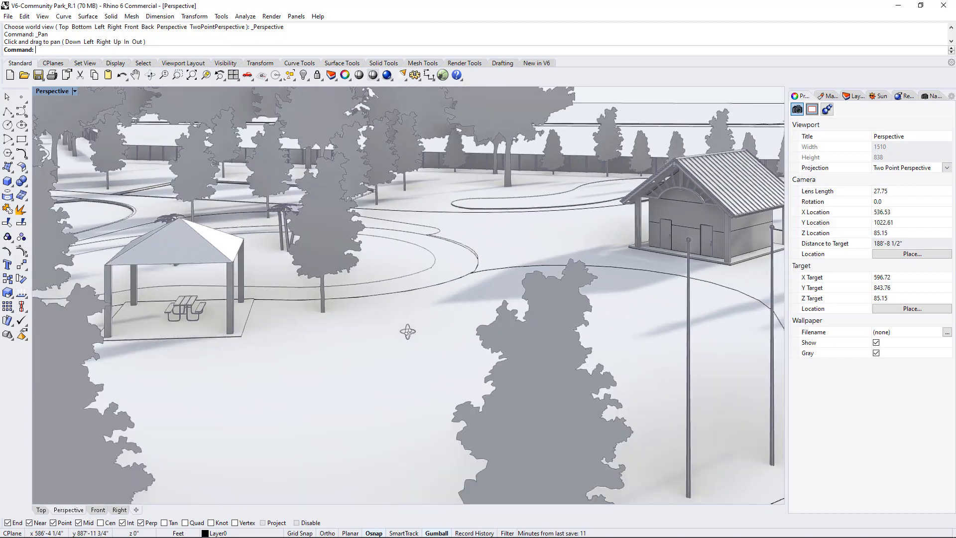
Restore the View 1A named view and return to its camera properties
click(932, 95)
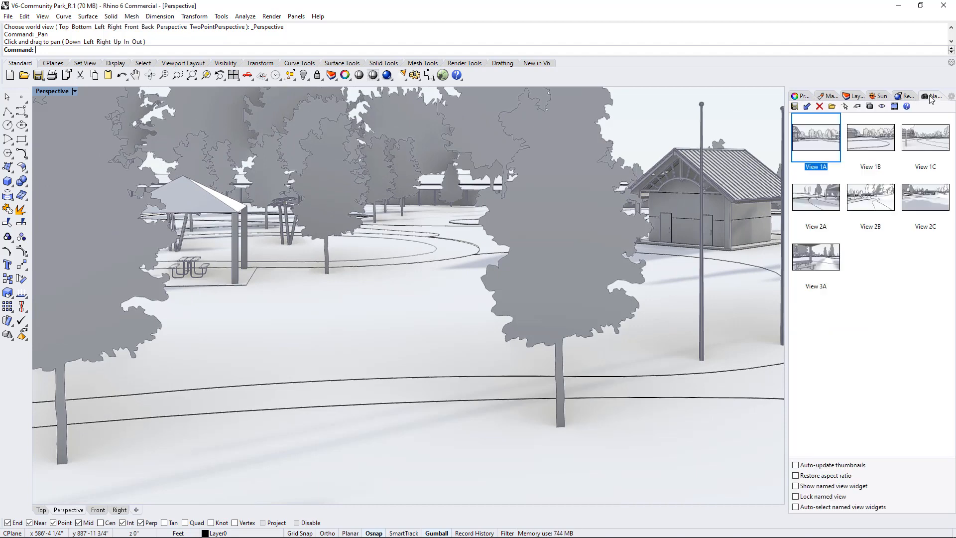
double_click(816, 137)
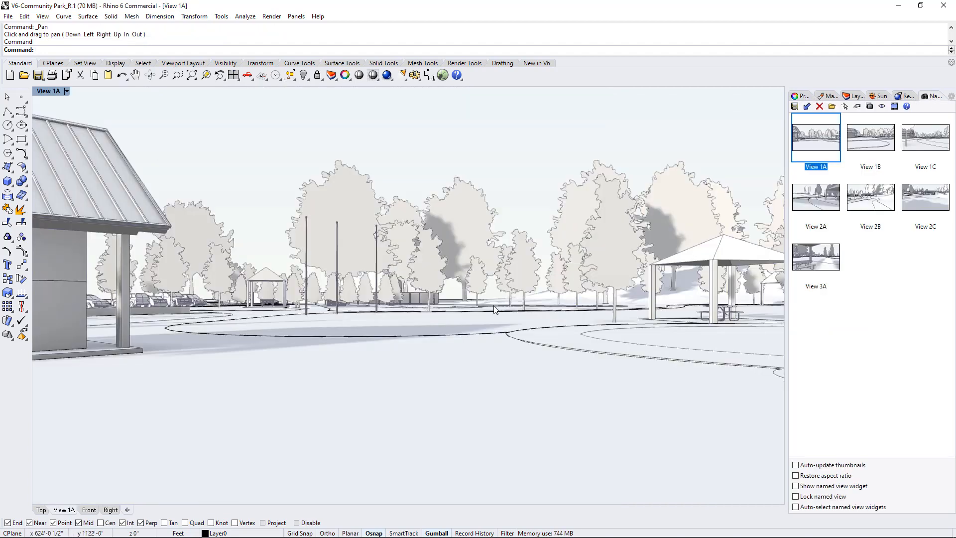
click(799, 109)
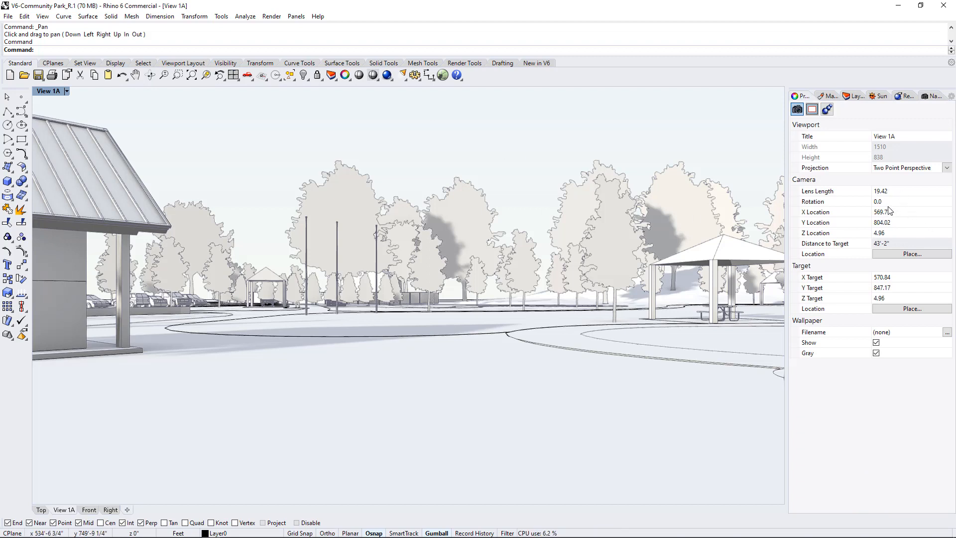
mouse_move(883, 195)
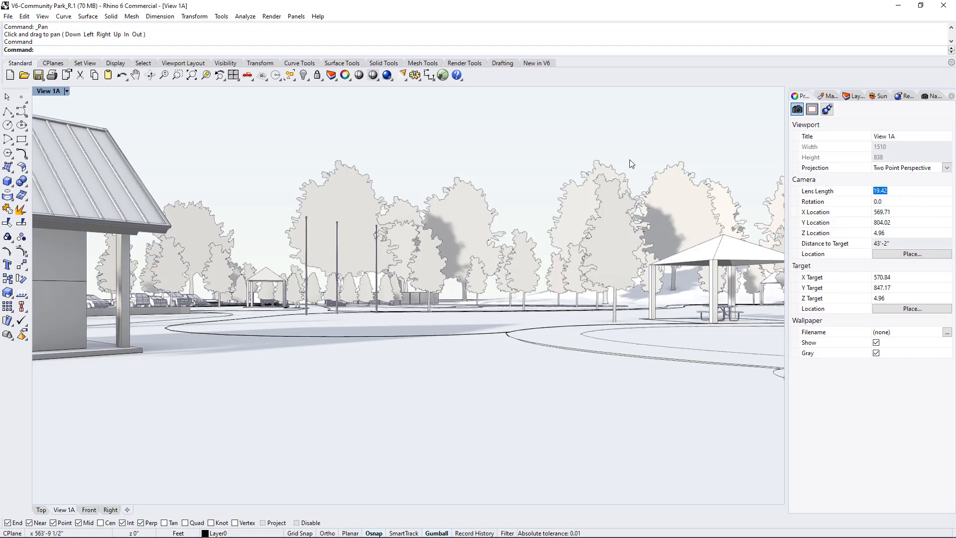
mouse_move(594, 335)
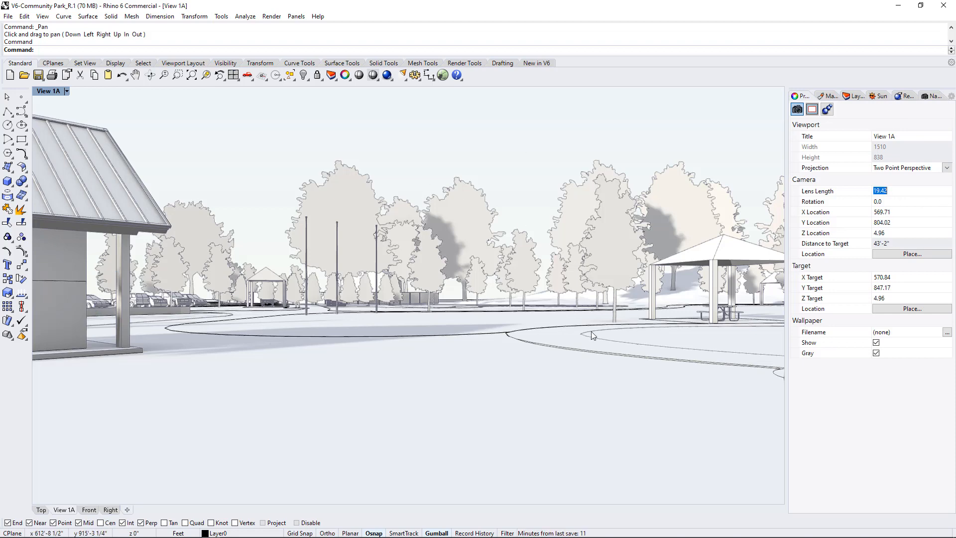
mouse_move(897, 182)
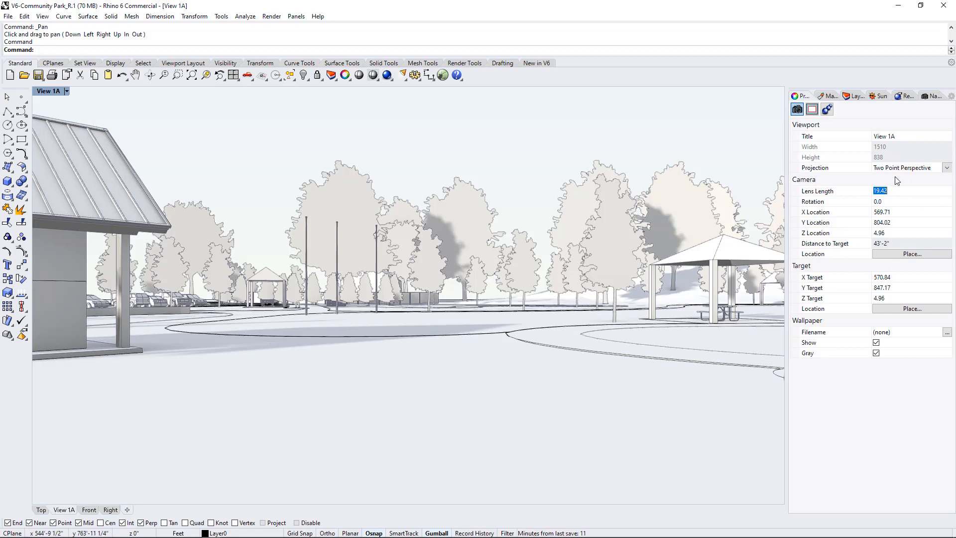
mouse_move(894, 194)
text(18)
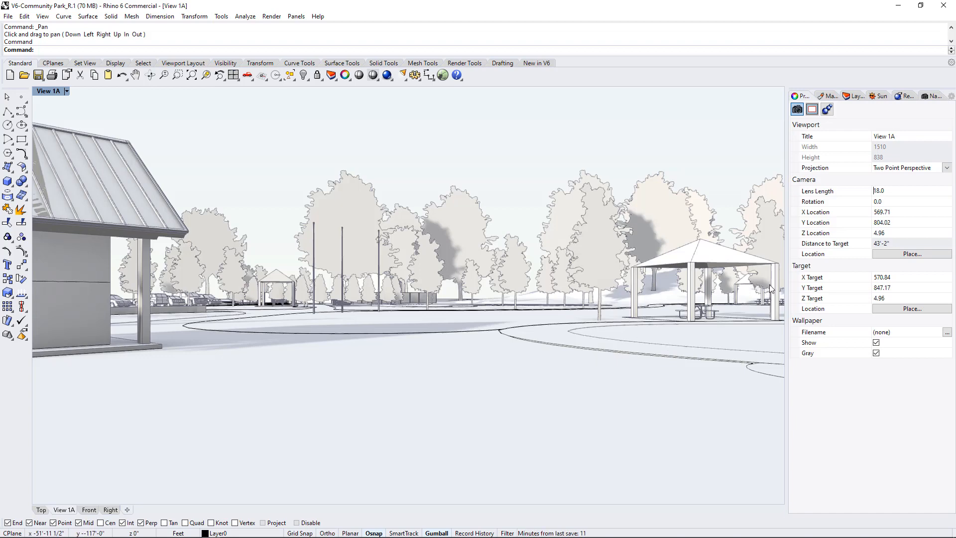
mouse_move(763, 296)
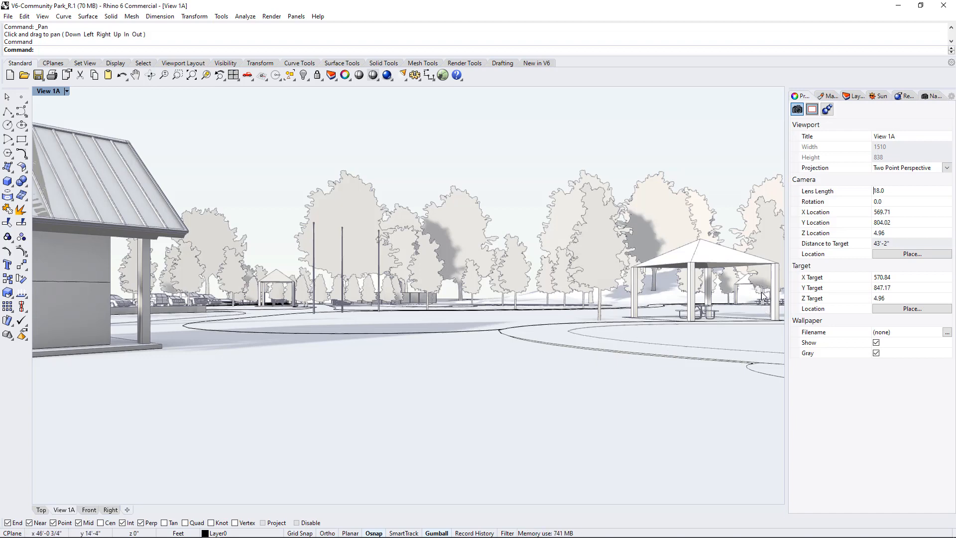
mouse_move(528, 326)
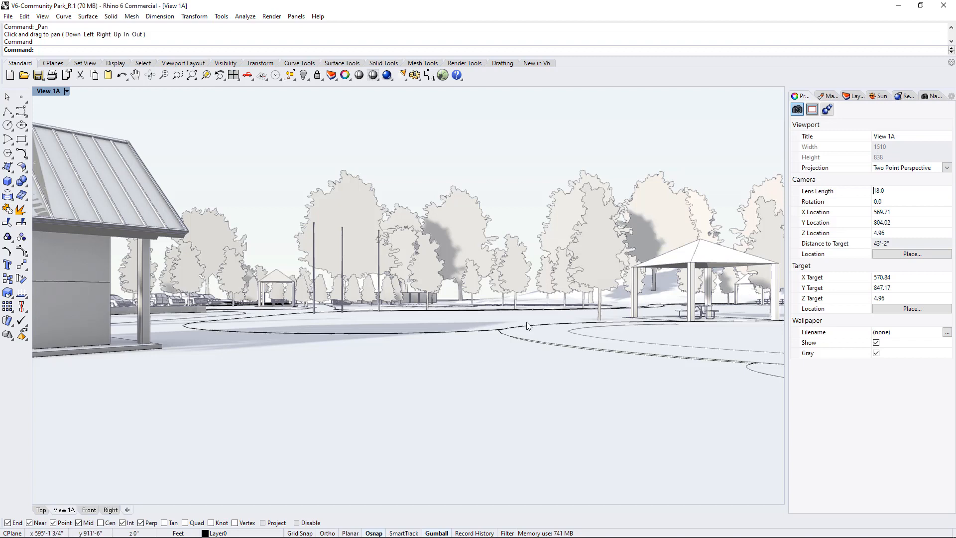
mouse_move(722, 294)
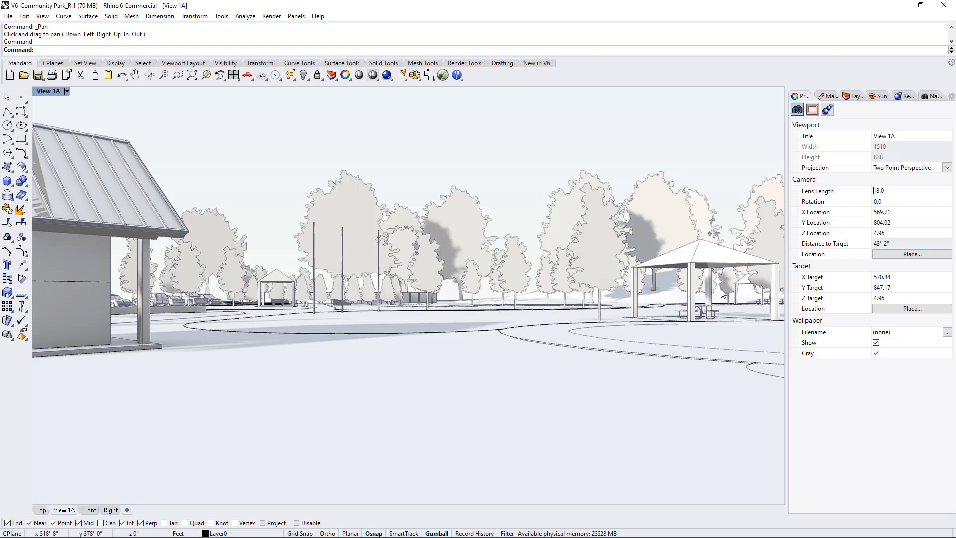
mouse_move(721, 294)
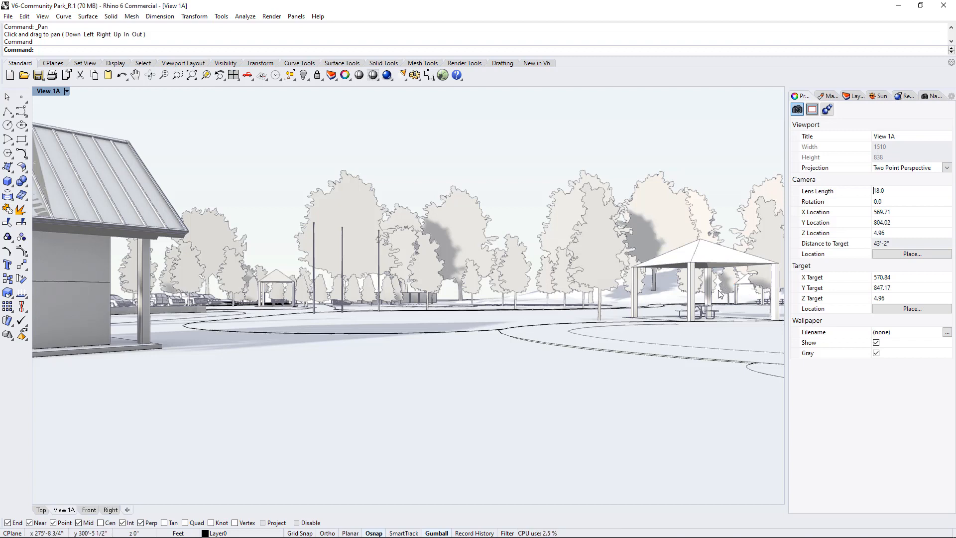
mouse_move(718, 288)
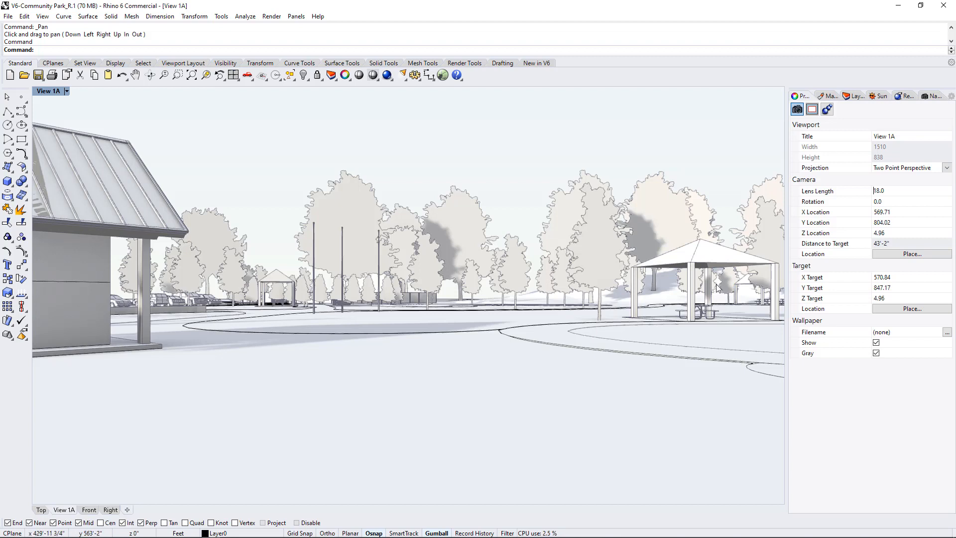
mouse_move(711, 300)
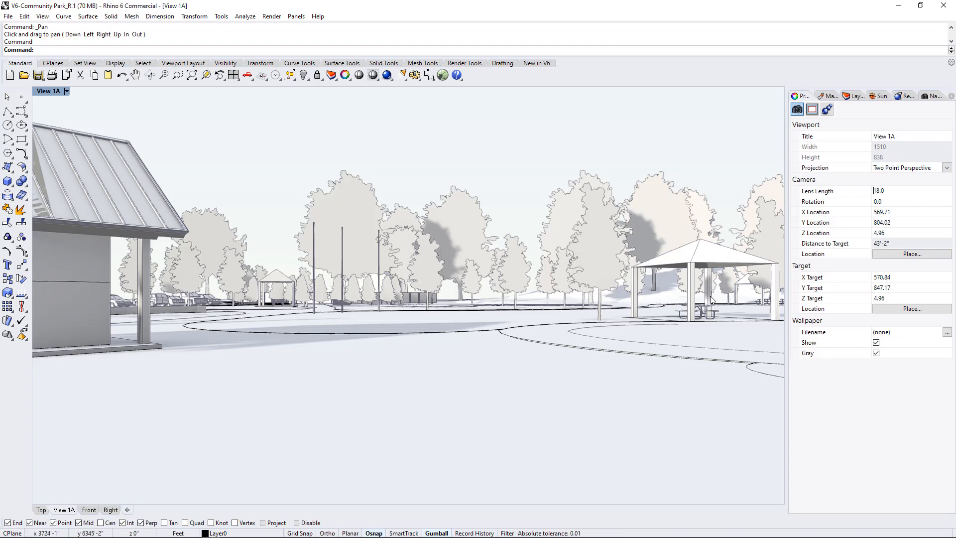
Set View 1A's camera lens length to 21
click(897, 191)
text(35)
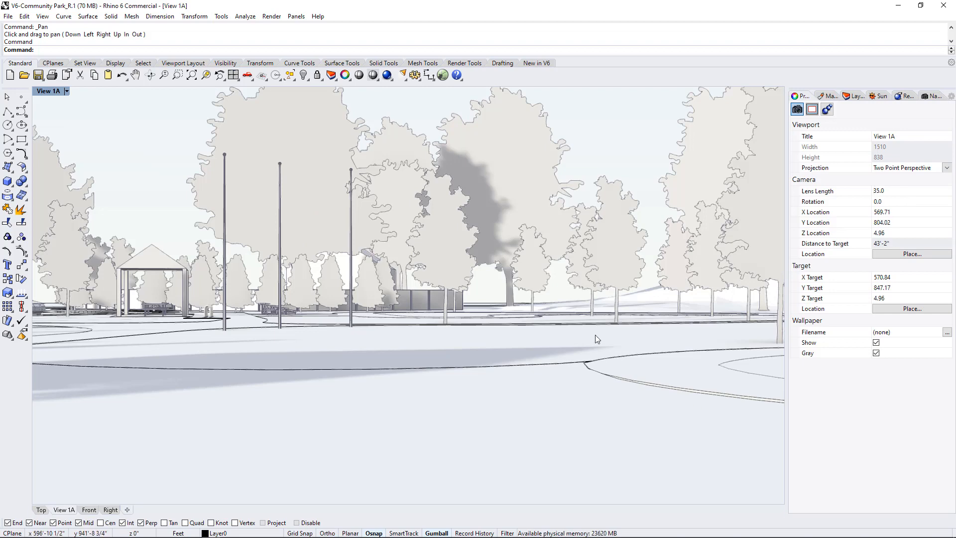
mouse_move(645, 329)
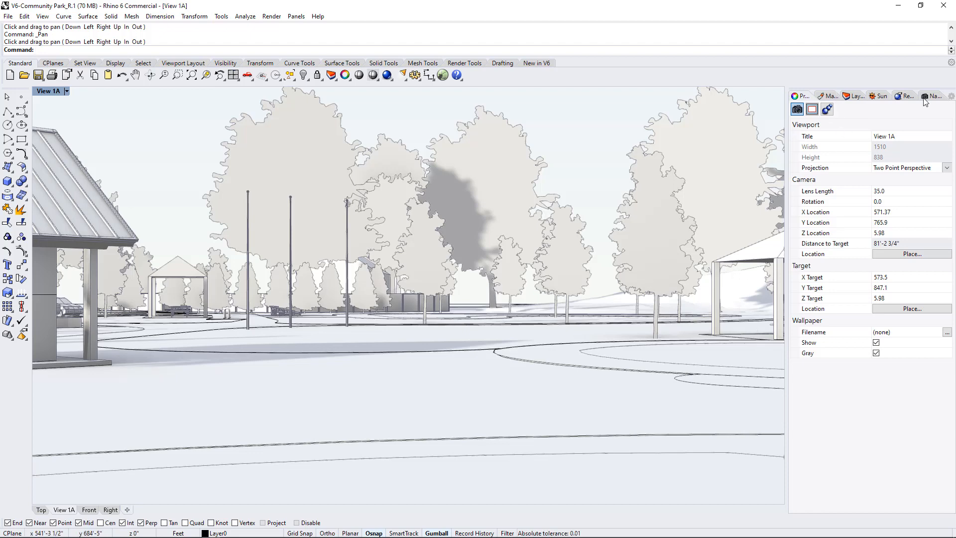
mouse_move(886, 195)
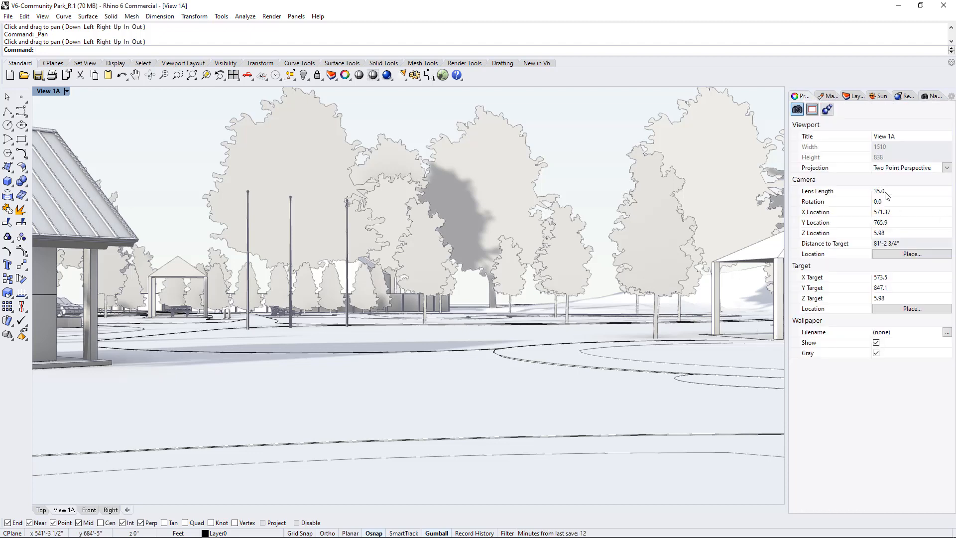
triple_click(880, 191)
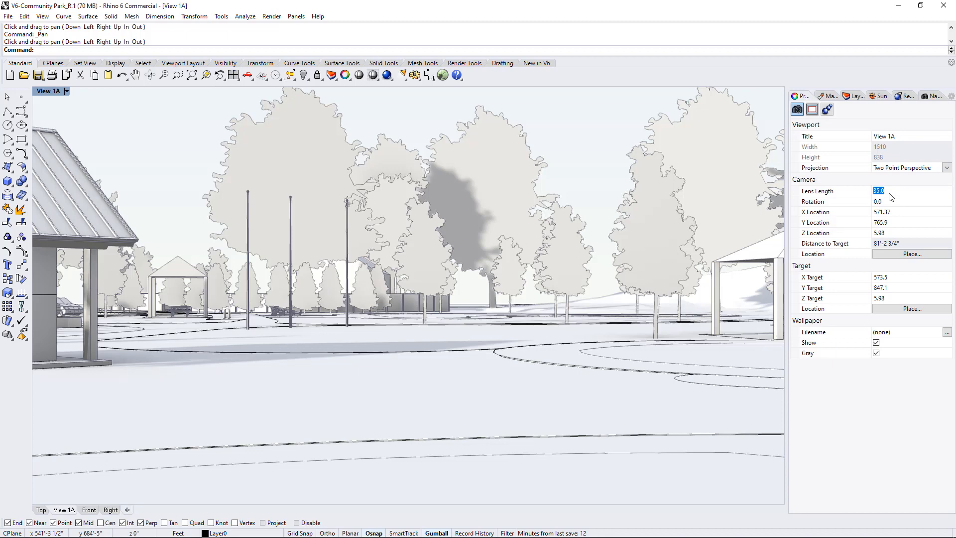
text(21)
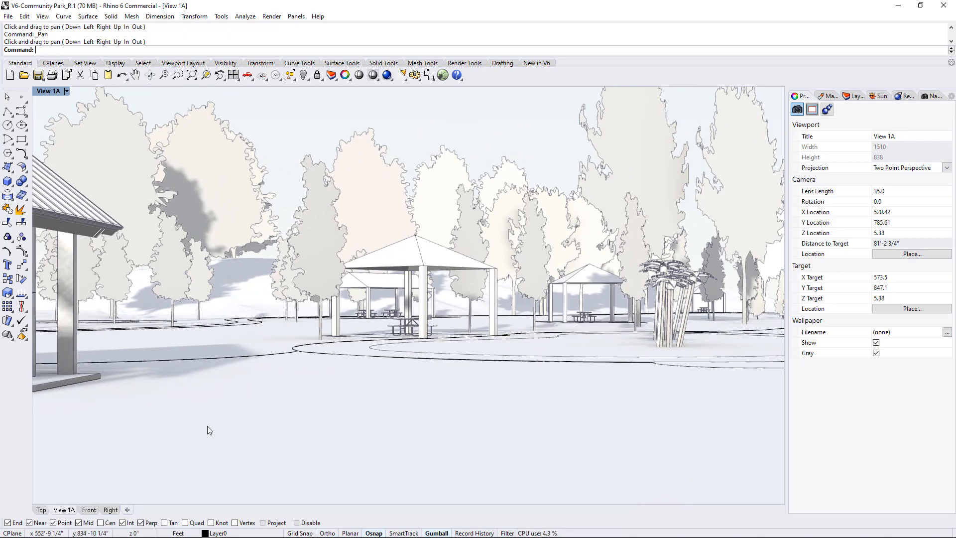
mouse_move(81, 483)
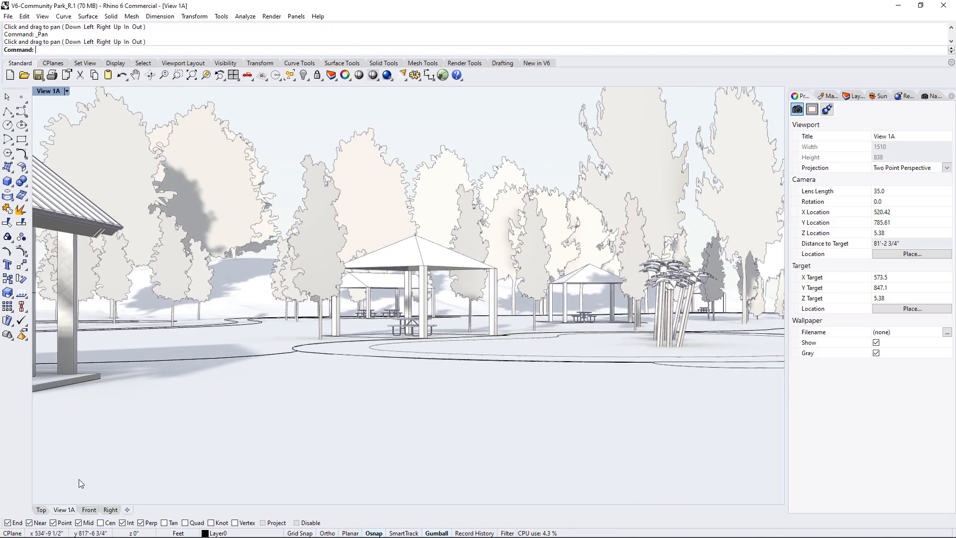
mouse_move(585, 307)
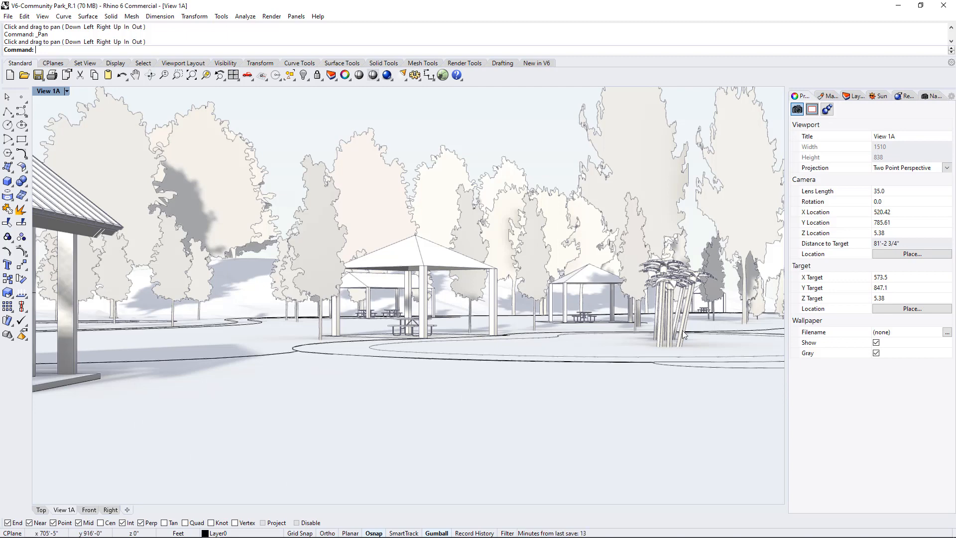
mouse_move(523, 354)
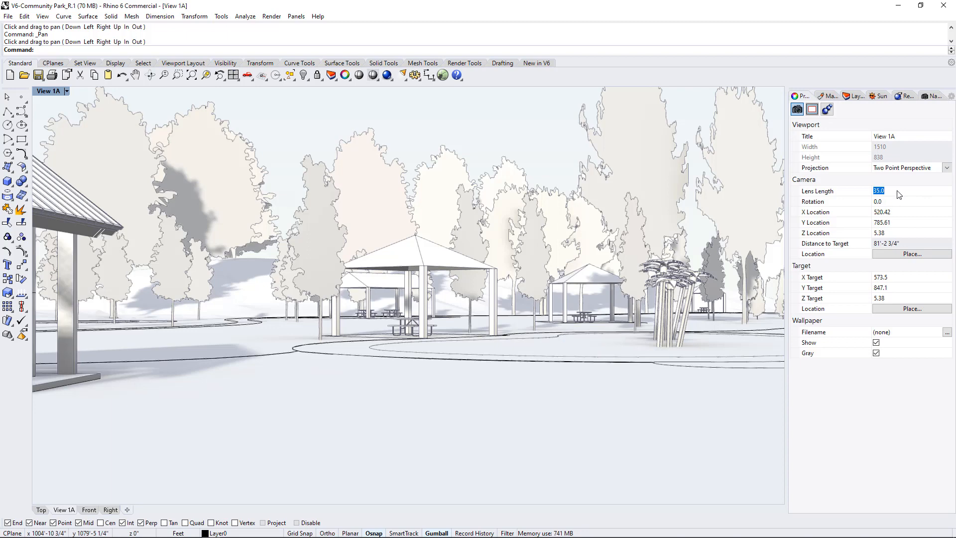
Change View 1A's lens length to 50, then to 24.0
text(50)
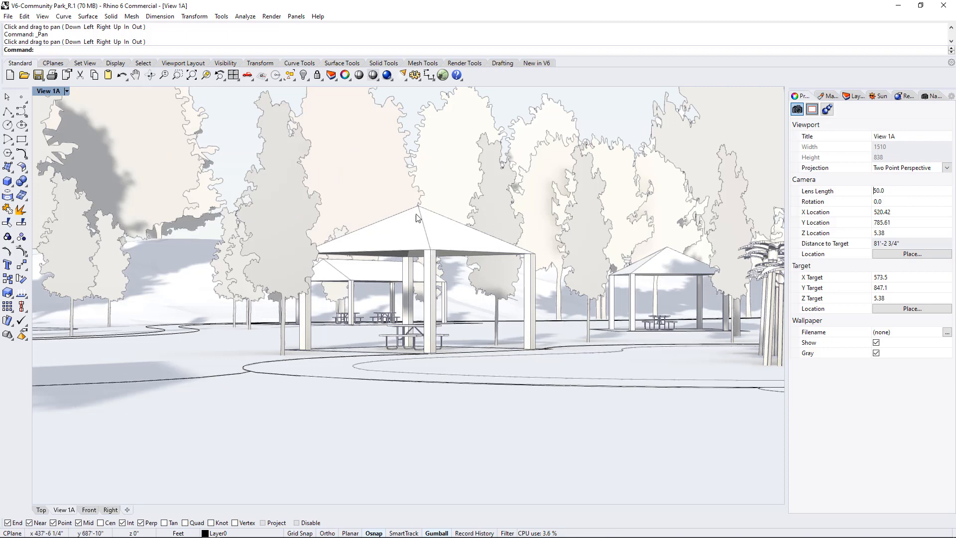
mouse_move(603, 259)
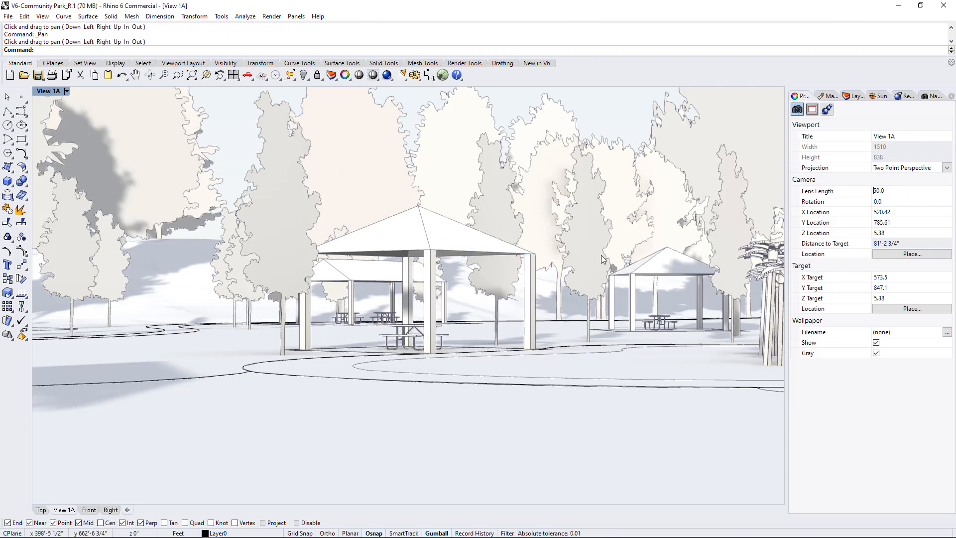
mouse_move(479, 264)
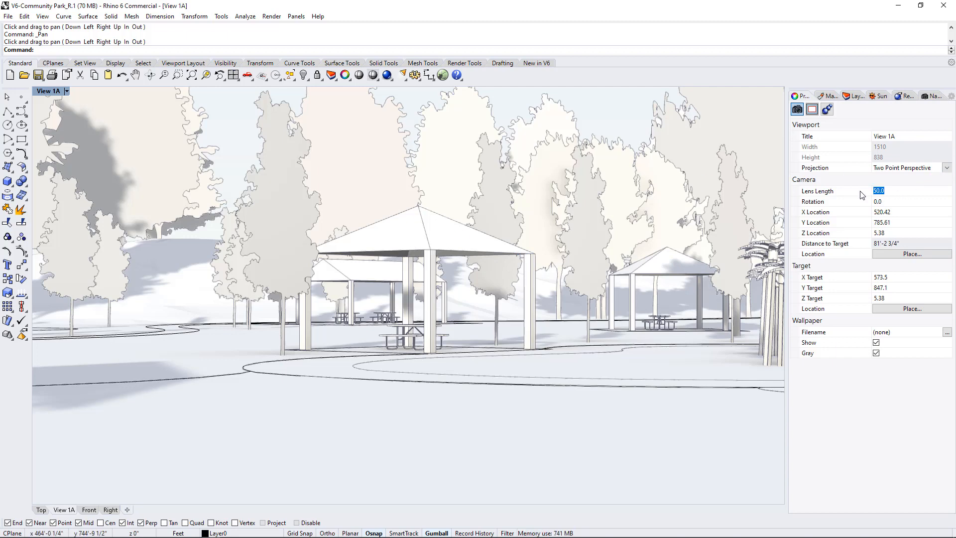
text(24.0)
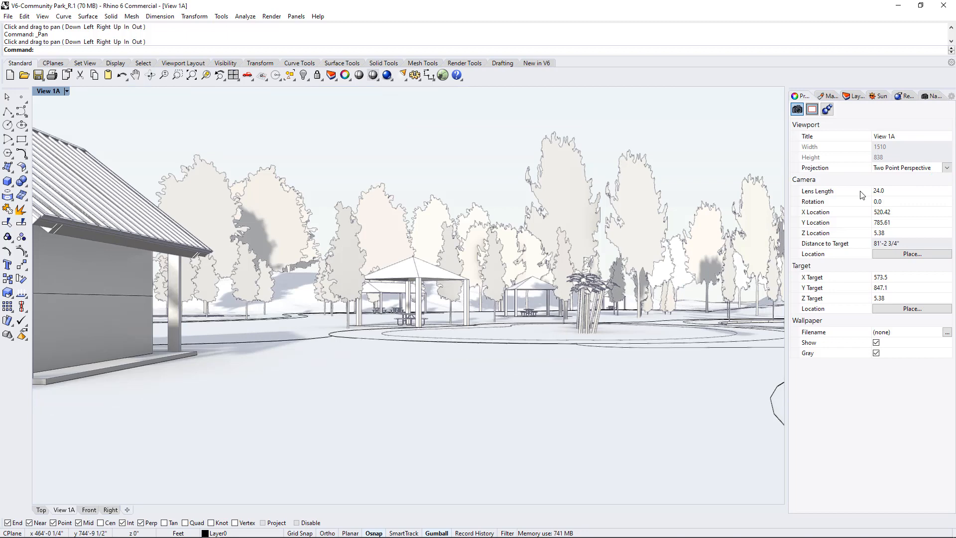
mouse_move(430, 289)
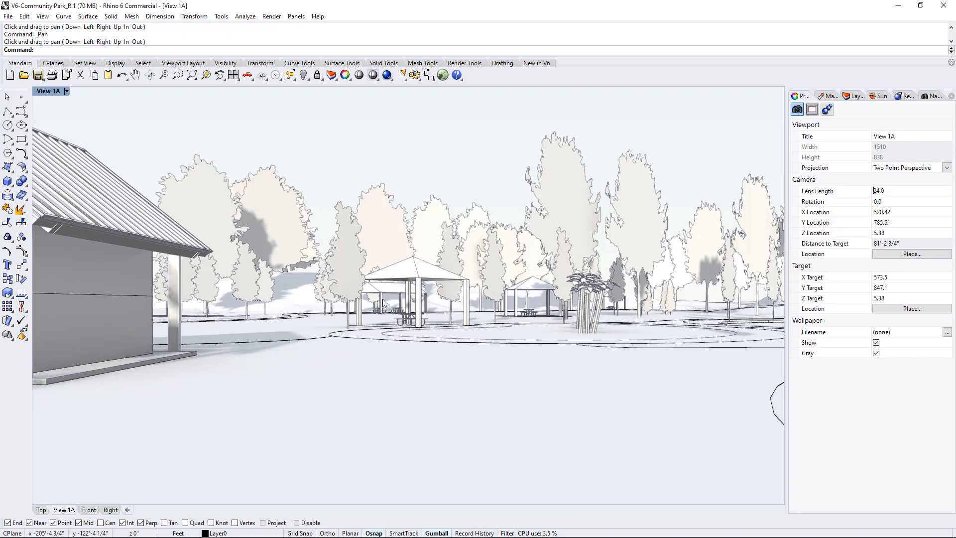
mouse_move(377, 318)
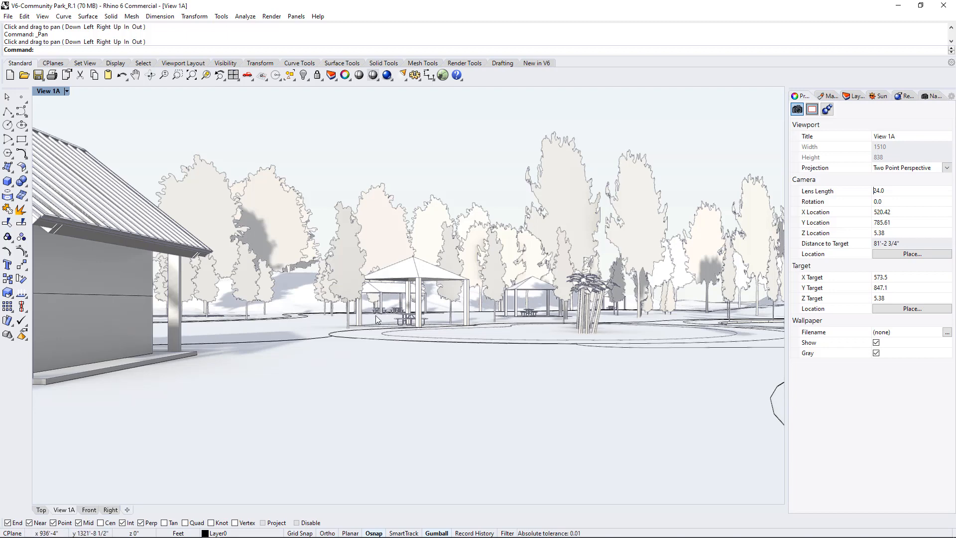
mouse_move(853, 201)
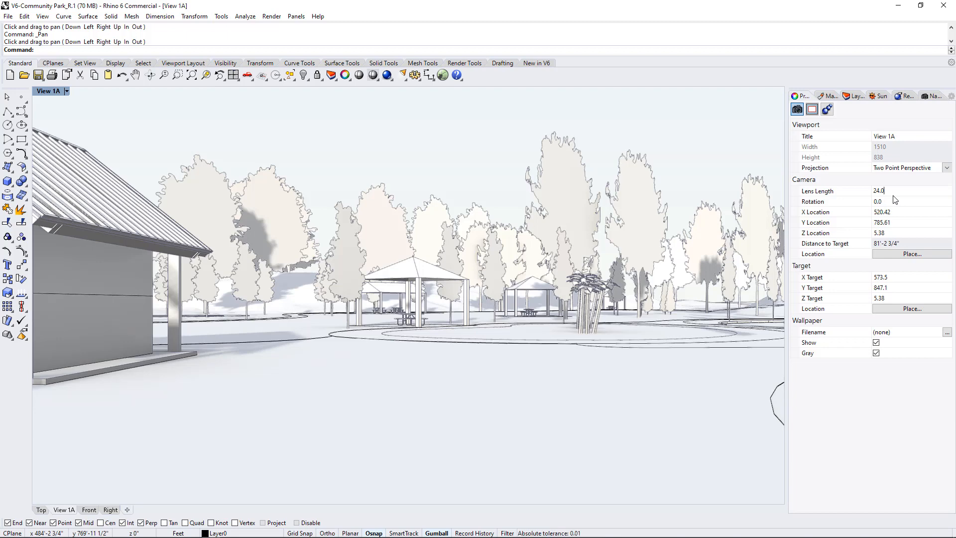
mouse_move(877, 396)
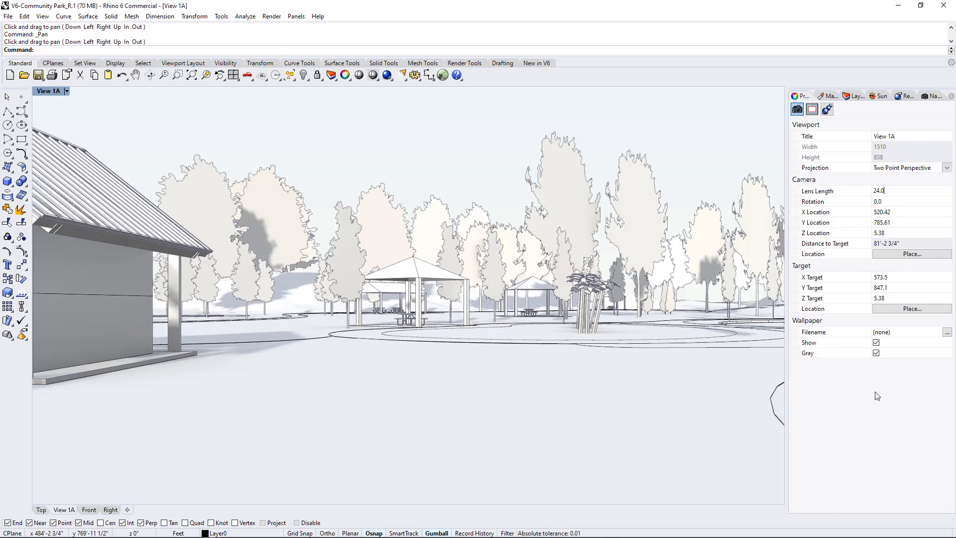
mouse_move(868, 420)
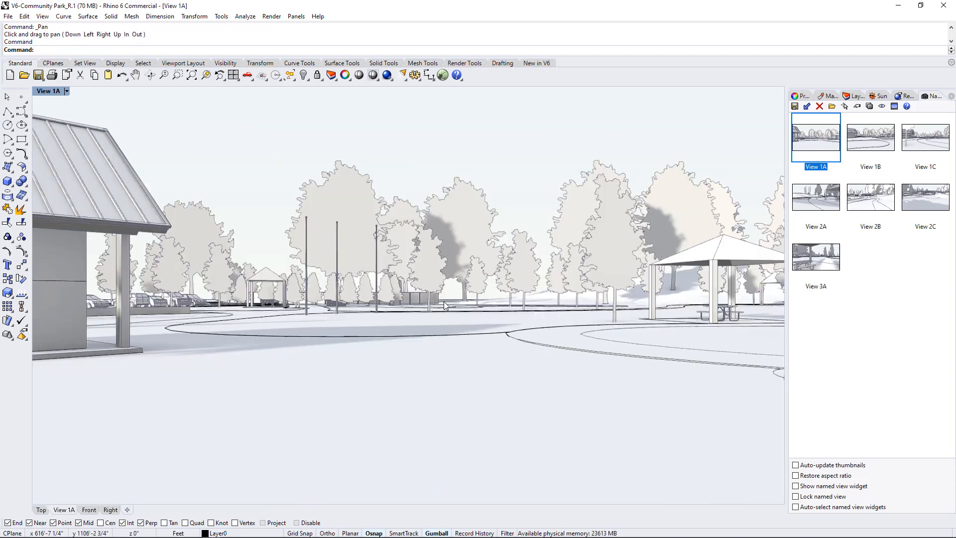
mouse_move(79, 529)
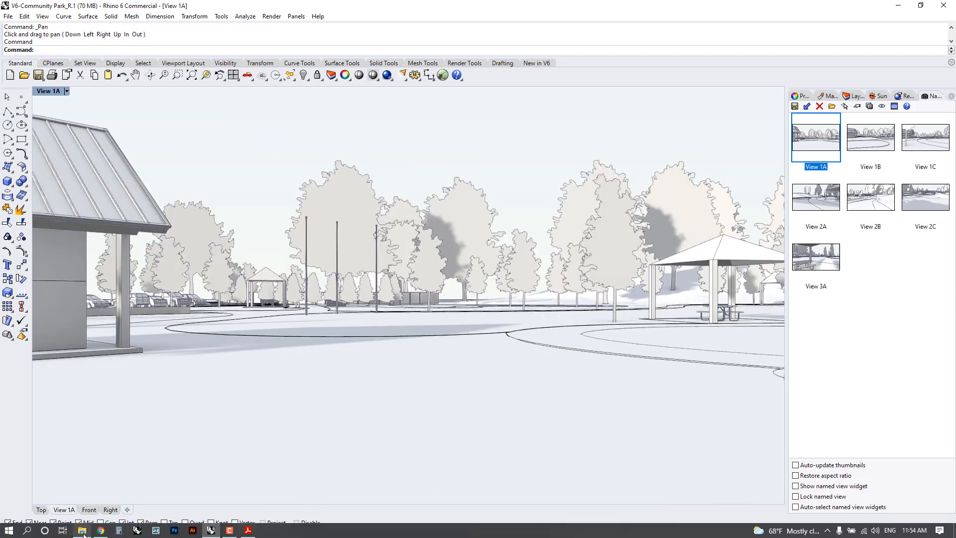
Open Scale-Silhouettes.3dm from Community Park and select a person silhouette
click(82, 530)
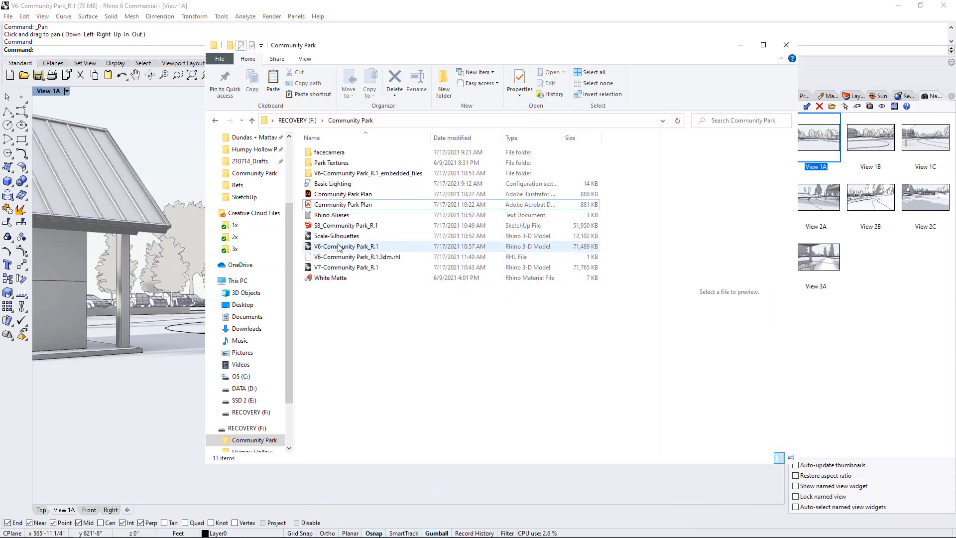
click(336, 236)
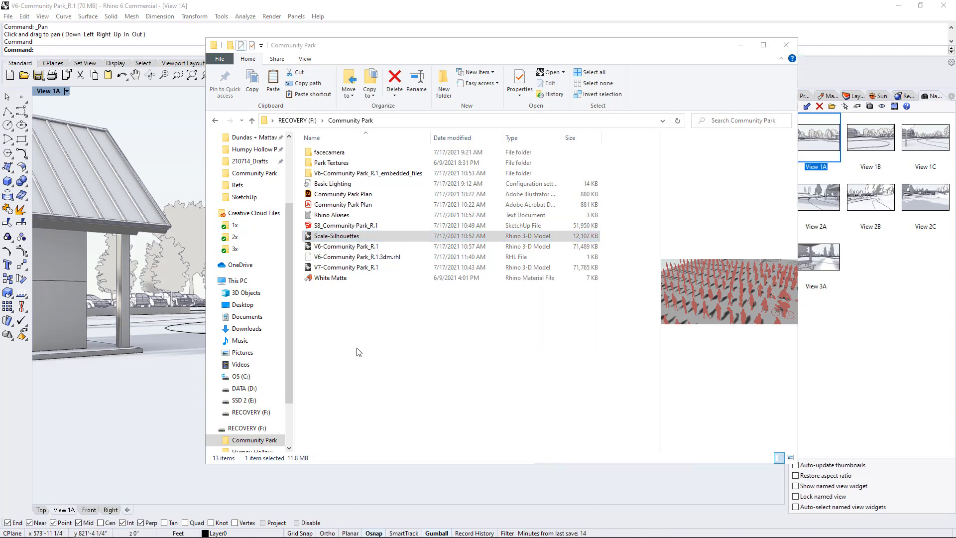
click(786, 44)
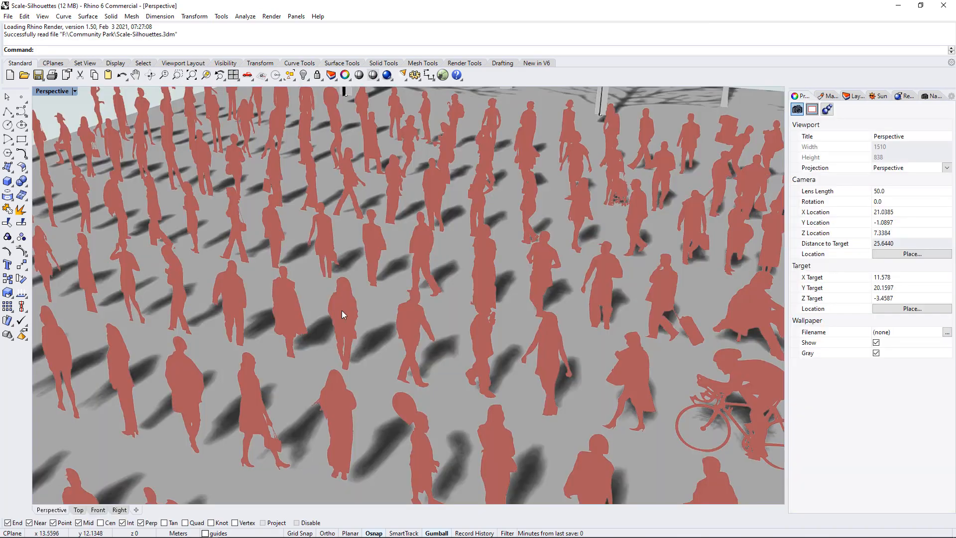
click(342, 318)
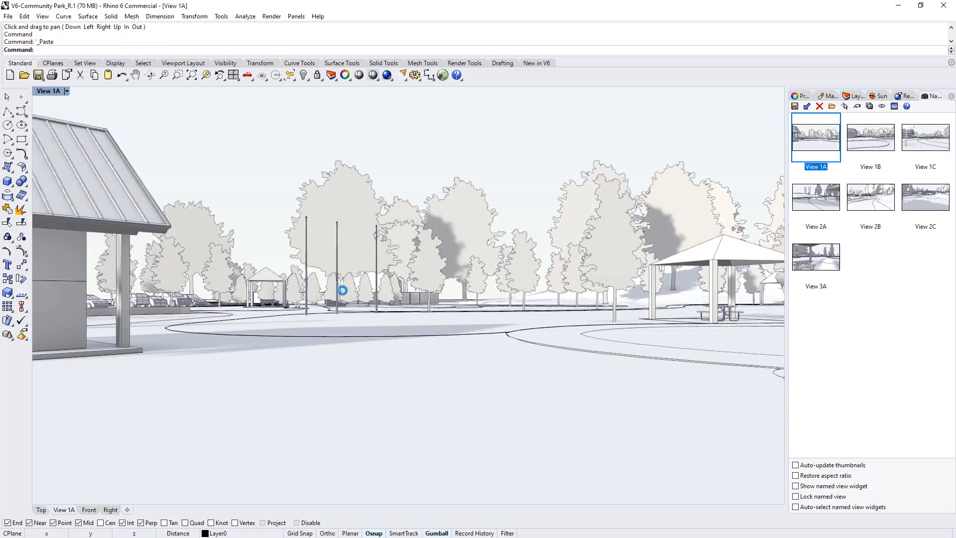
mouse_move(395, 272)
text(M)
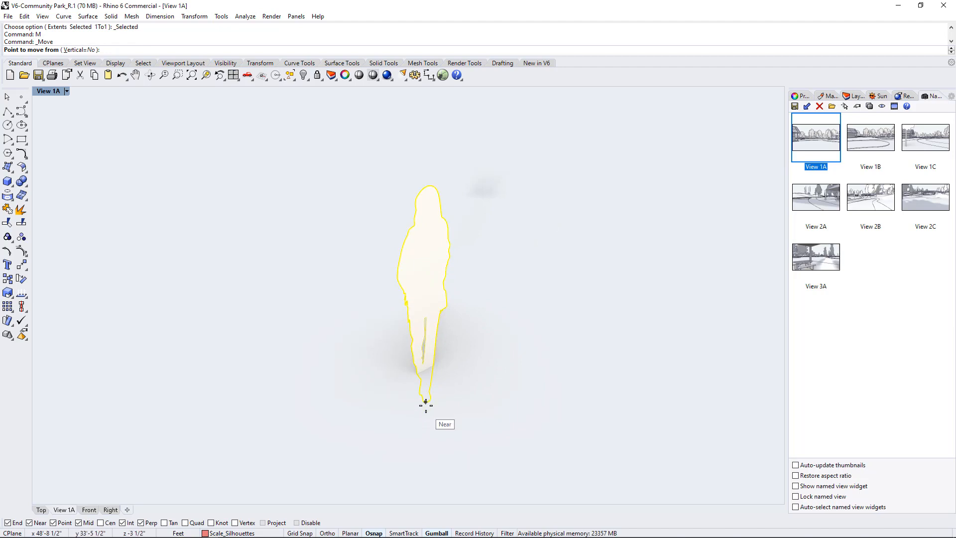
Pick the pasted silhouette's base point at its feet
click(426, 401)
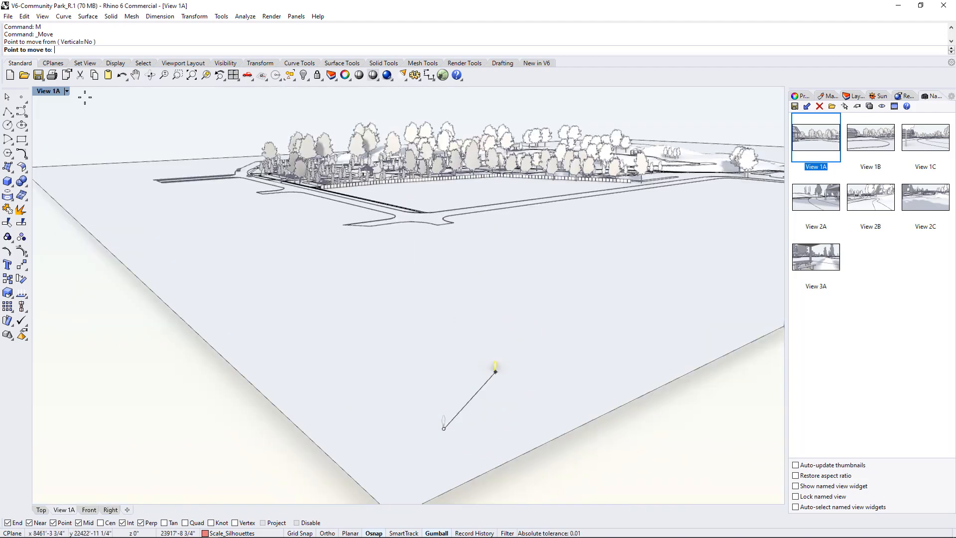
Switch the park view to Ghosted display and zoom in
click(49, 91)
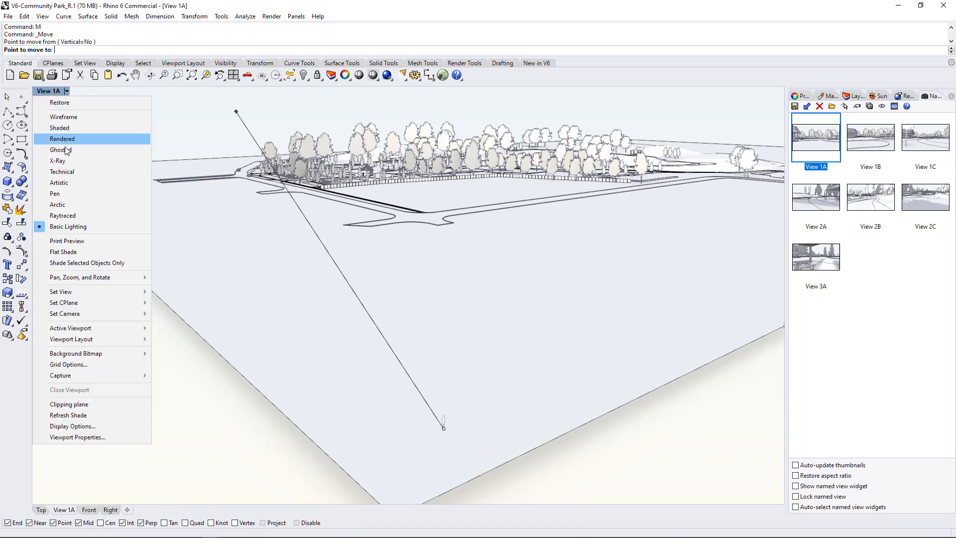
click(60, 149)
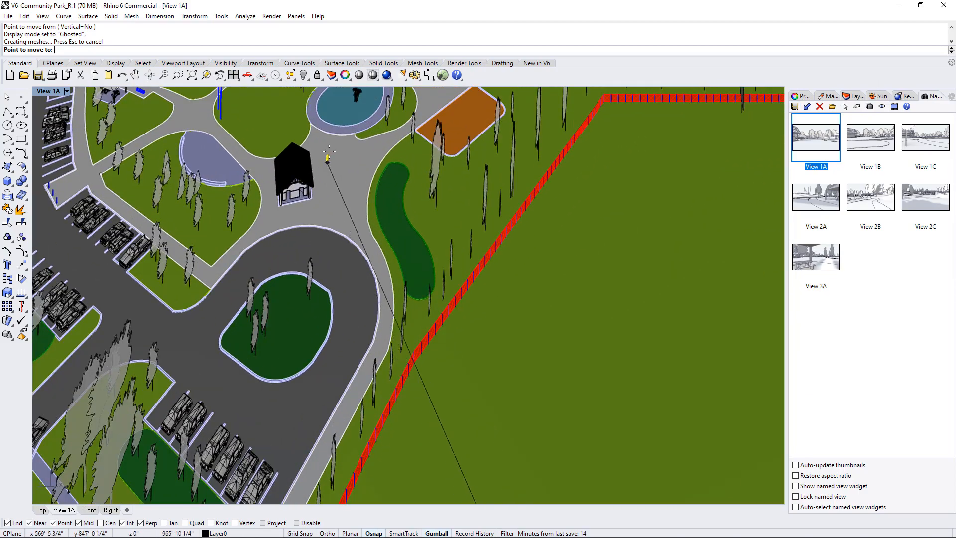
mouse_move(345, 175)
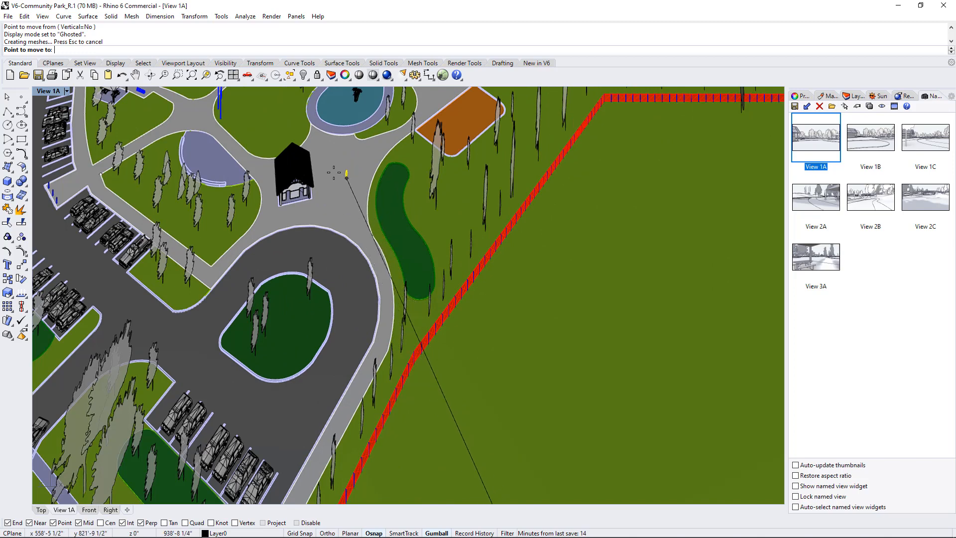
mouse_move(345, 152)
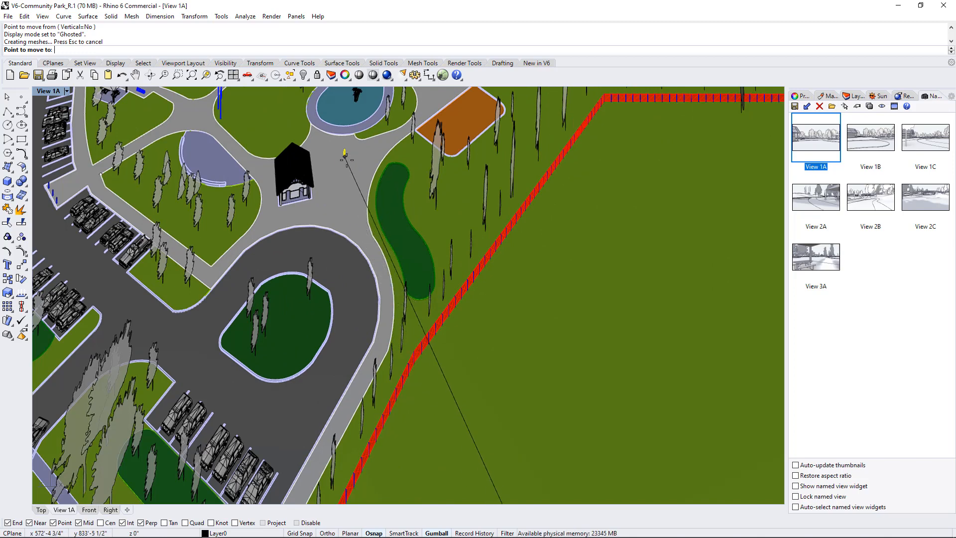
mouse_move(329, 169)
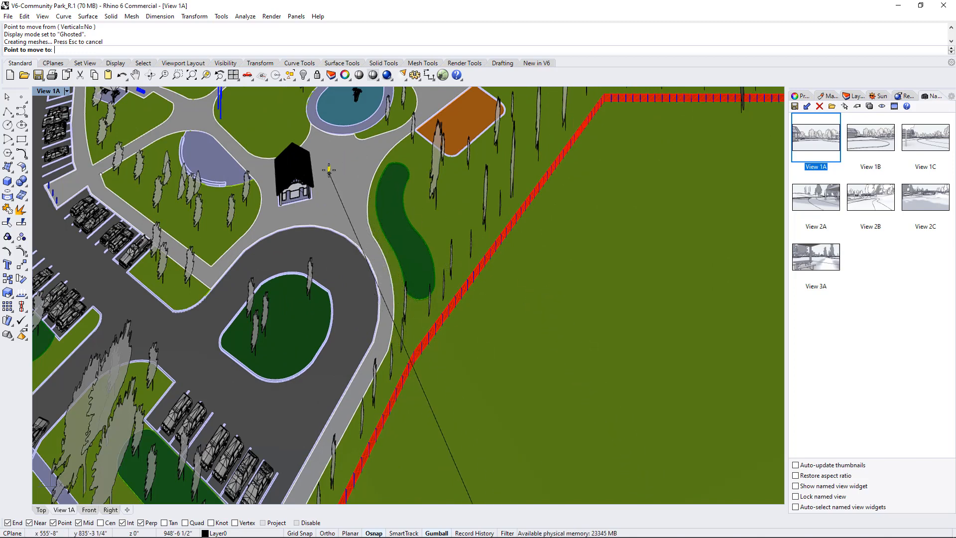
scroll(up, 3)
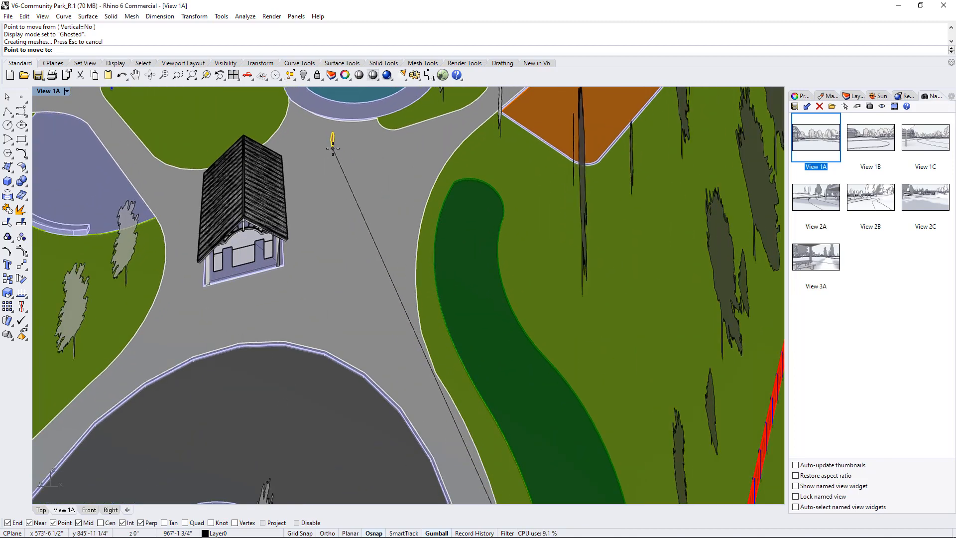
mouse_move(353, 155)
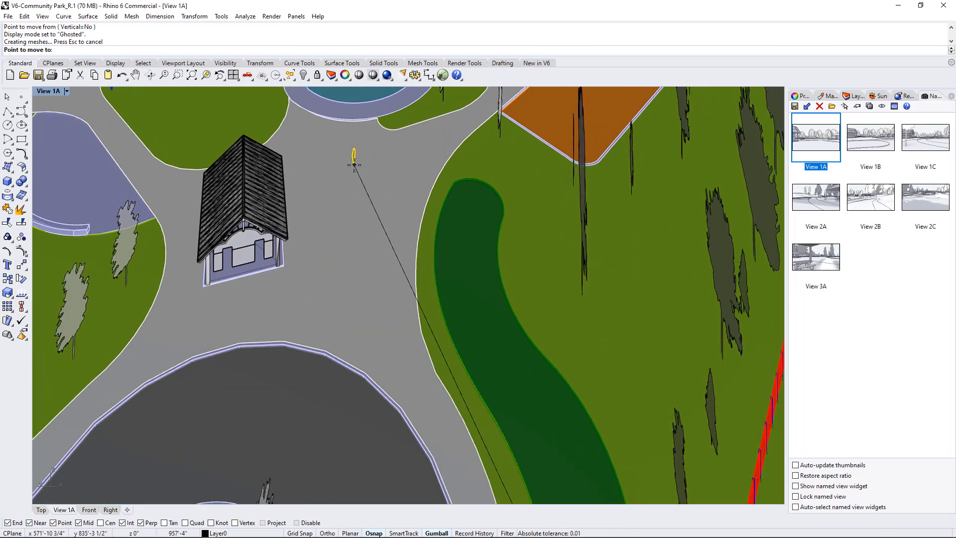
mouse_move(337, 195)
text(onsrf)
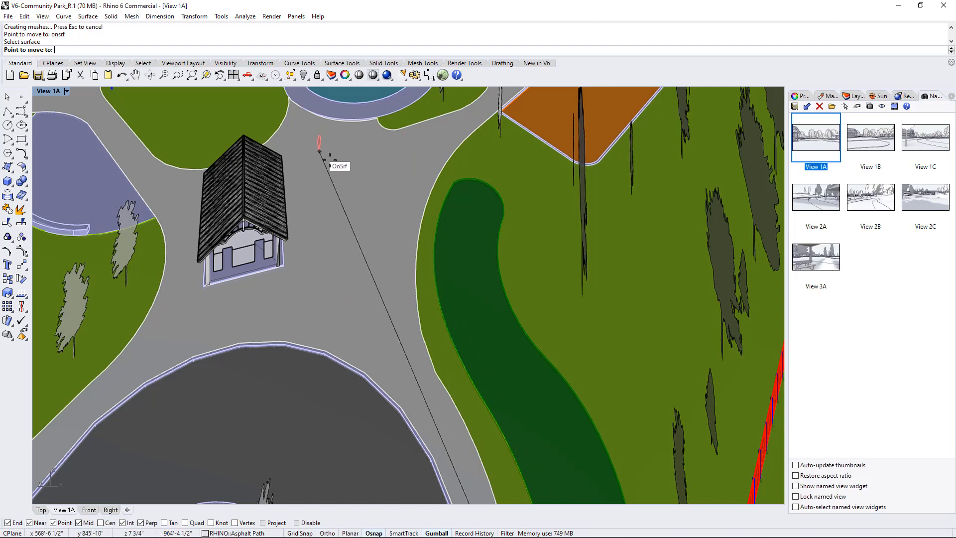
mouse_move(364, 159)
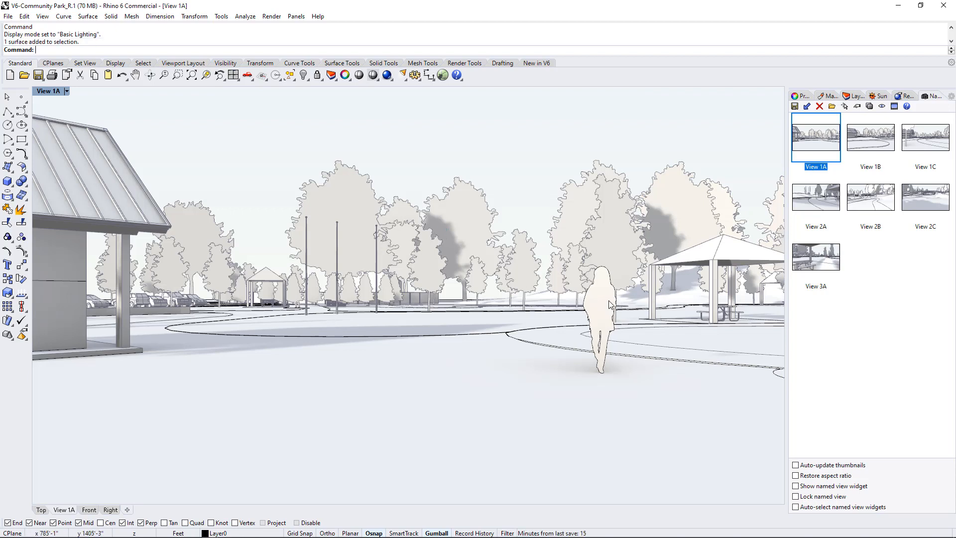
Move the woman silhouette toward the camera so she stands on the plaza before the pavilion
click(601, 305)
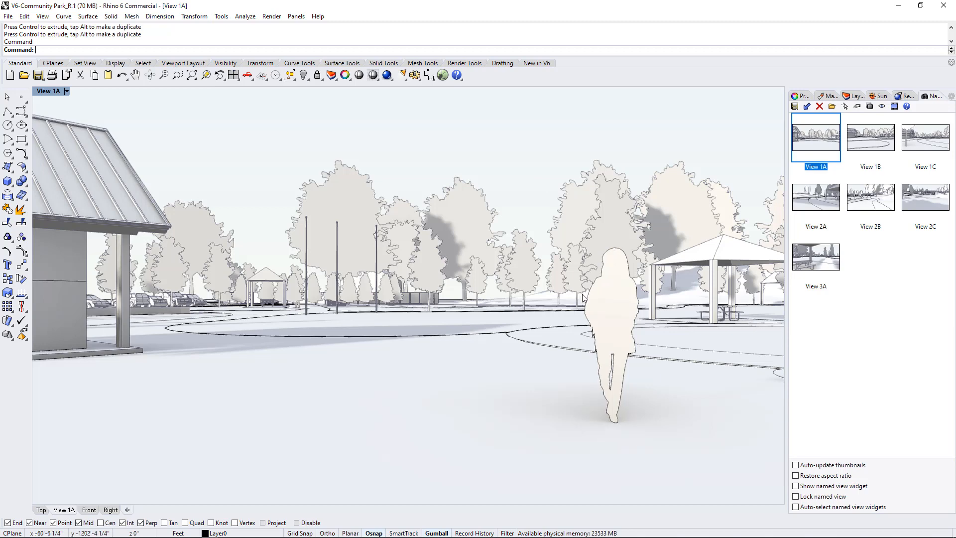
mouse_move(459, 306)
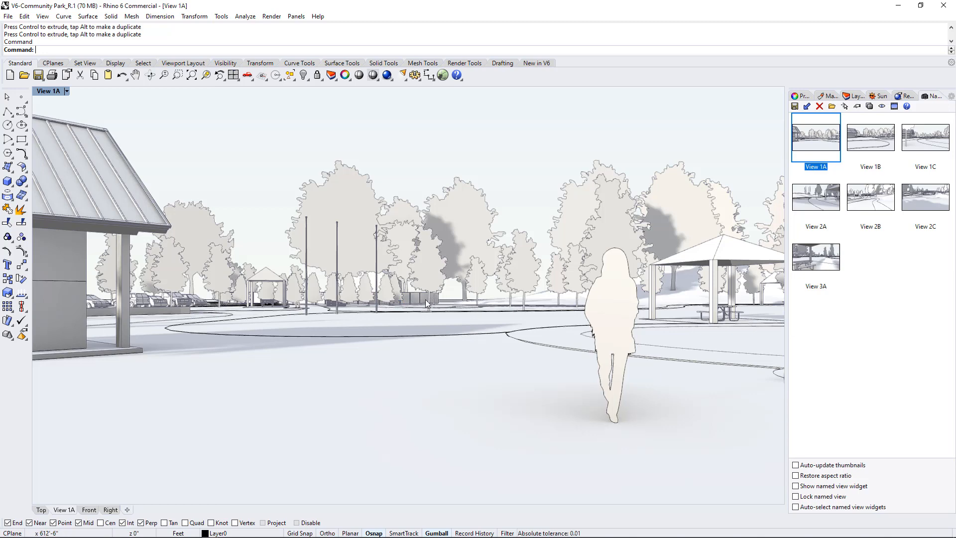
mouse_move(470, 304)
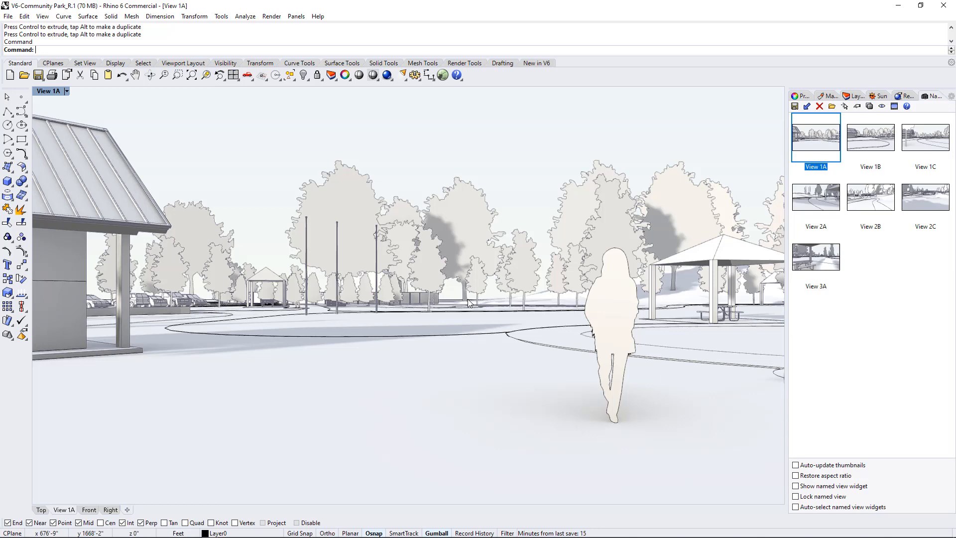
mouse_move(607, 274)
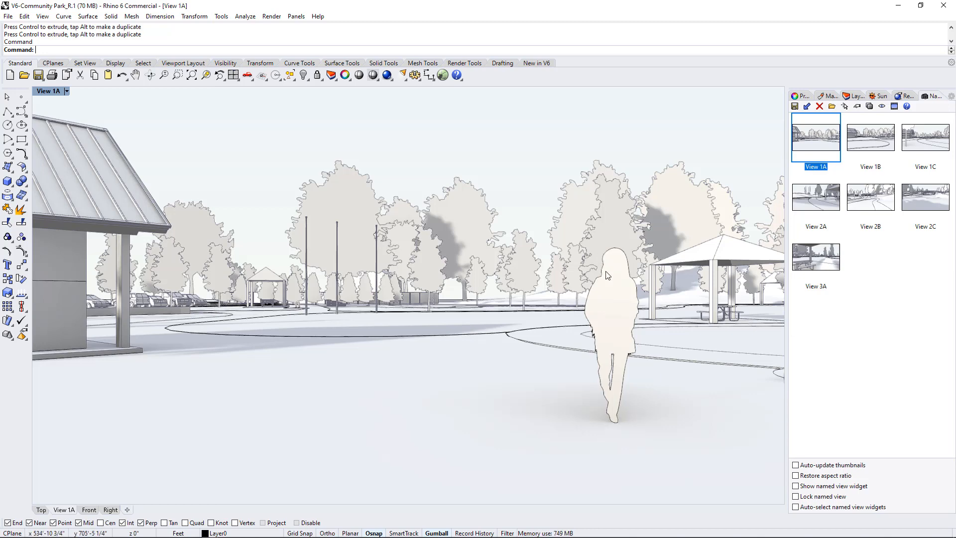
mouse_move(620, 345)
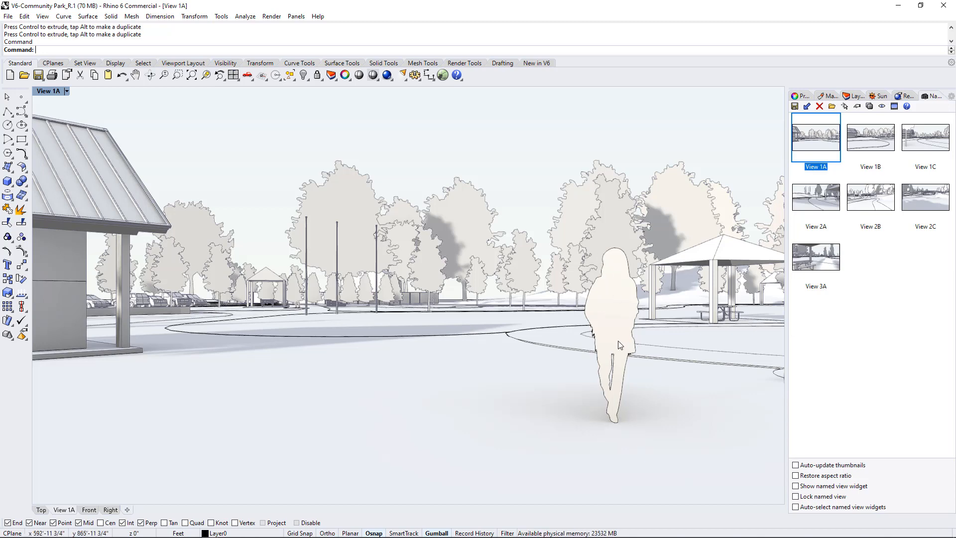
mouse_move(645, 318)
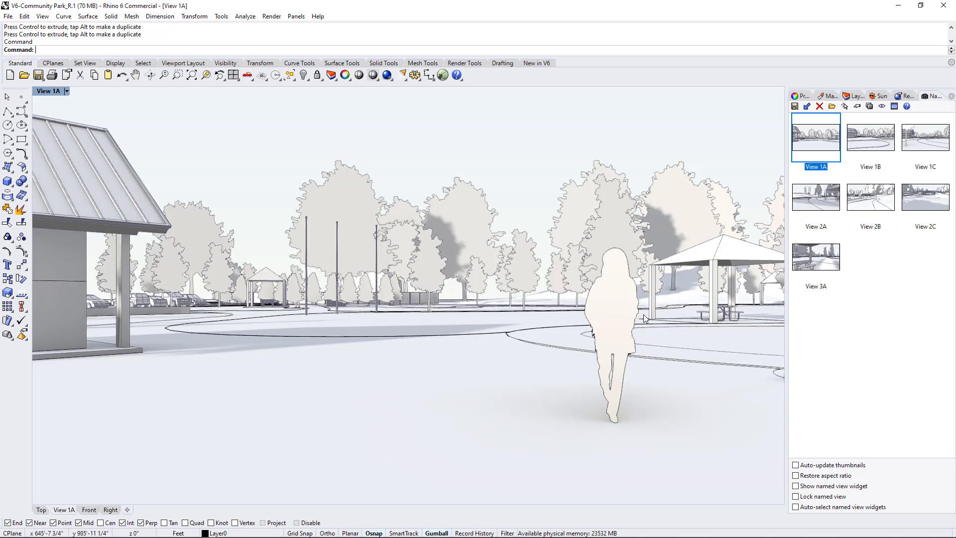
mouse_move(619, 305)
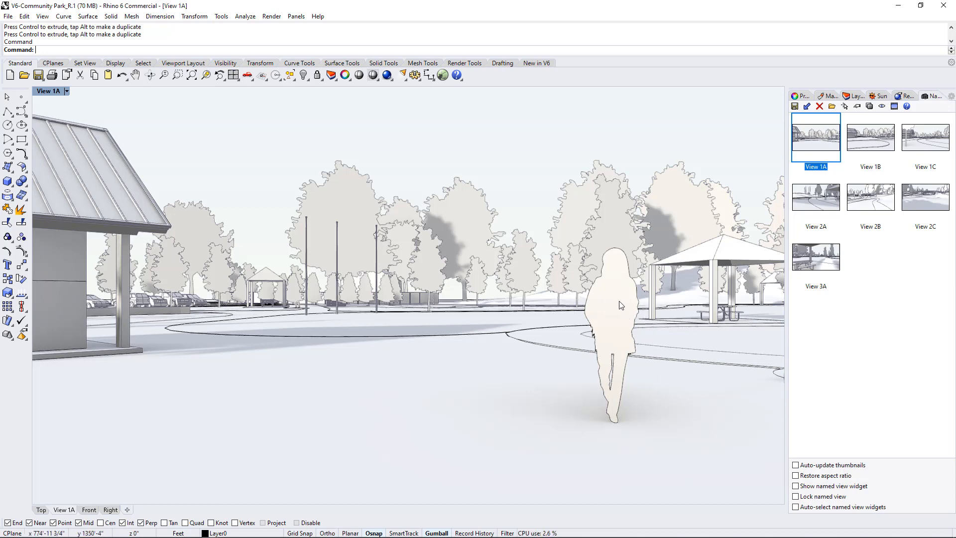
mouse_move(605, 263)
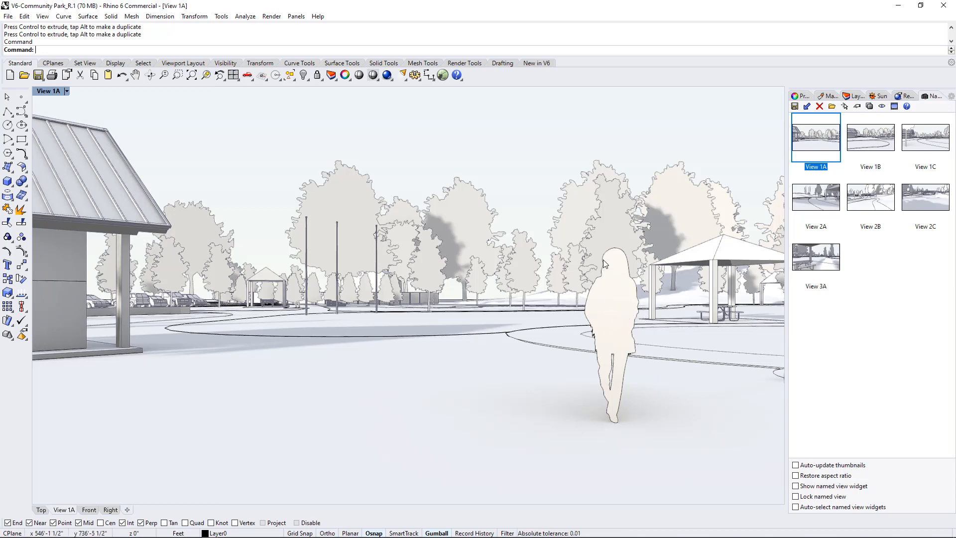
mouse_move(614, 270)
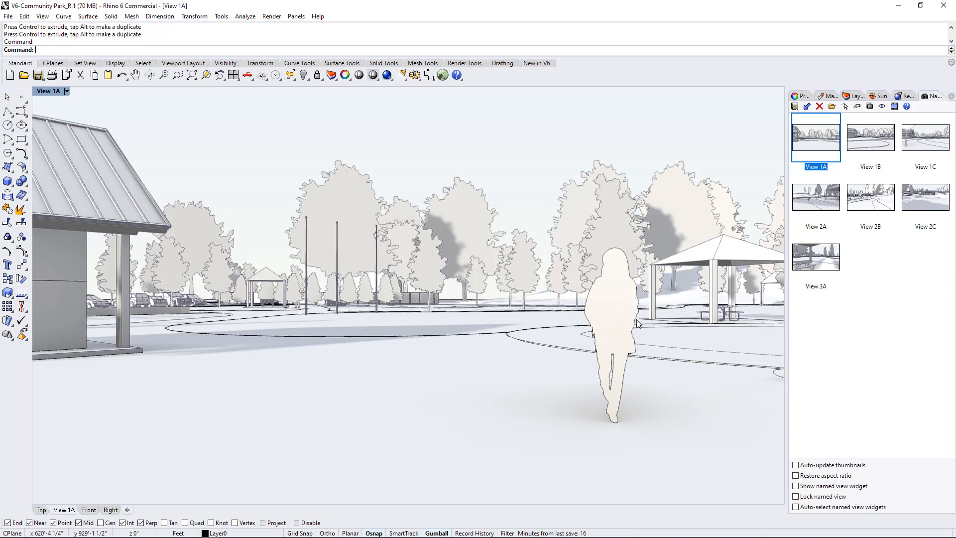
mouse_move(623, 332)
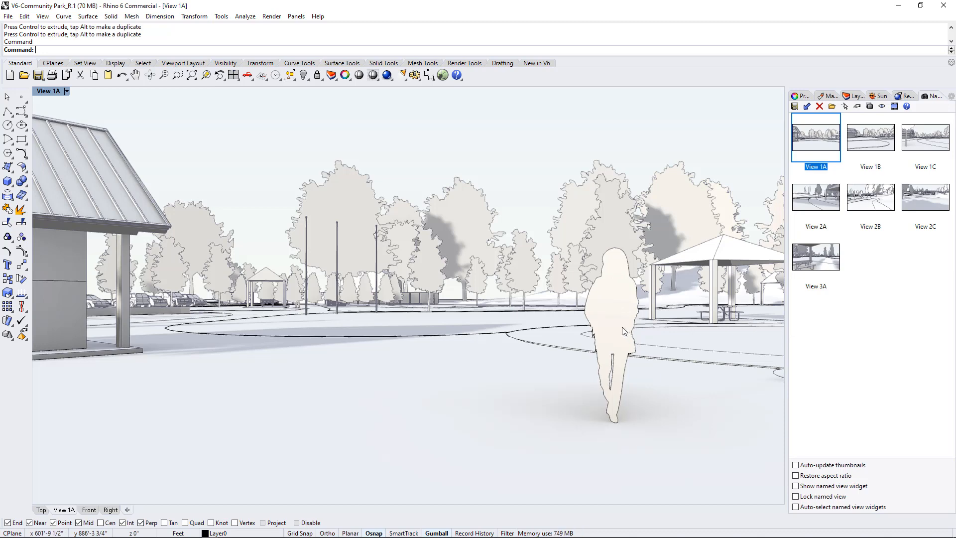
mouse_move(618, 334)
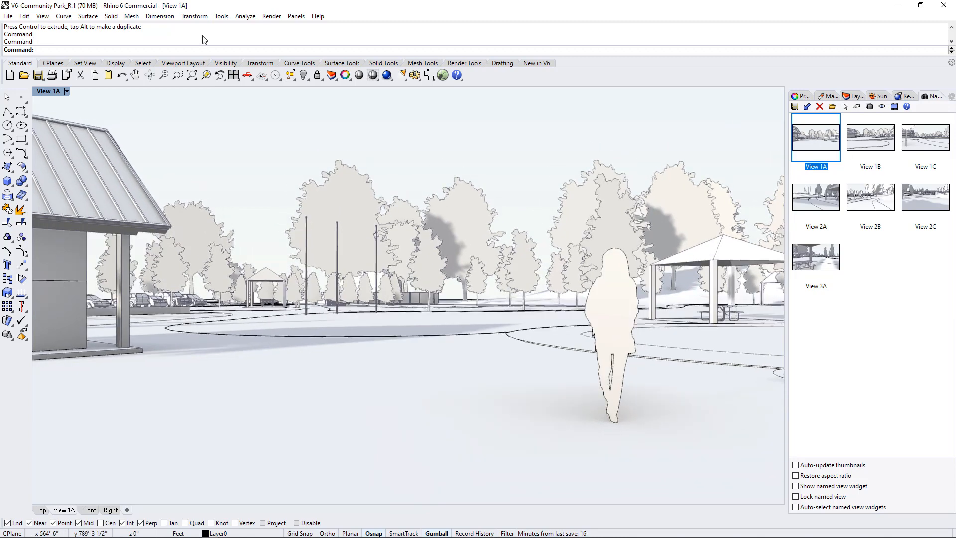
click(136, 74)
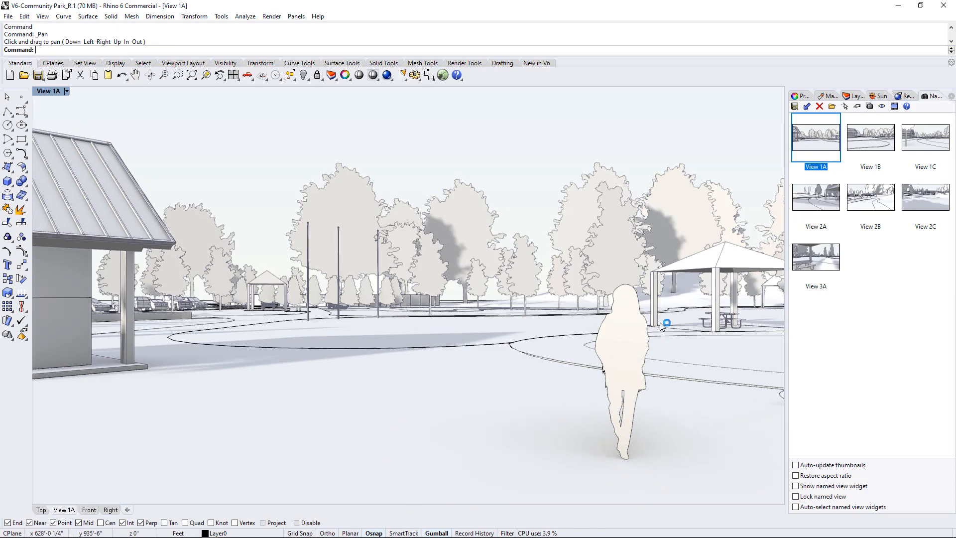
mouse_move(616, 304)
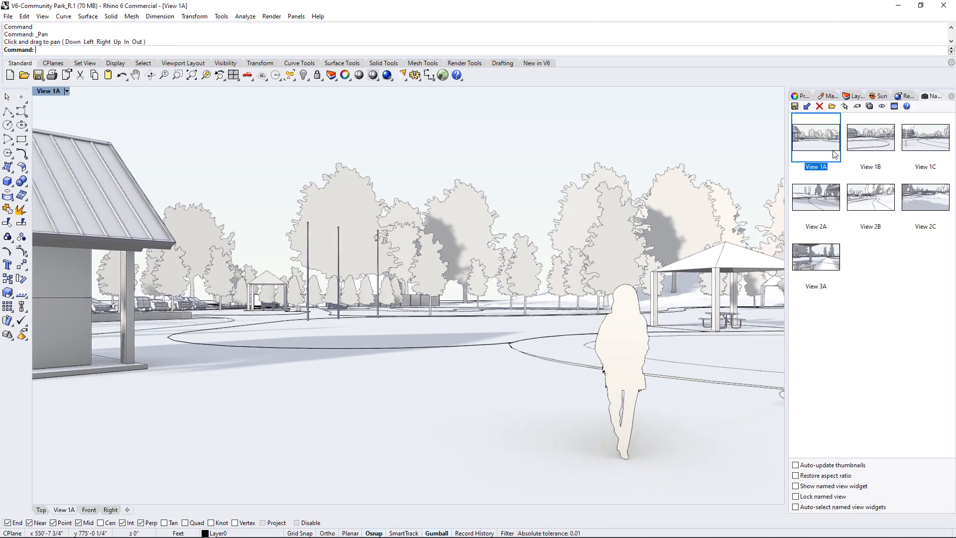
mouse_move(942, 152)
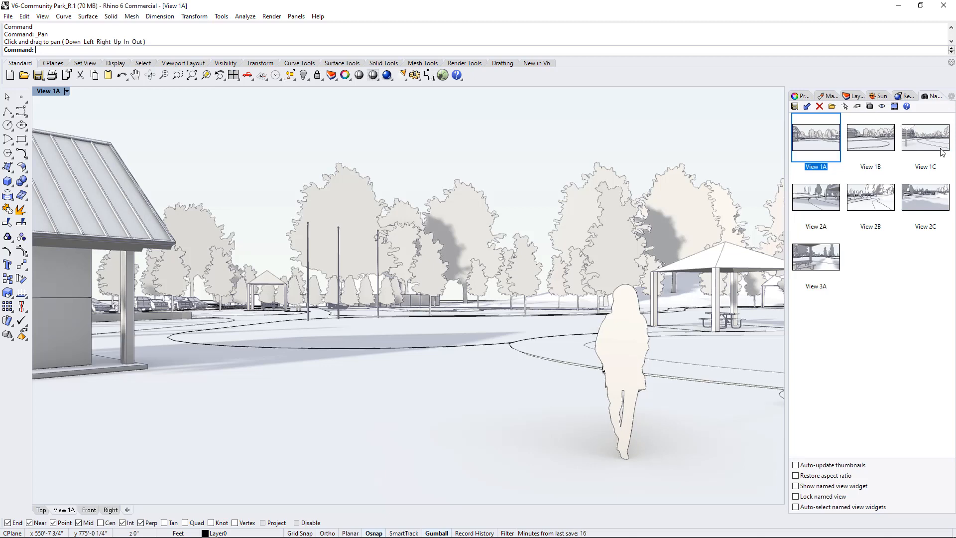
mouse_move(907, 316)
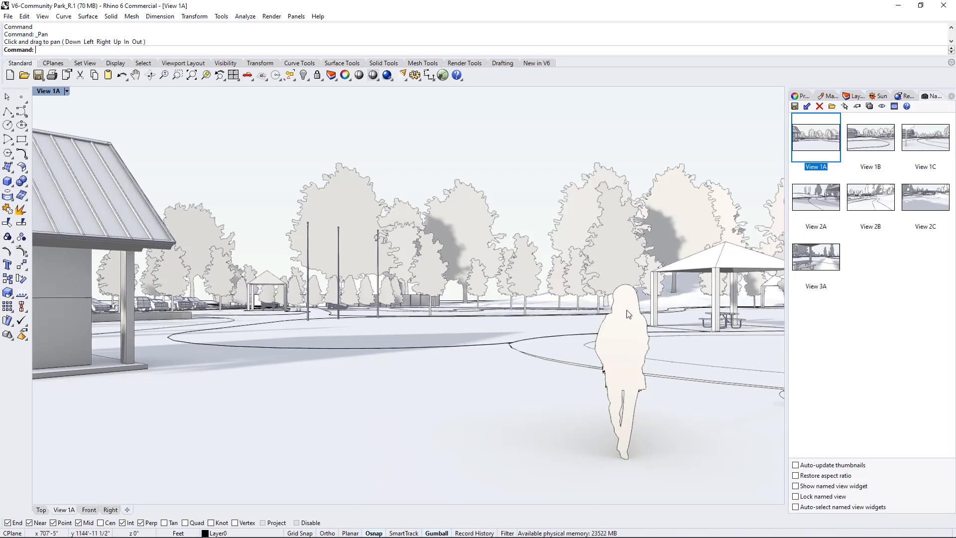
mouse_move(623, 305)
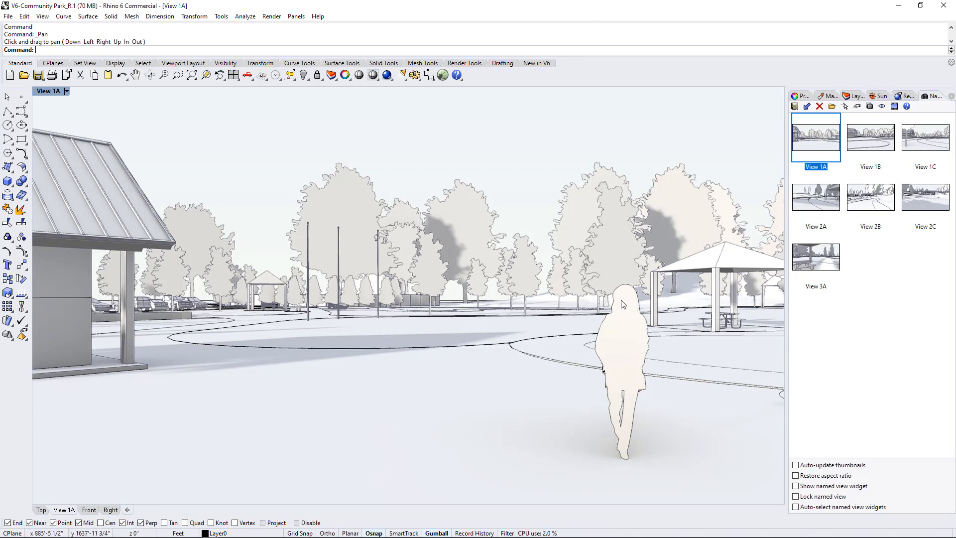
mouse_move(634, 394)
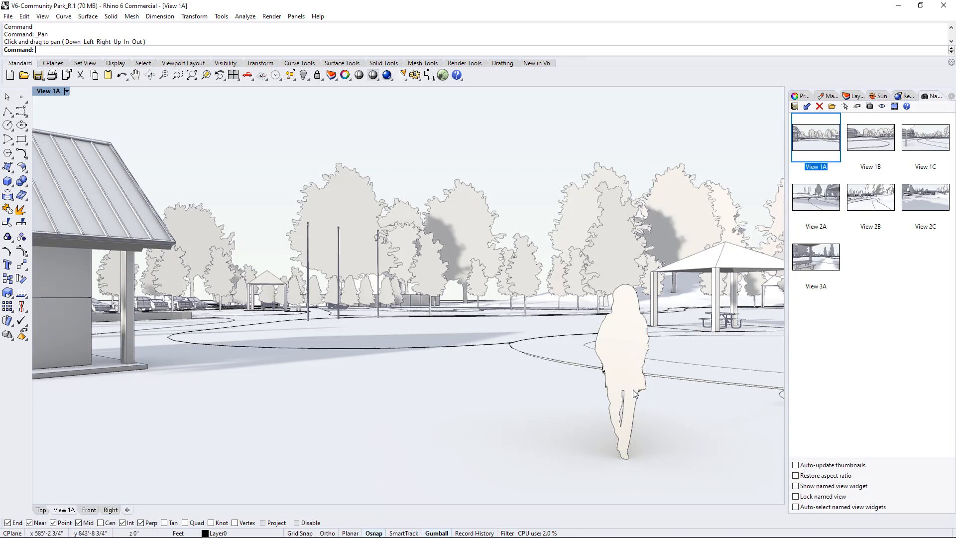
mouse_move(635, 352)
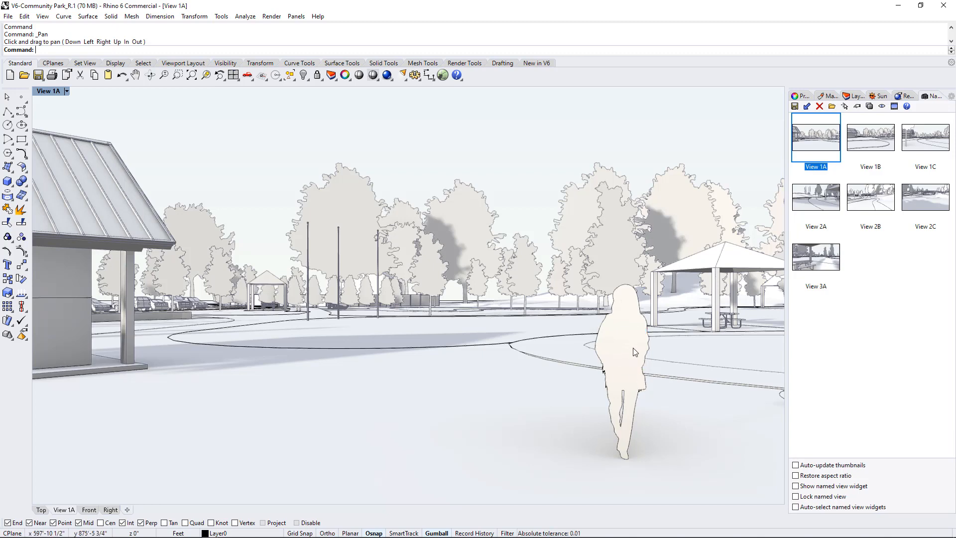
mouse_move(636, 345)
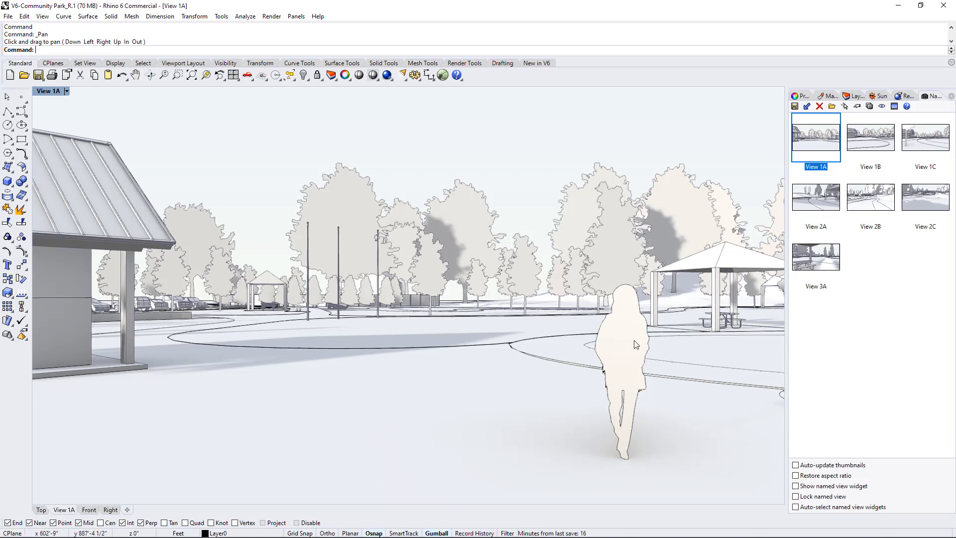
mouse_move(613, 373)
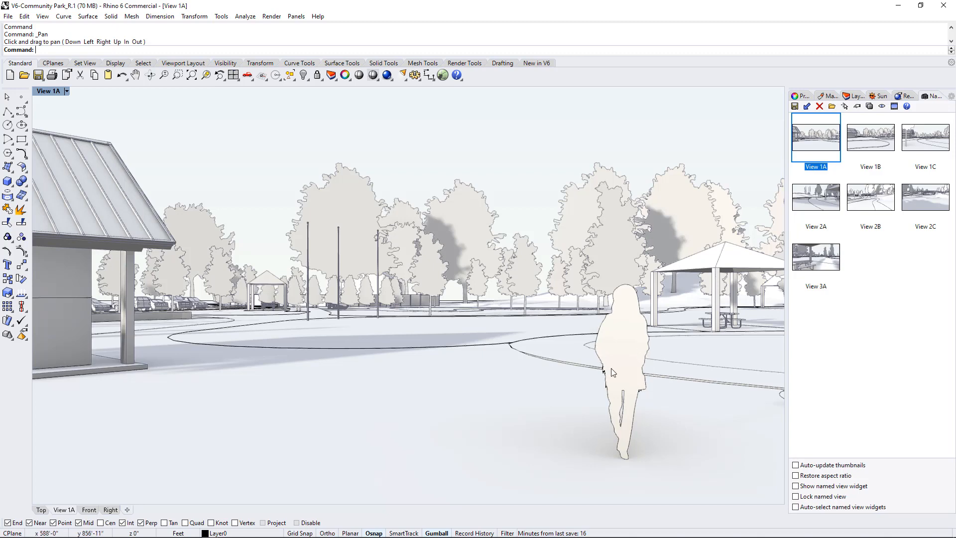
mouse_move(657, 330)
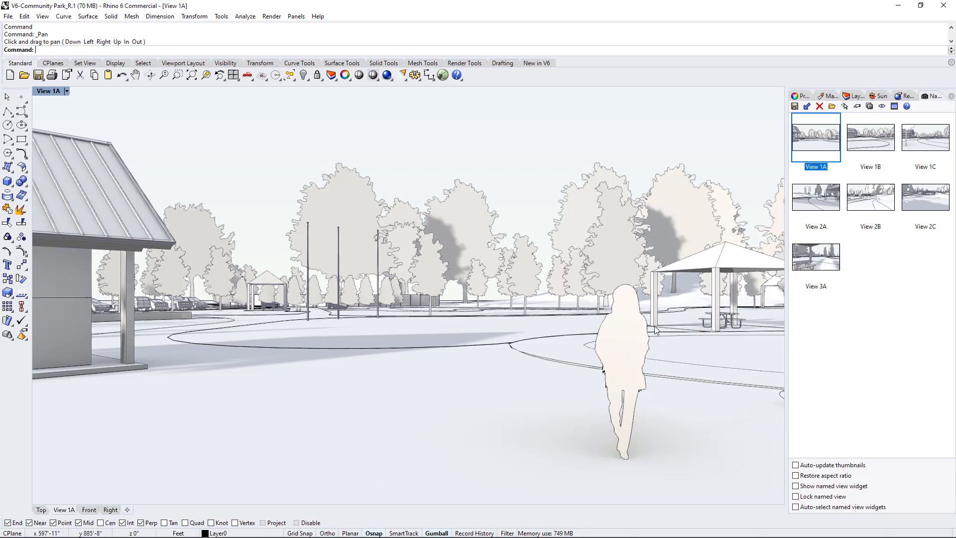
mouse_move(547, 322)
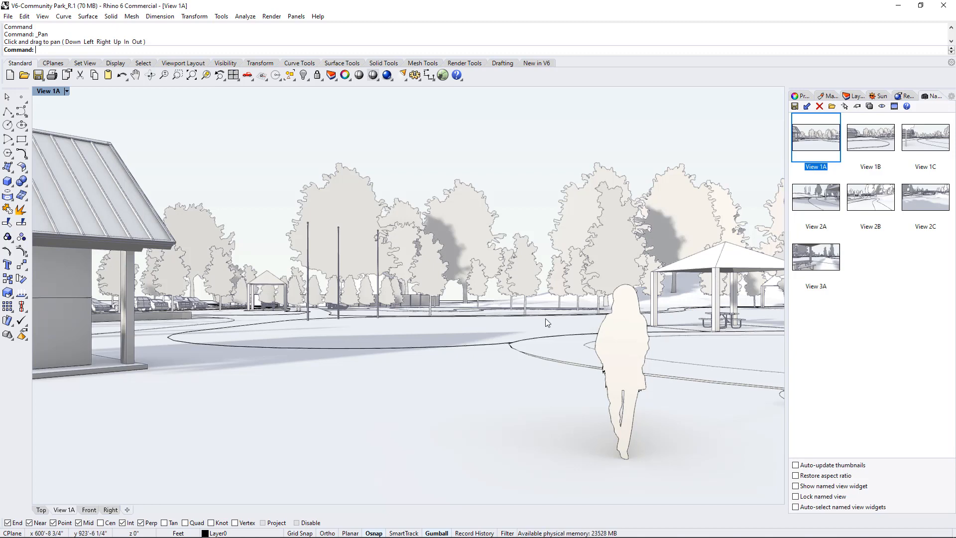
mouse_move(482, 329)
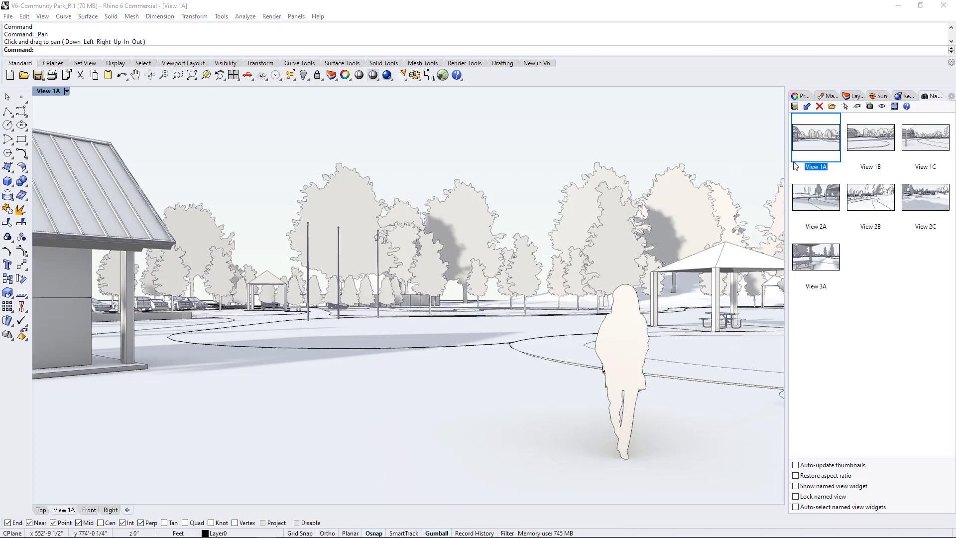
mouse_move(504, 300)
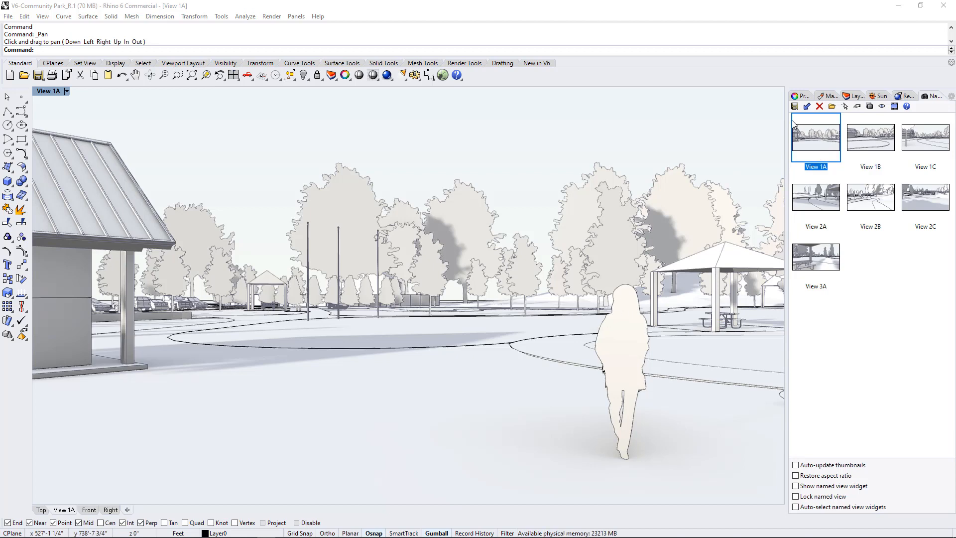
mouse_move(794, 106)
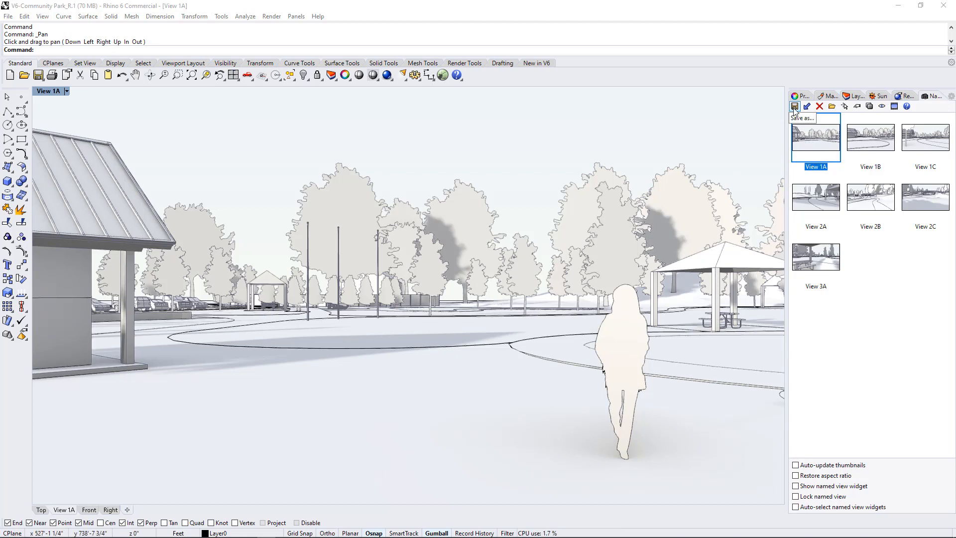
Save the current eye-level camera over View 1A, then reselect View 1A
click(795, 106)
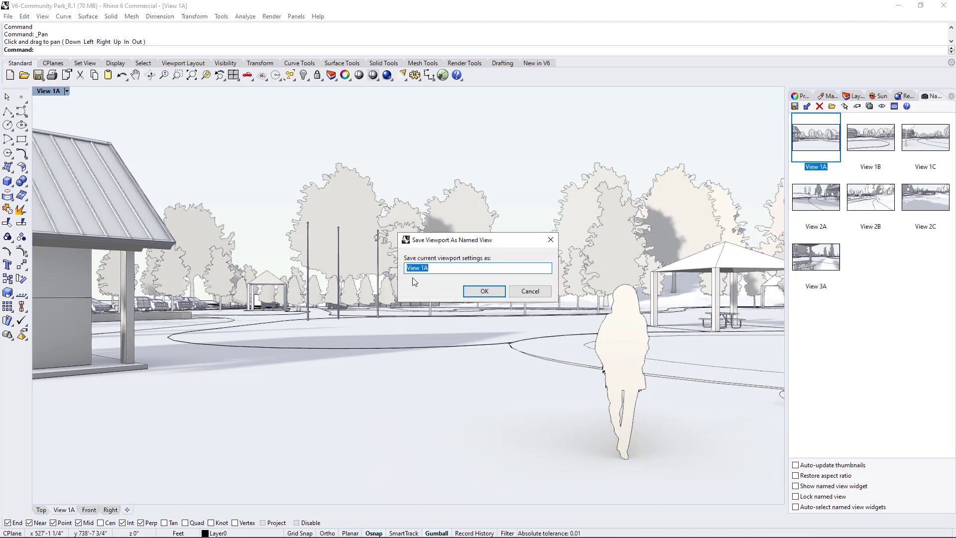
mouse_move(488, 308)
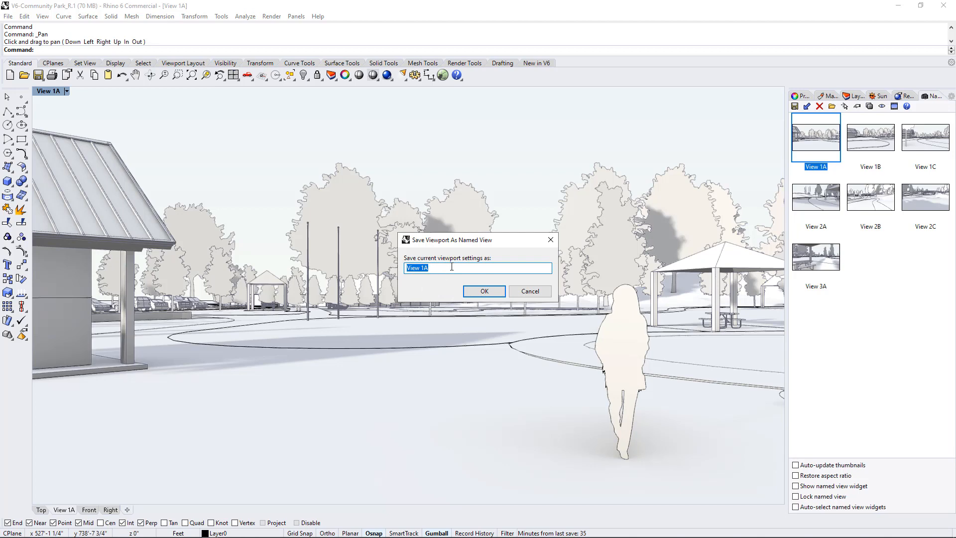
mouse_move(484, 291)
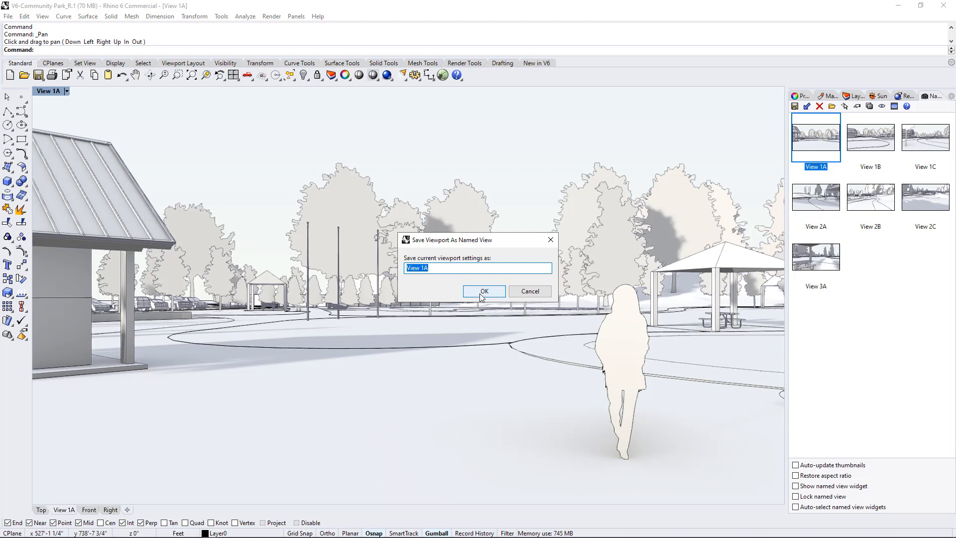
click(484, 291)
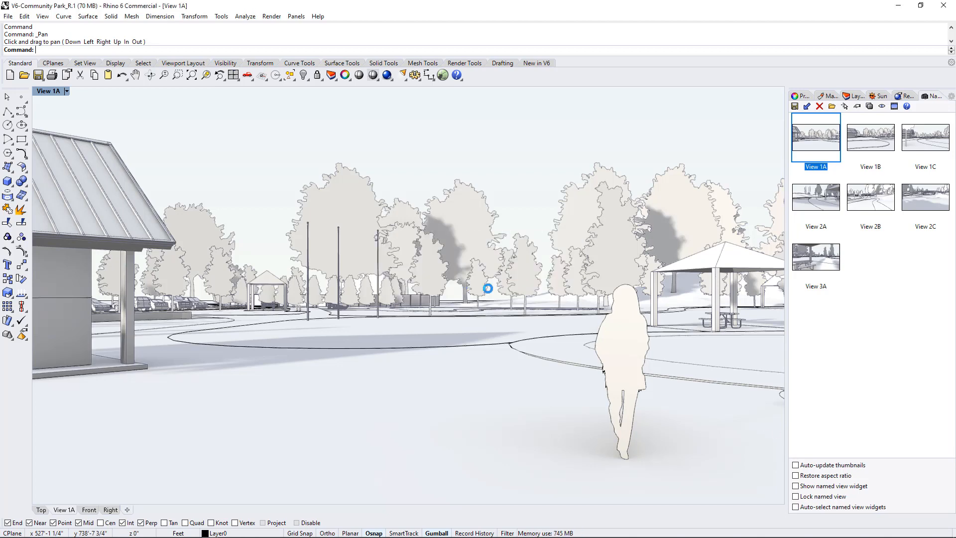
click(870, 136)
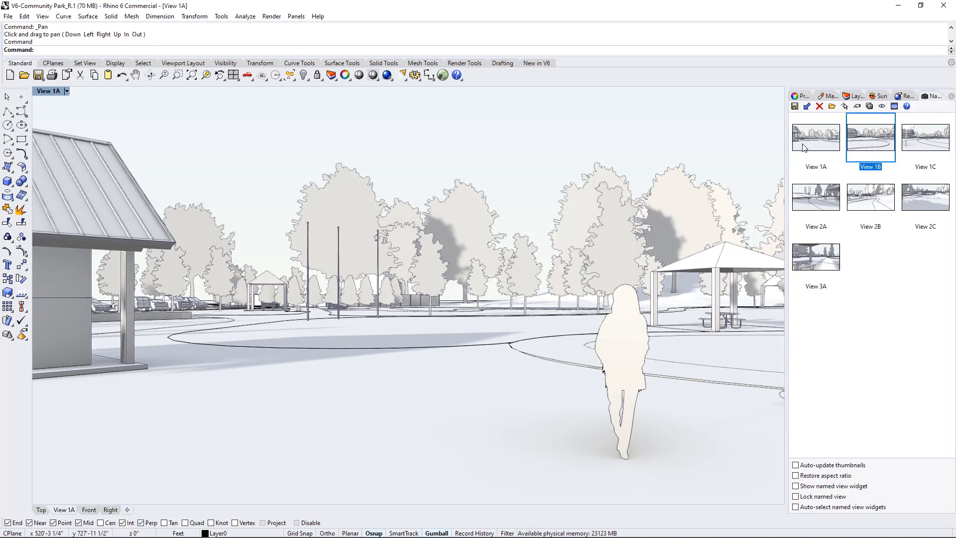
click(815, 139)
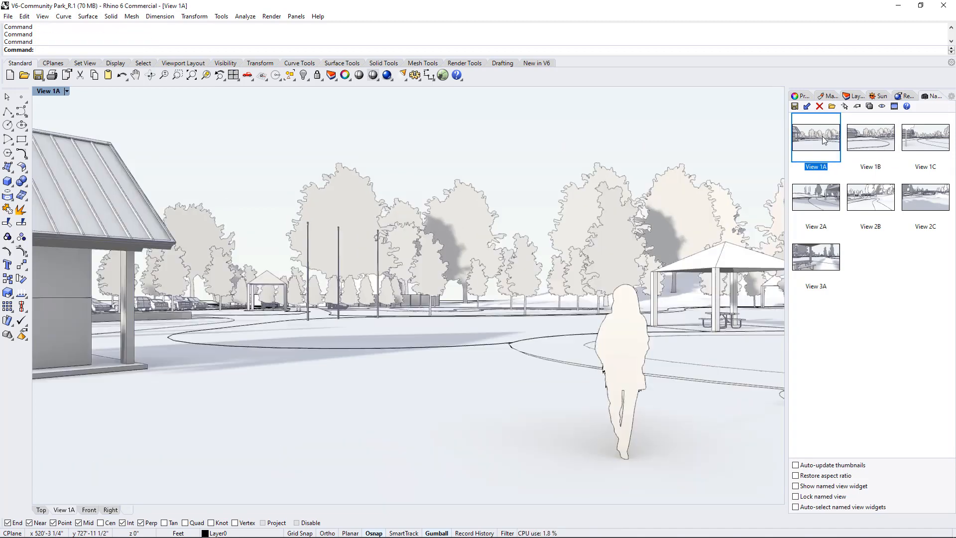
mouse_move(647, 328)
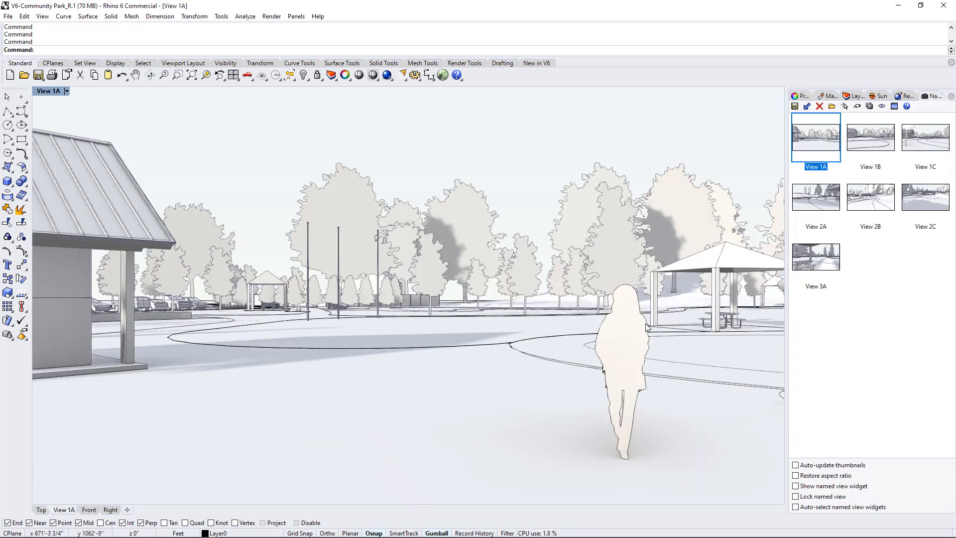
mouse_move(636, 365)
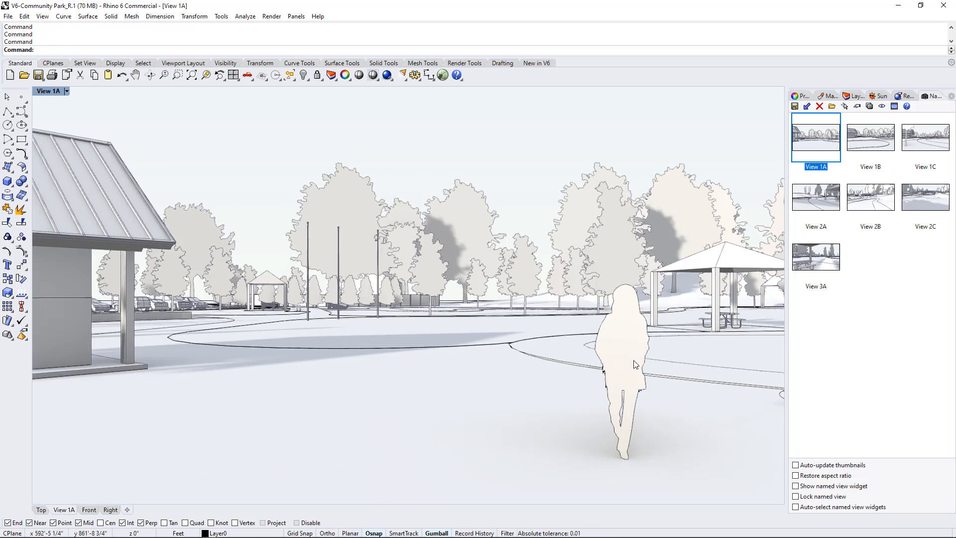
mouse_move(639, 367)
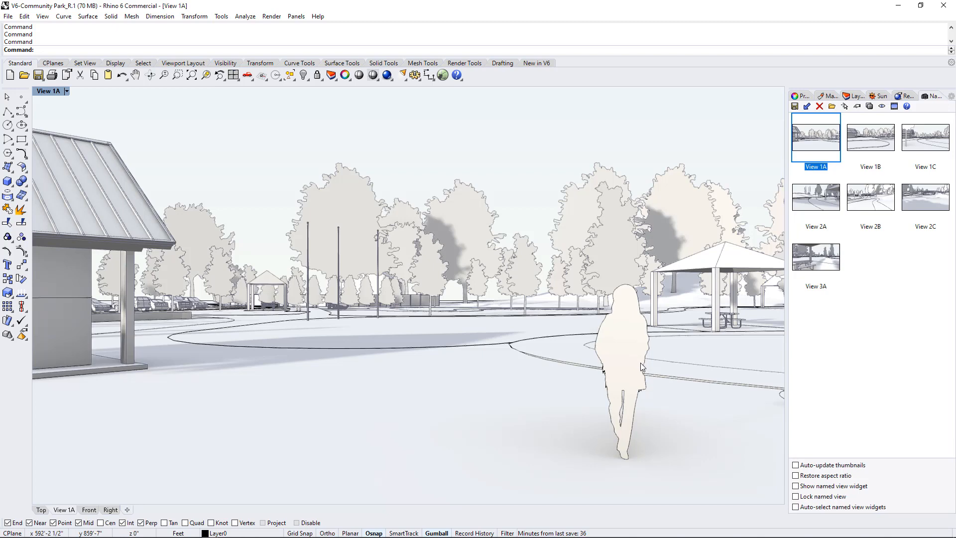
mouse_move(927, 148)
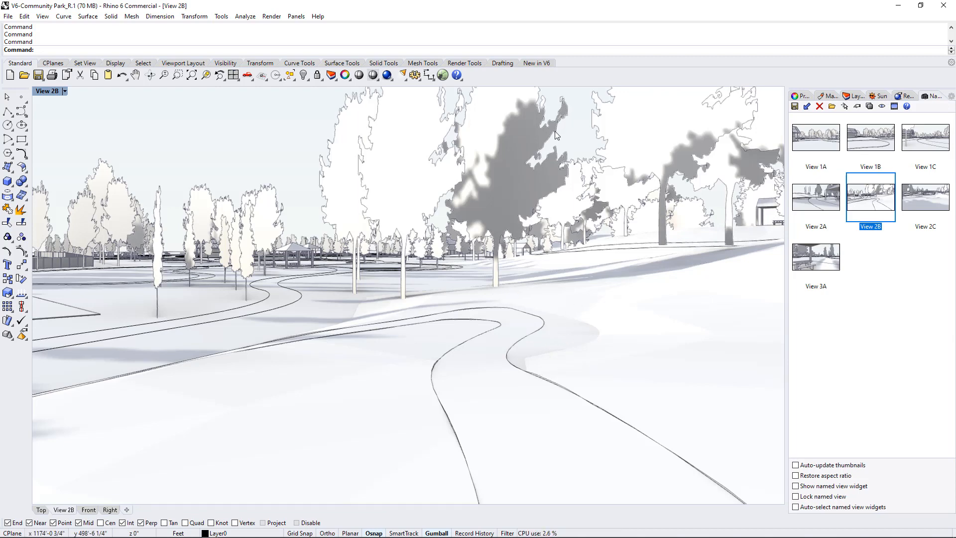
mouse_move(503, 222)
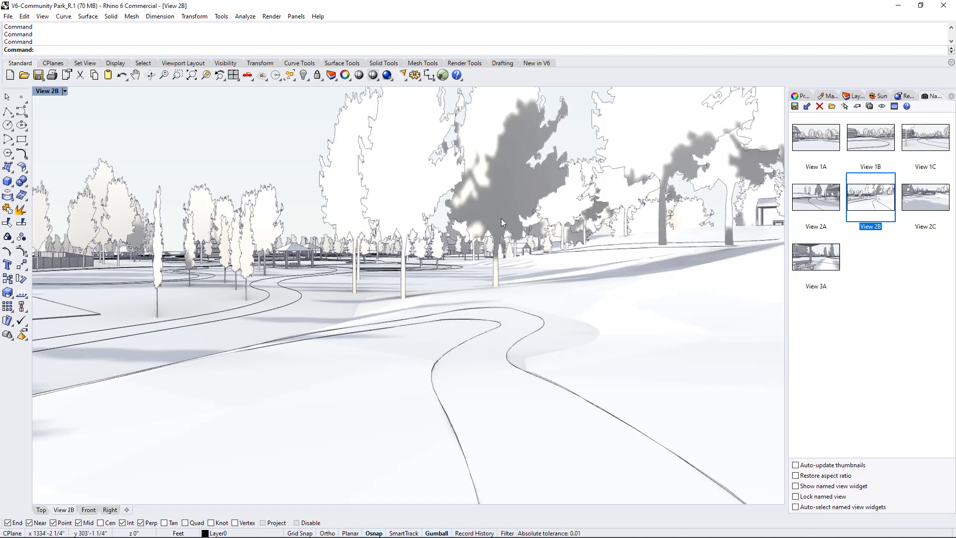
mouse_move(214, 264)
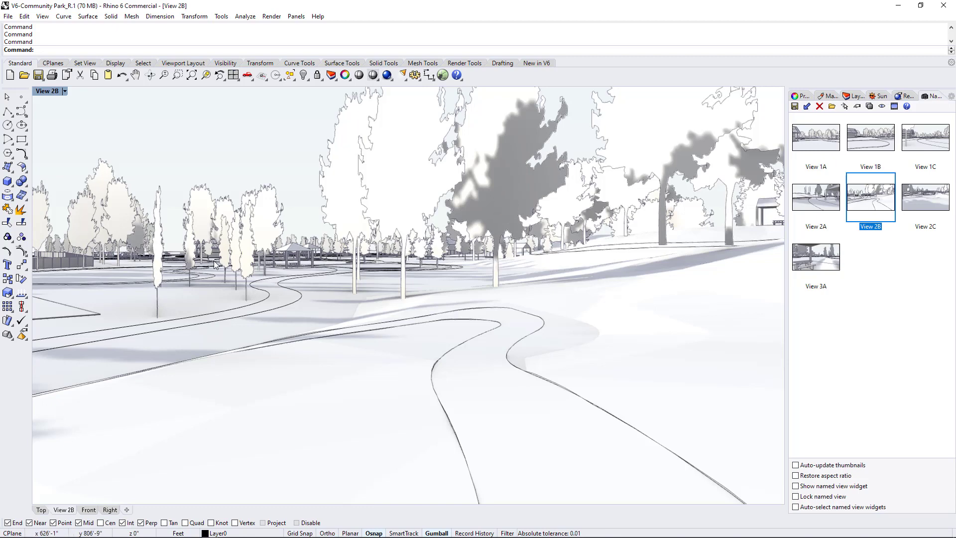
mouse_move(273, 322)
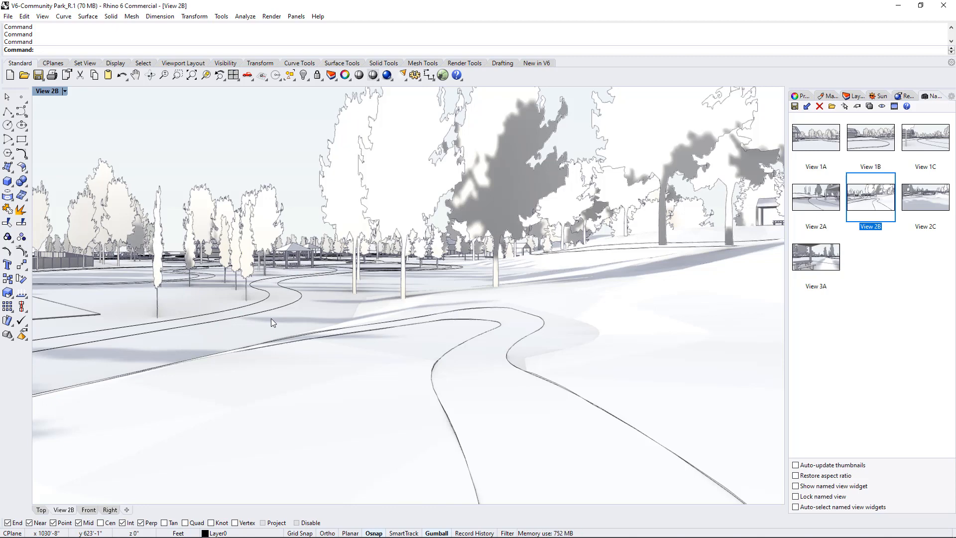
mouse_move(497, 256)
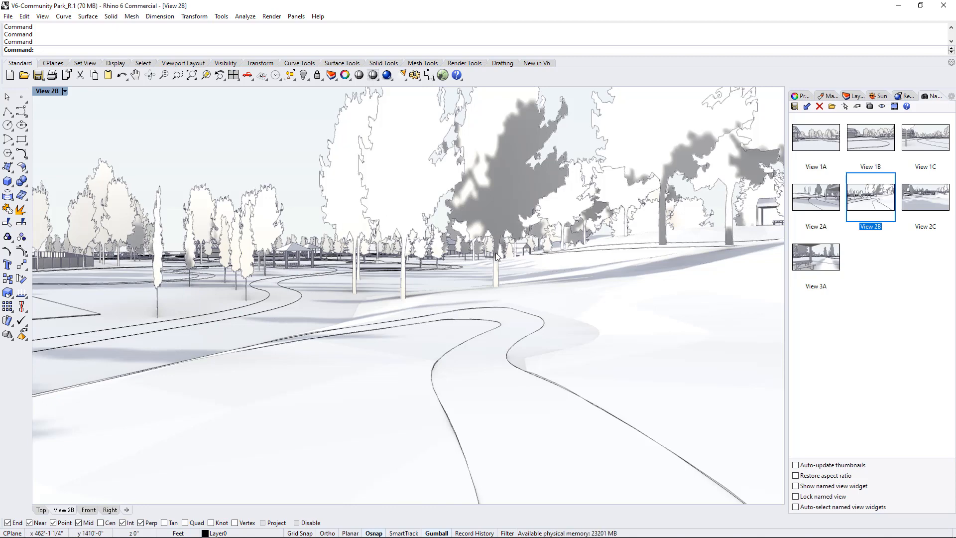
mouse_move(483, 141)
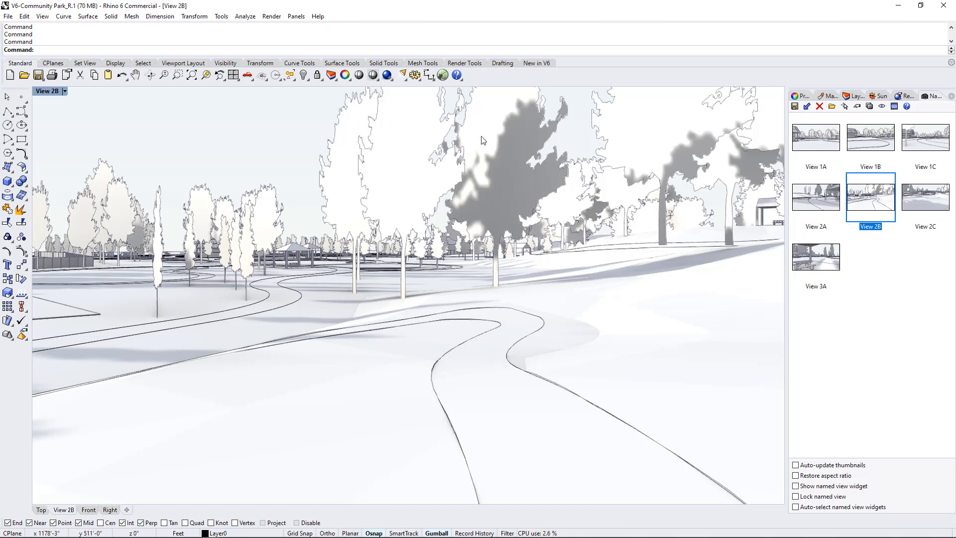
mouse_move(436, 217)
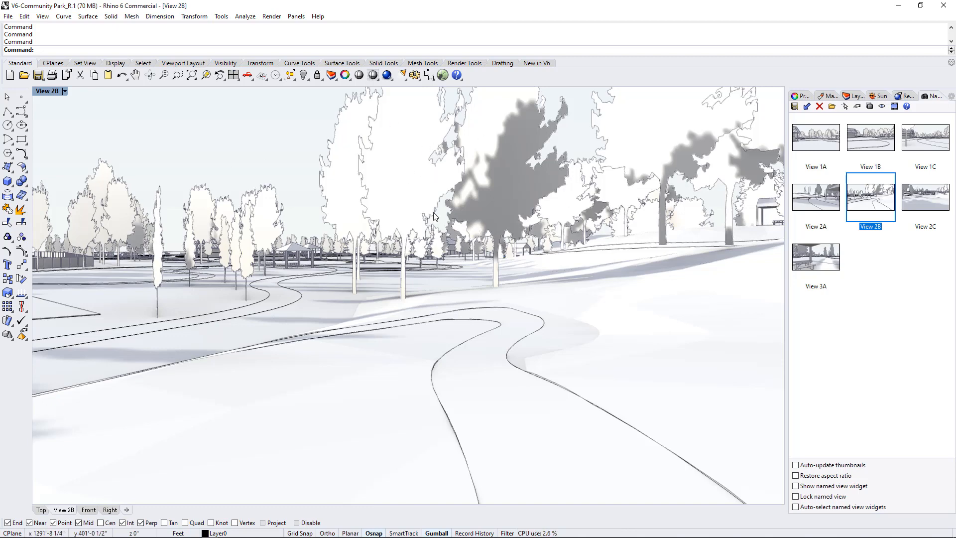
mouse_move(412, 204)
text(FaceCamera)
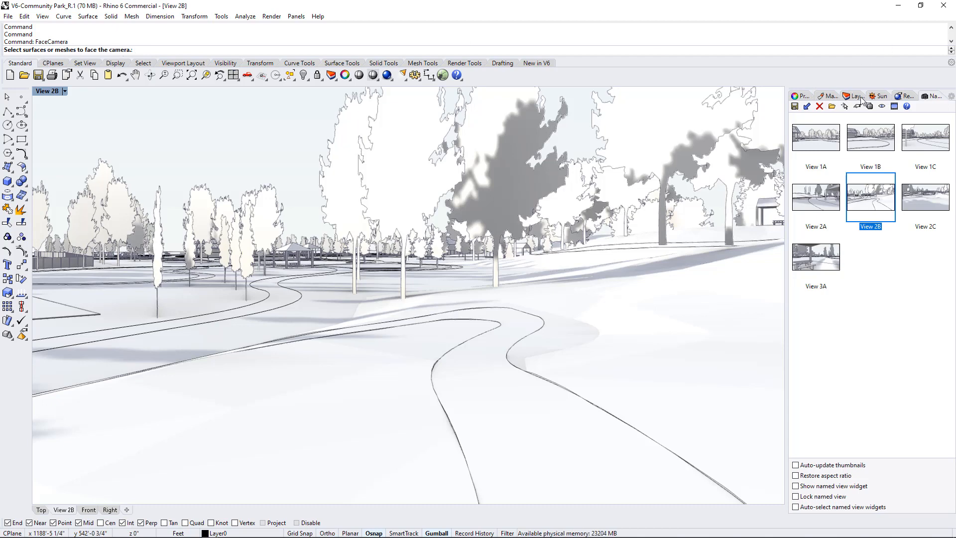
Select all 237 tree silhouettes on the _TREES layer for FaceCamera
click(853, 95)
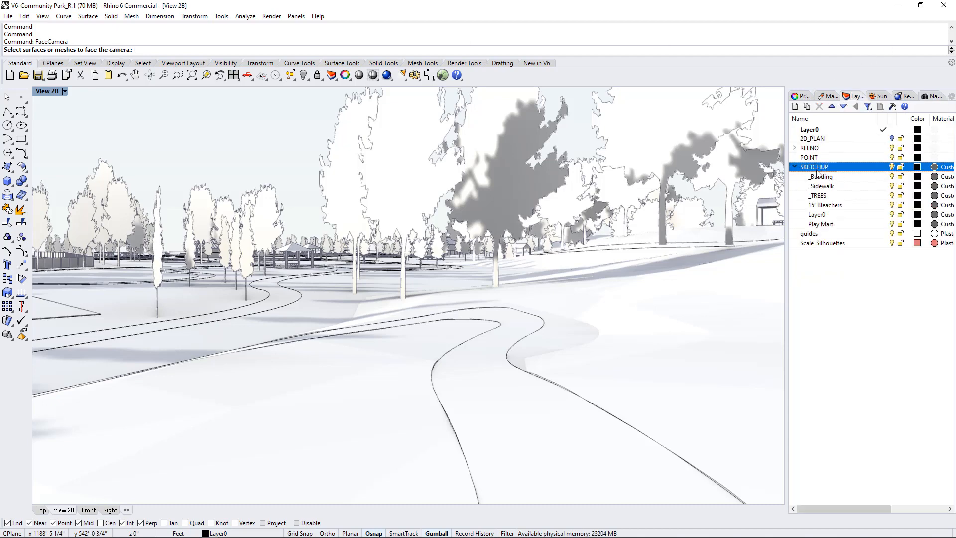
click(818, 195)
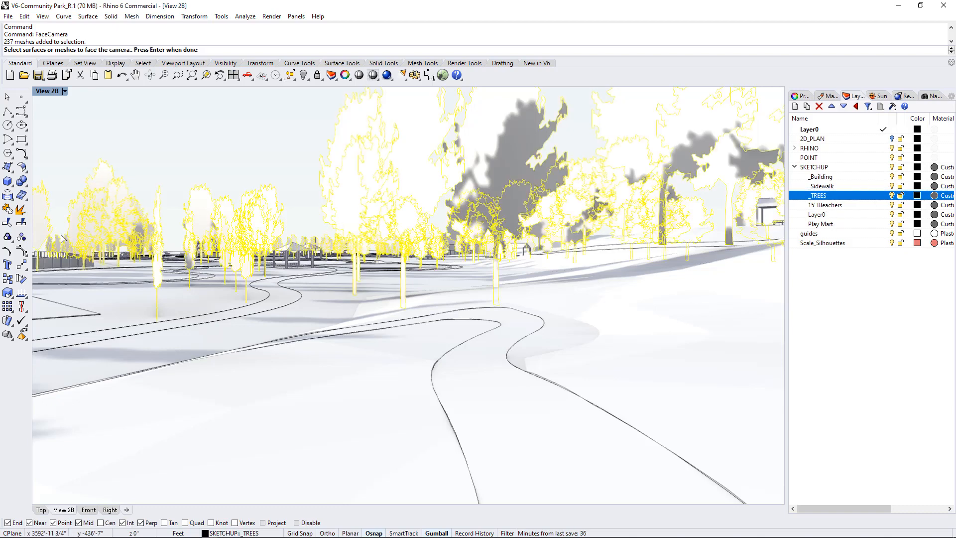
mouse_move(323, 190)
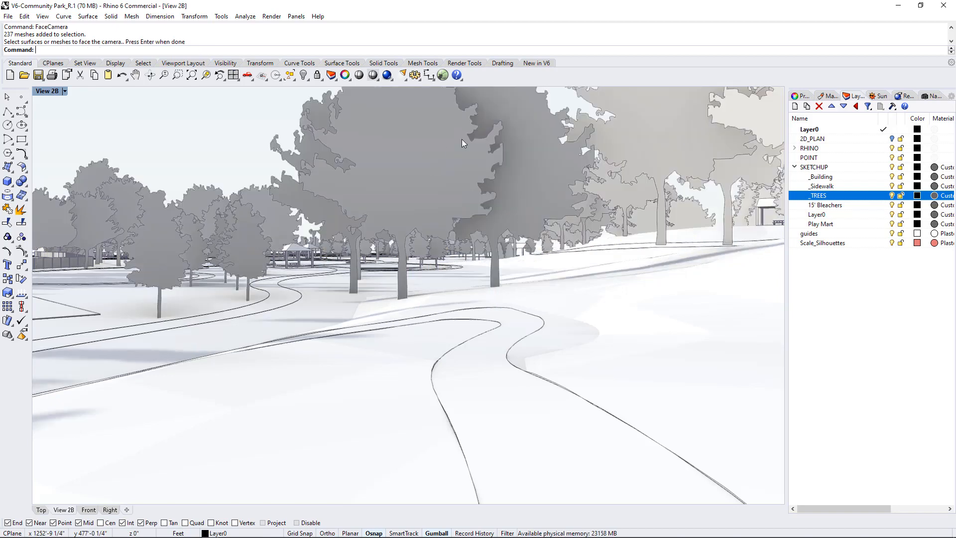
mouse_move(513, 218)
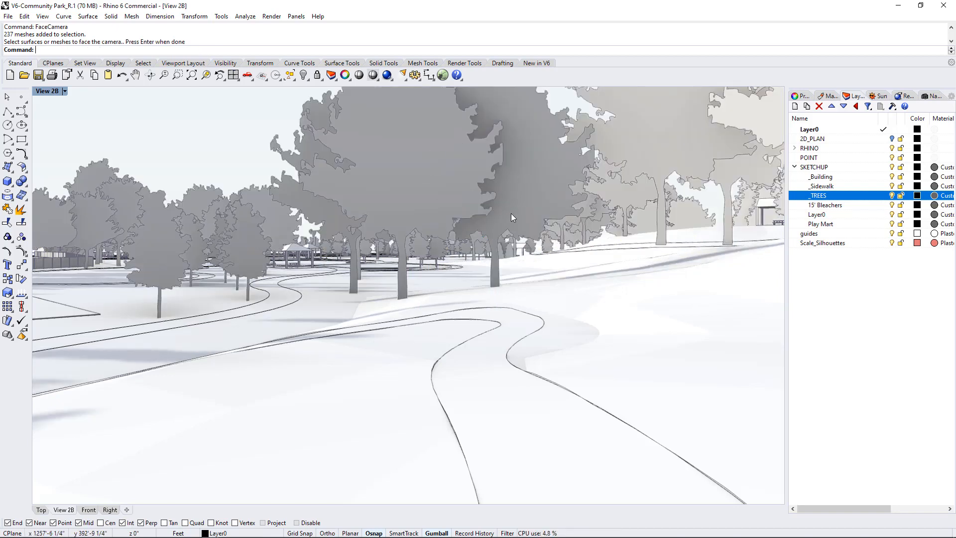
mouse_move(495, 230)
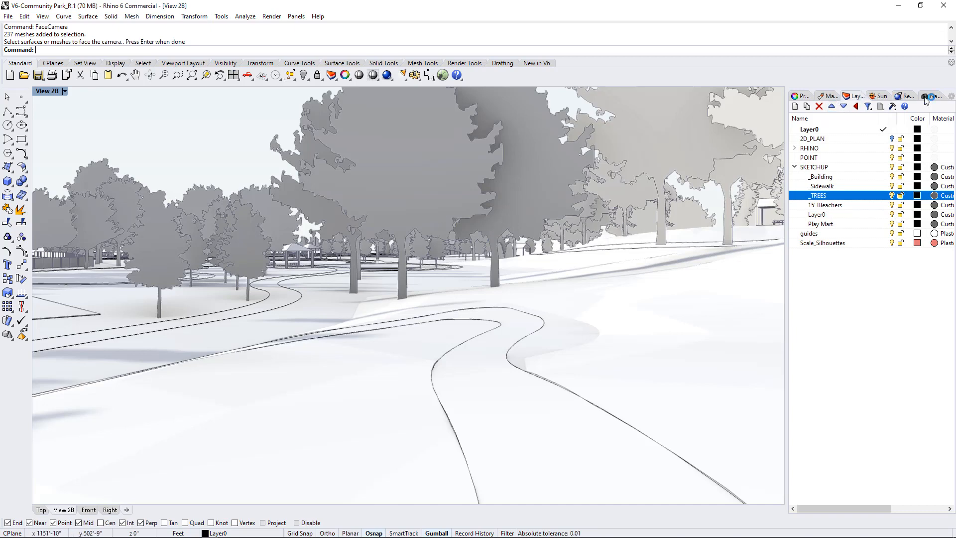
Restore the View 2B camera from the Named Views panel
click(932, 96)
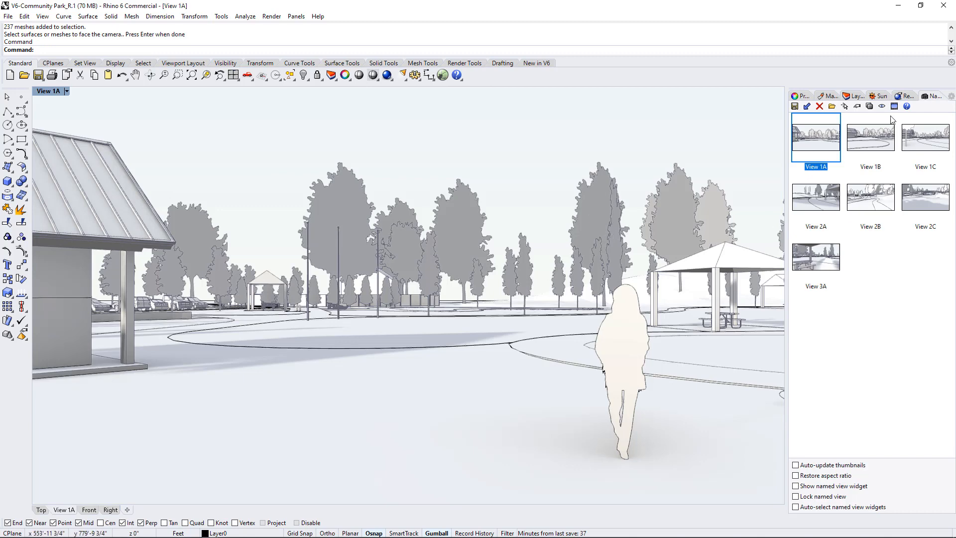
double_click(870, 196)
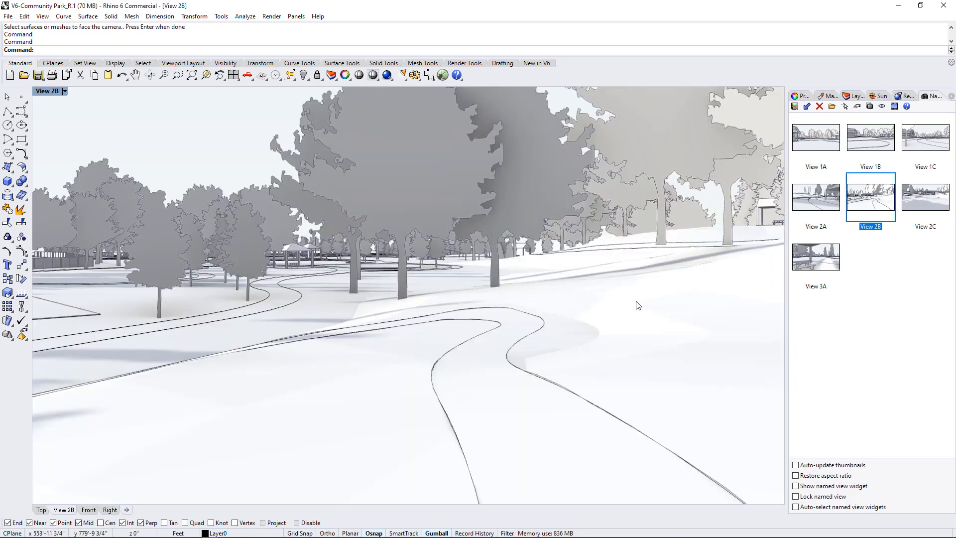
mouse_move(503, 322)
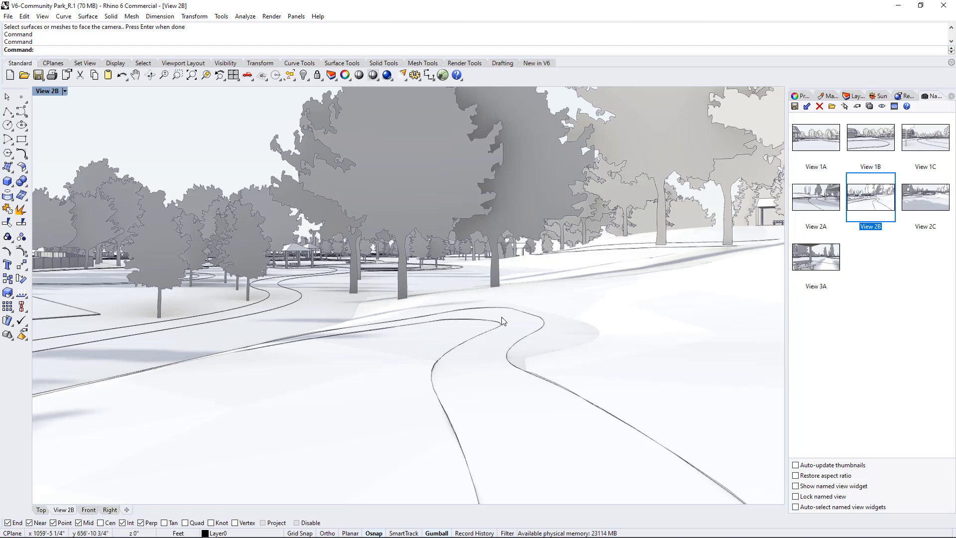
mouse_move(507, 337)
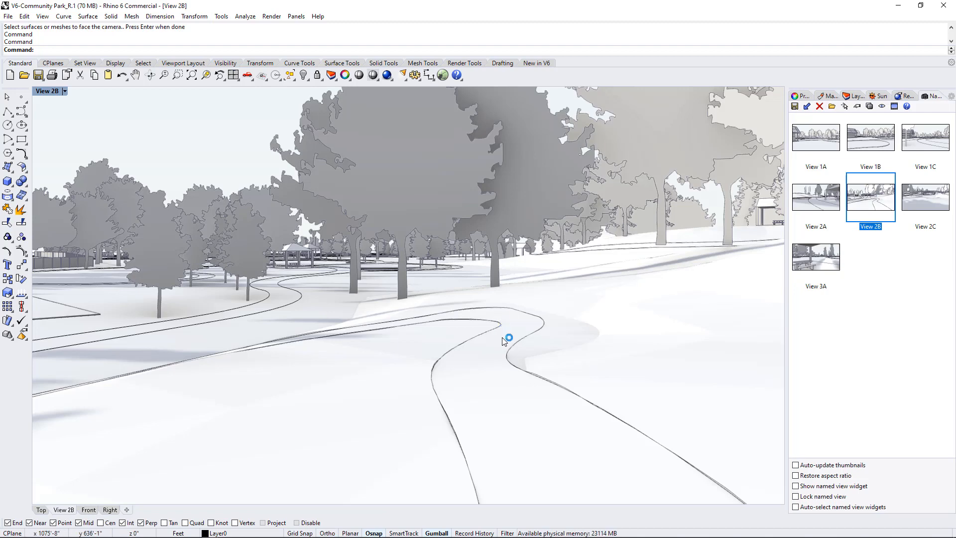
mouse_move(494, 360)
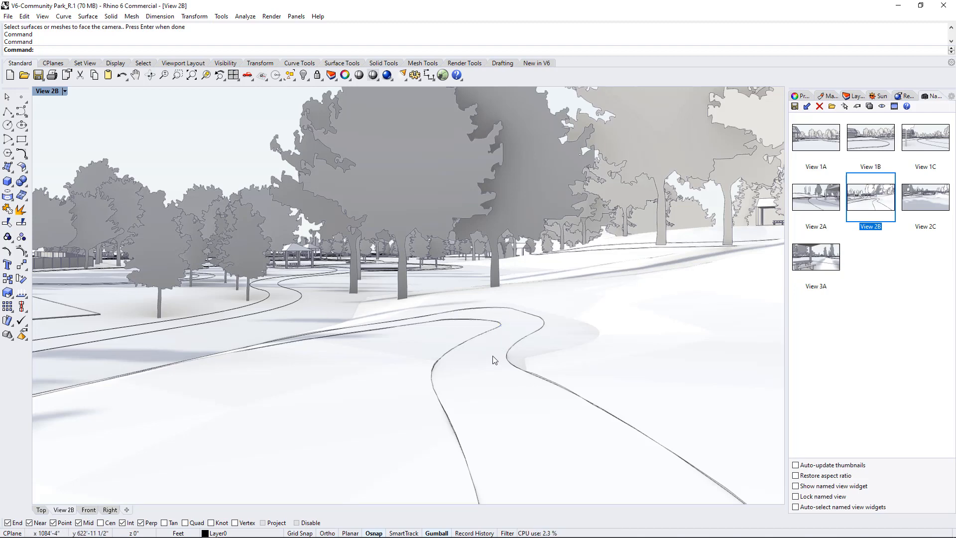
mouse_move(526, 381)
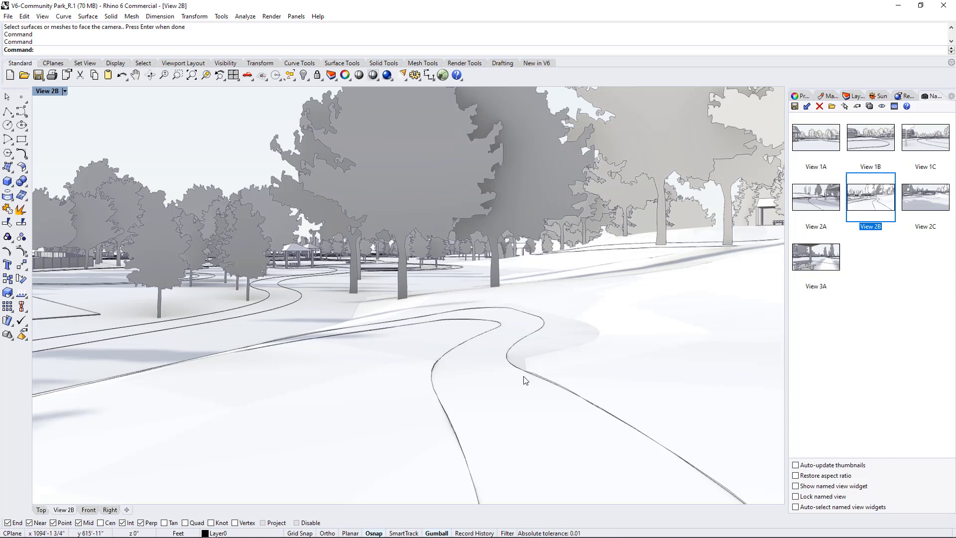
mouse_move(520, 383)
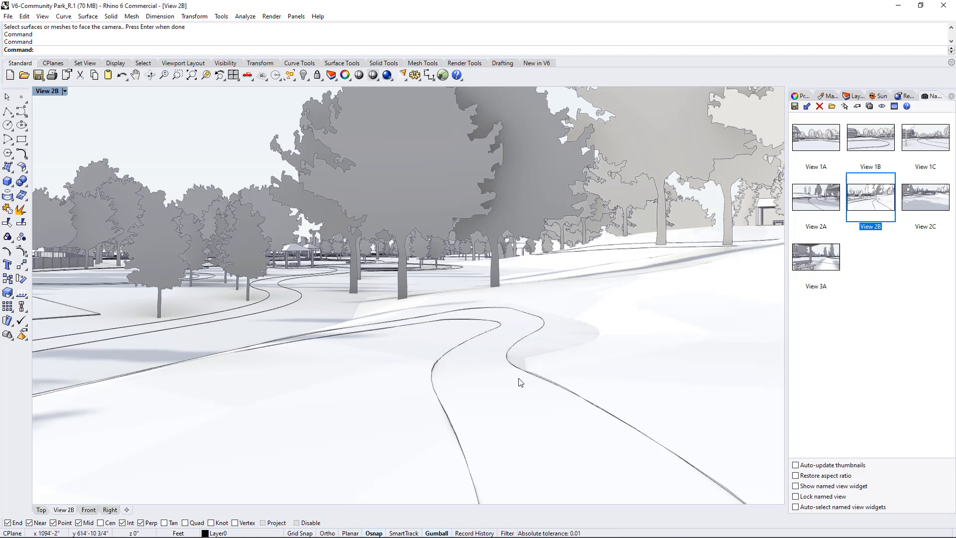